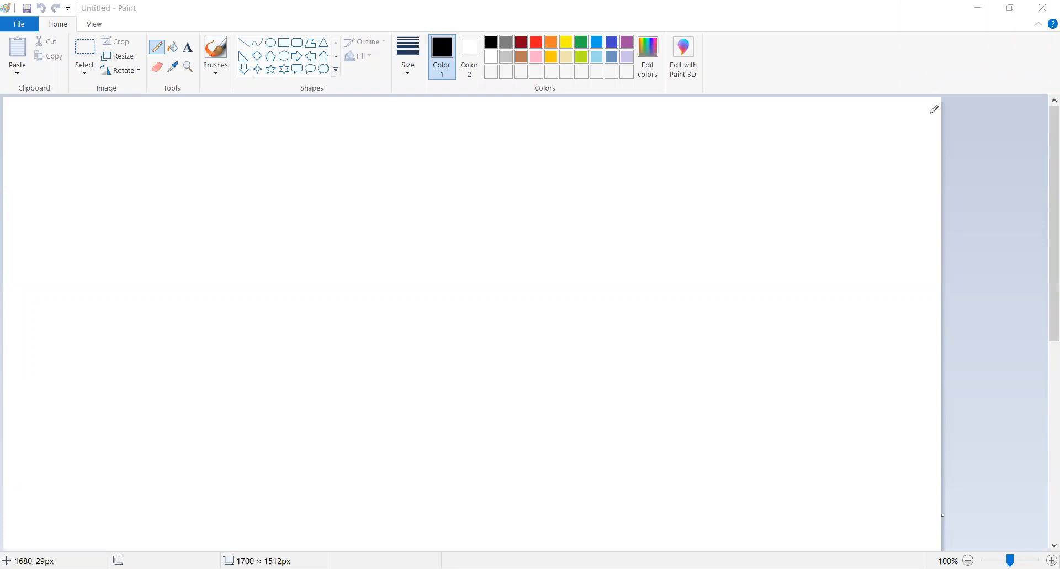
pyautogui.moveTo(313, 191)
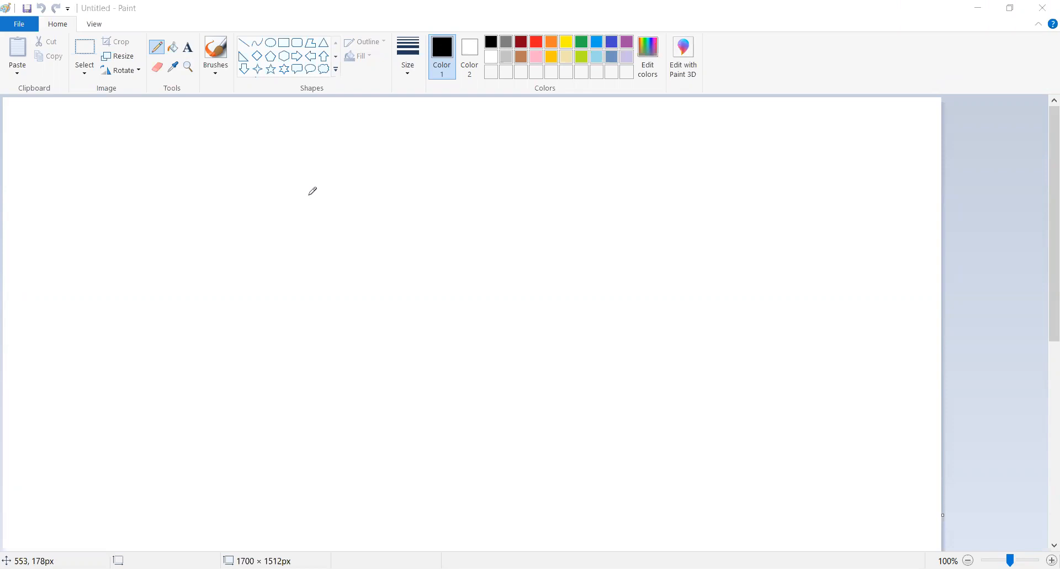
pyautogui.moveTo(119, 172)
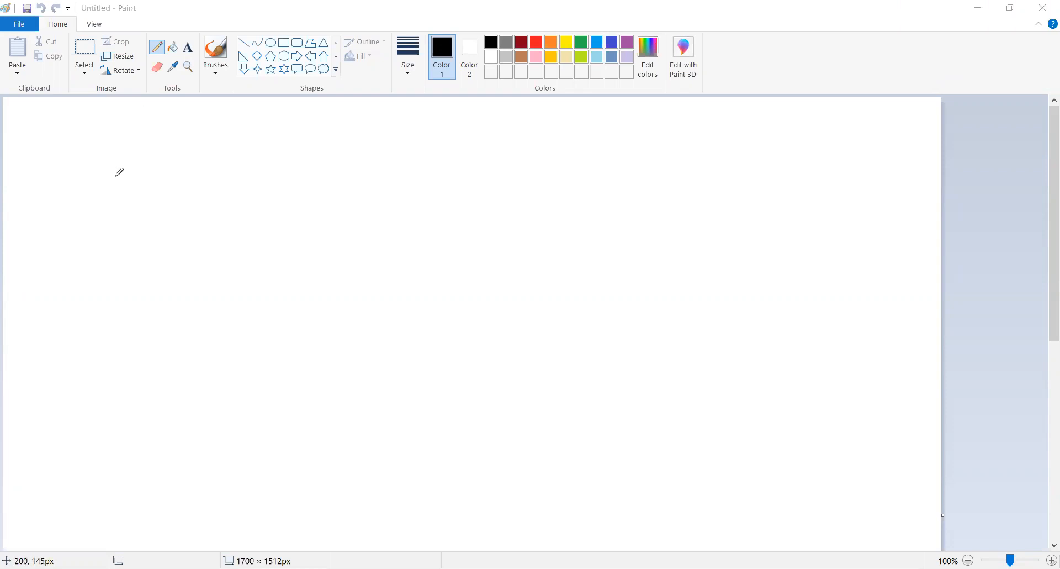
pyautogui.moveTo(95, 99)
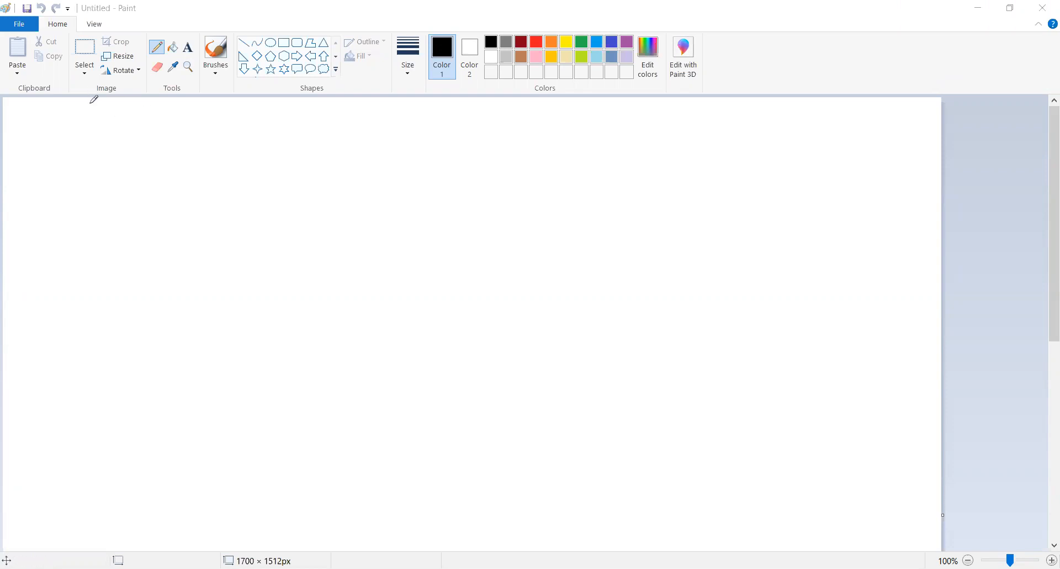
# - Draw the arrowed vertical y axis, then the horizontal x axis extending right from its base
pyautogui.moveTo(85, 126); pyautogui.dragTo(81, 430)
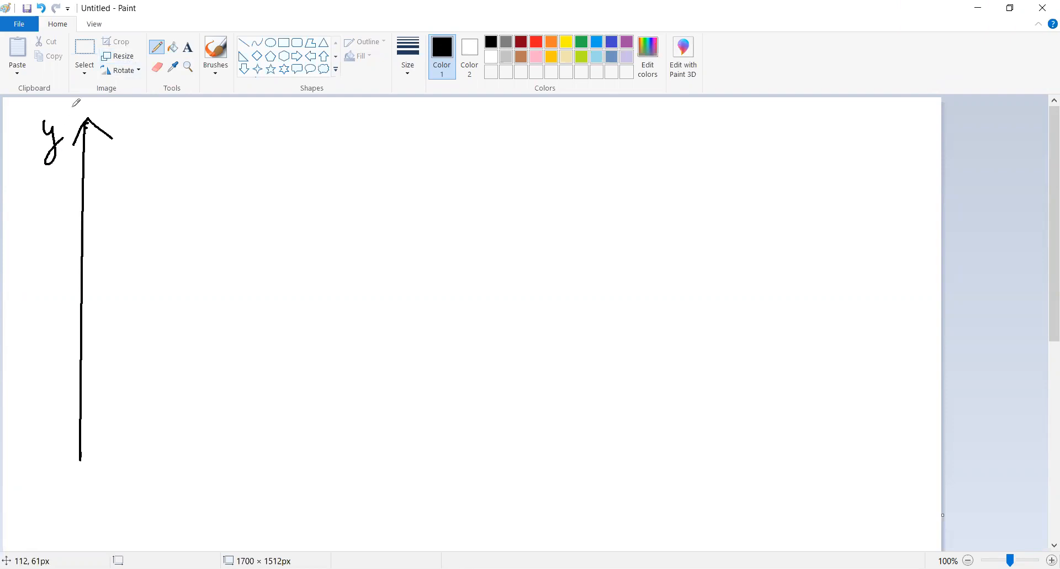
pyautogui.moveTo(201, 264)
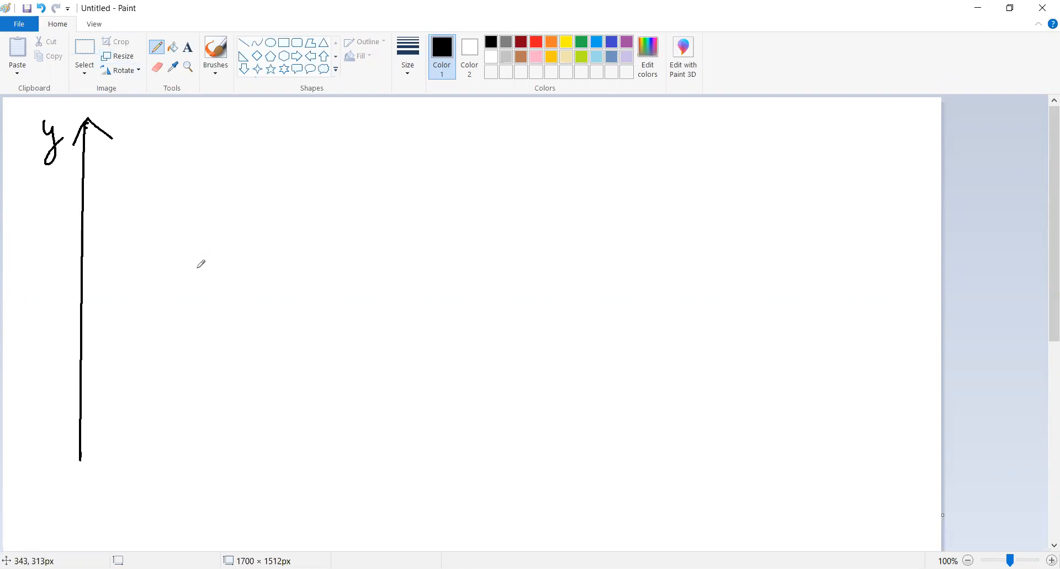
pyautogui.moveTo(85, 464)
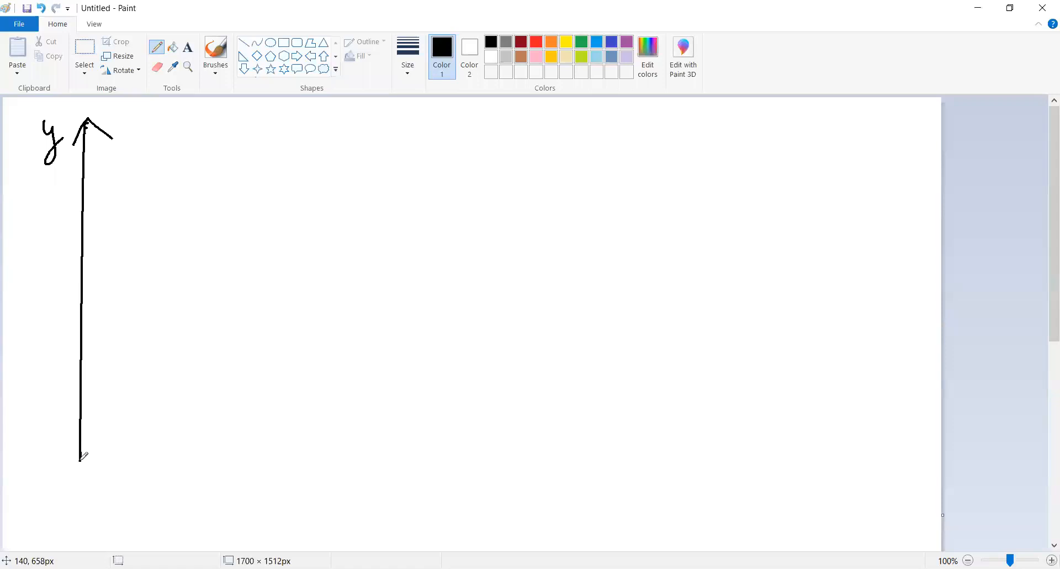
pyautogui.moveTo(79, 459); pyautogui.dragTo(443, 481)
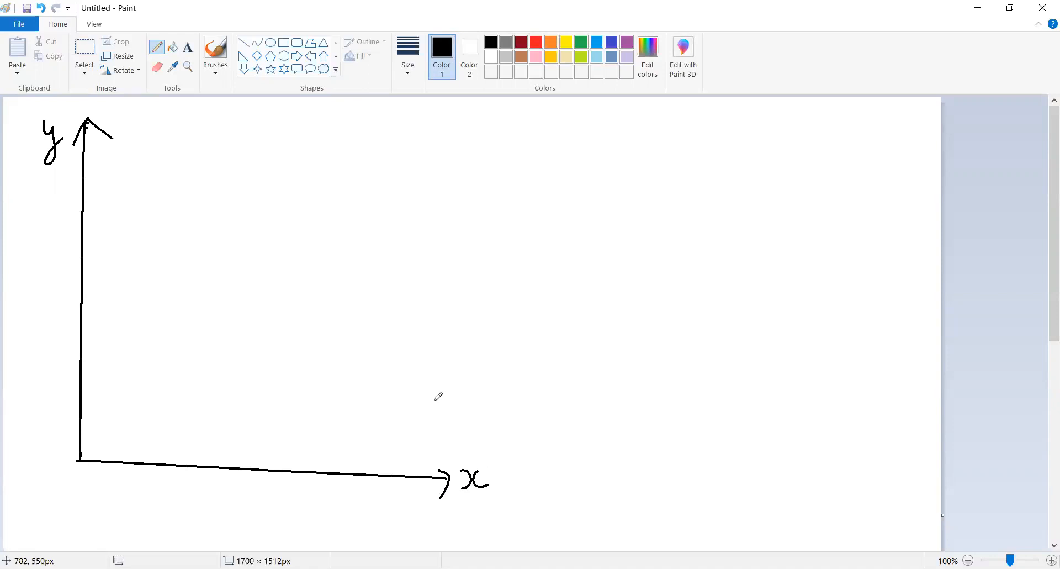
pyautogui.moveTo(145, 302)
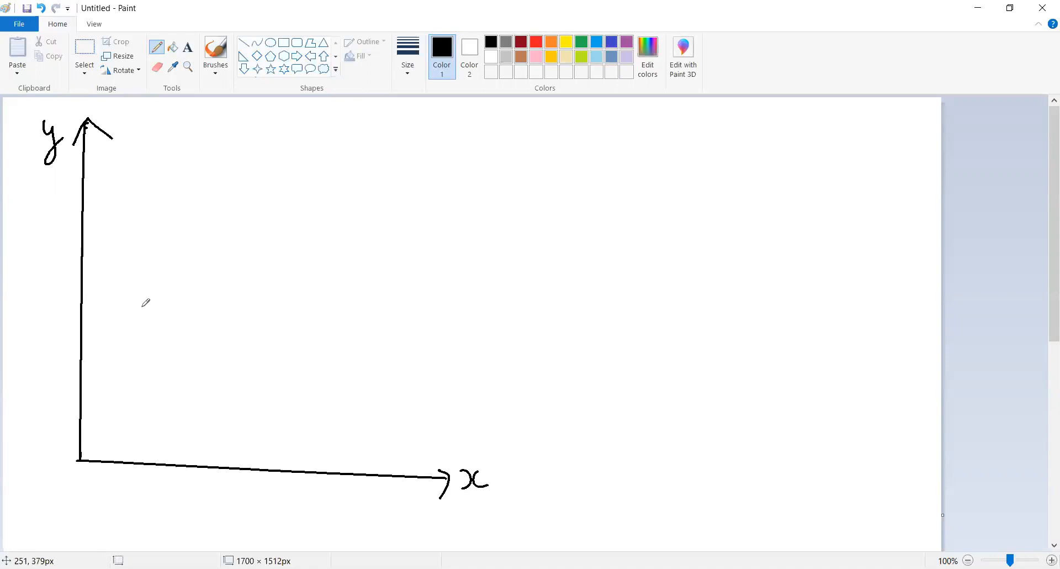
# - Place two dots inside the axes and join them with a dashed line
pyautogui.click(143, 307)
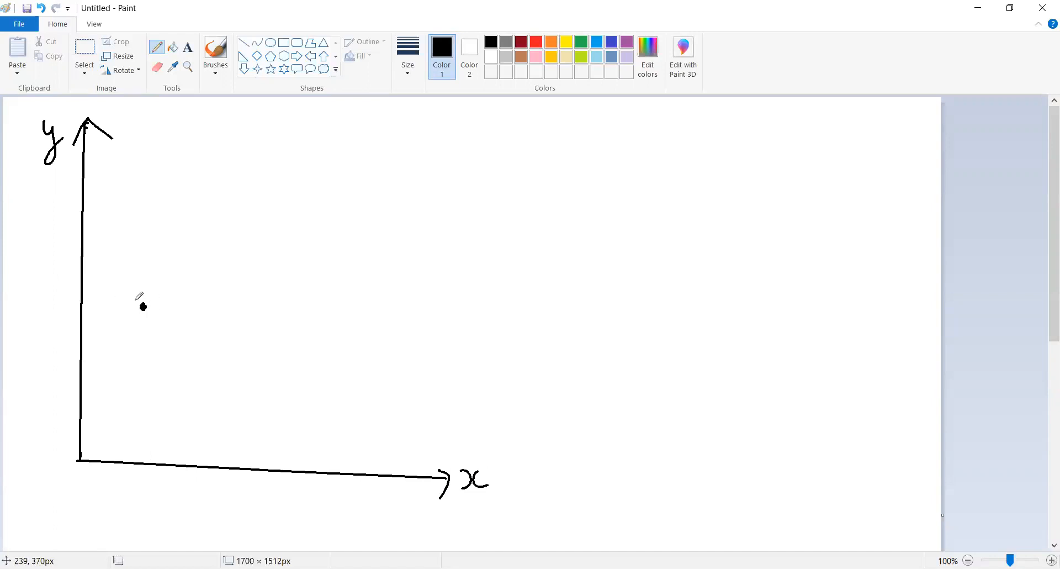
pyautogui.moveTo(174, 300)
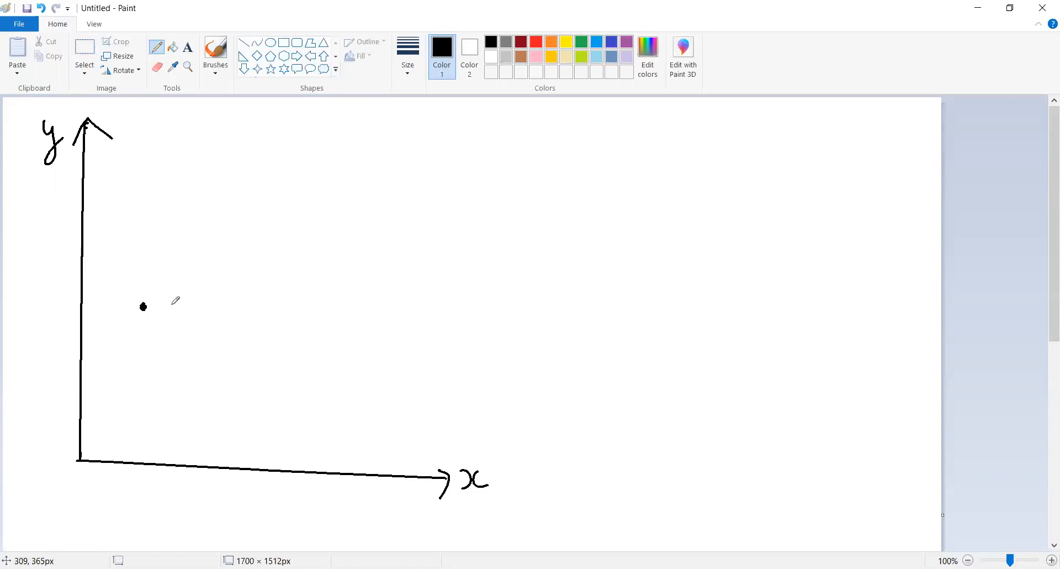
pyautogui.moveTo(184, 355)
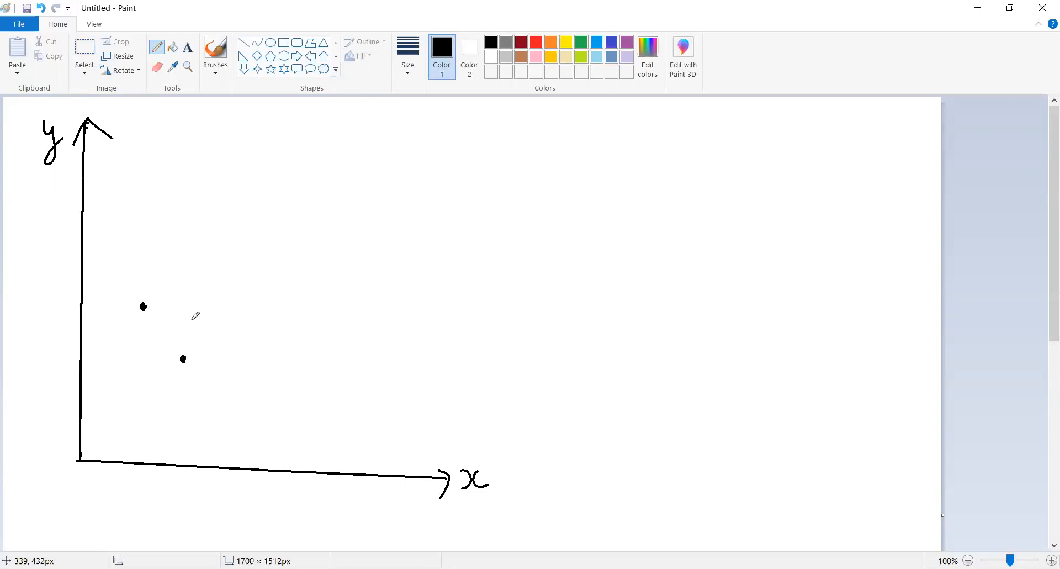
pyautogui.moveTo(156, 302)
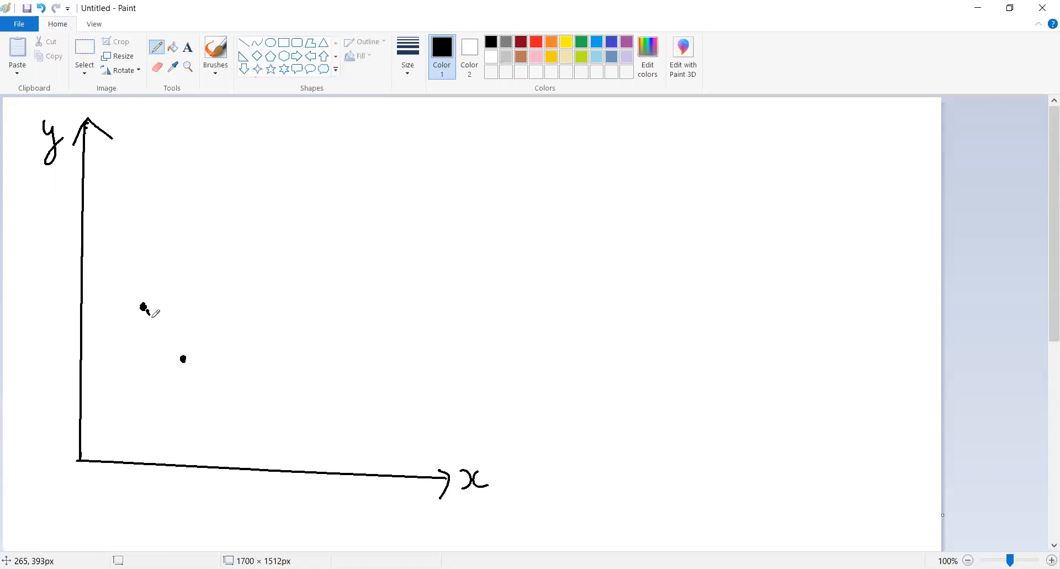
pyautogui.moveTo(144, 306); pyautogui.dragTo(183, 345)
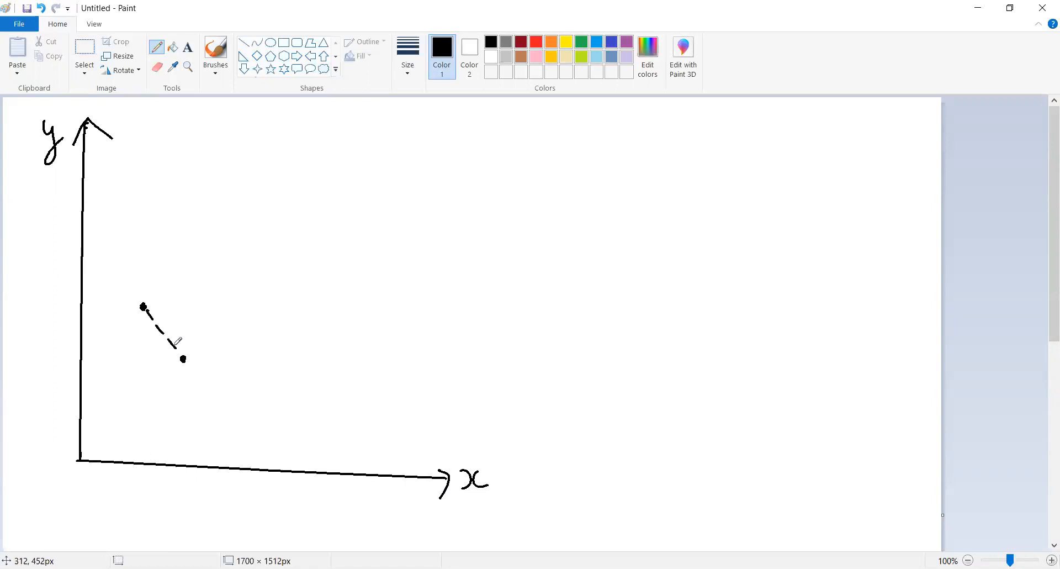
pyautogui.moveTo(223, 220)
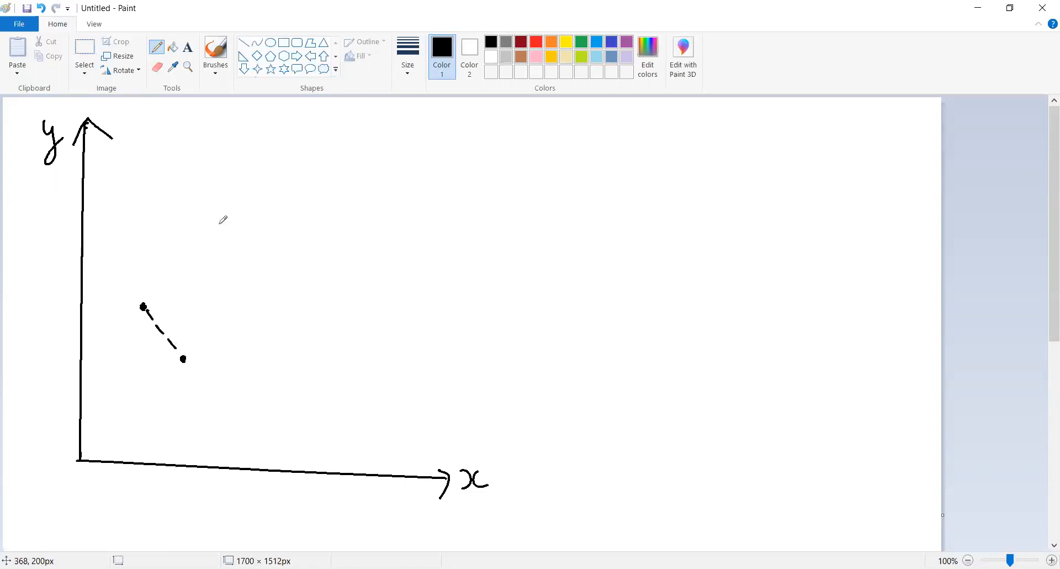
pyautogui.moveTo(150, 300)
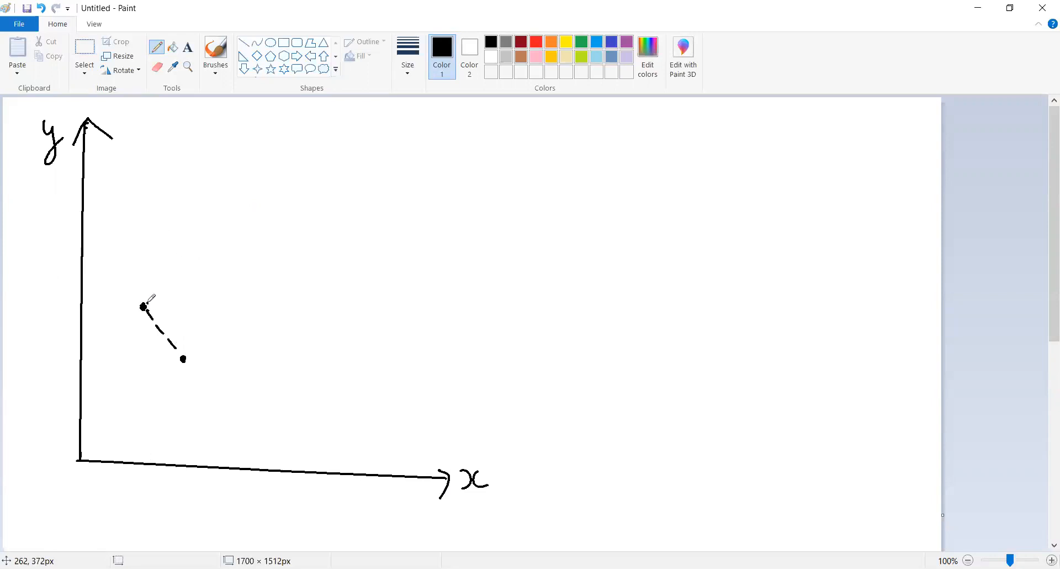
# - Draw the triangle's solid legs, label sides a and b, and begin 'C =' above
pyautogui.moveTo(143, 306); pyautogui.dragTo(188, 306)
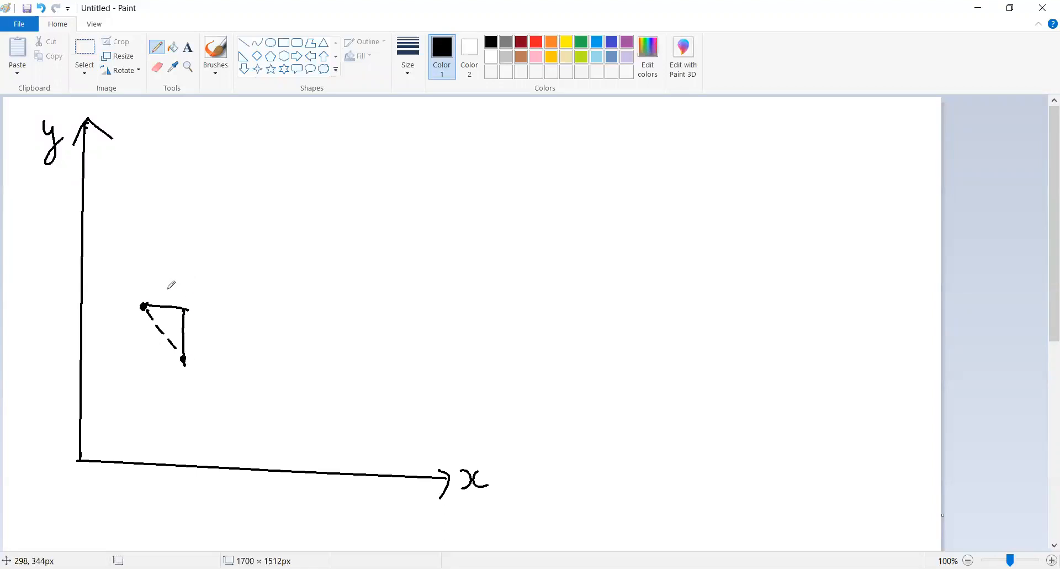
pyautogui.moveTo(160, 301); pyautogui.dragTo(169, 284)
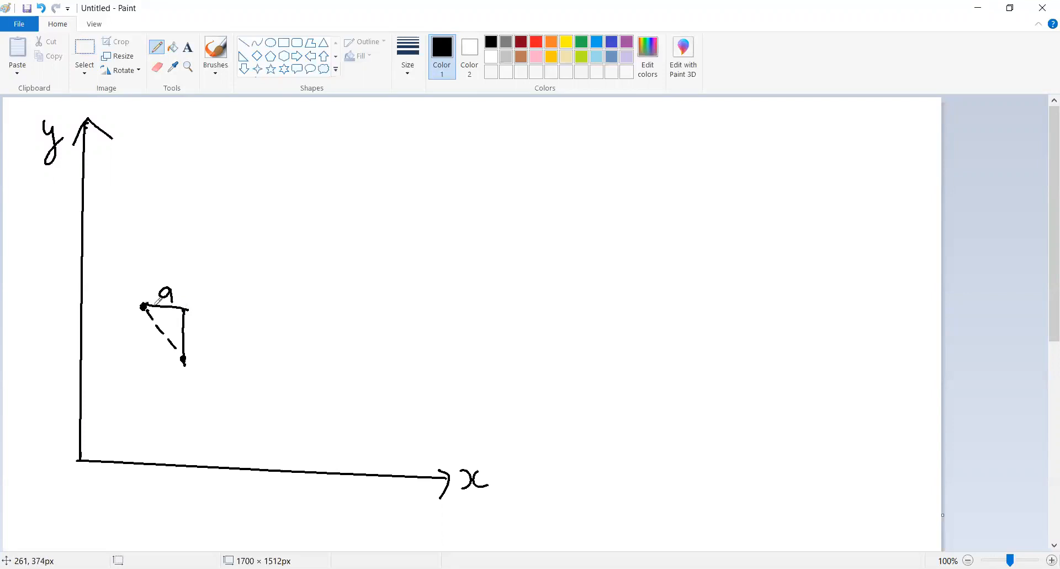
pyautogui.moveTo(198, 327)
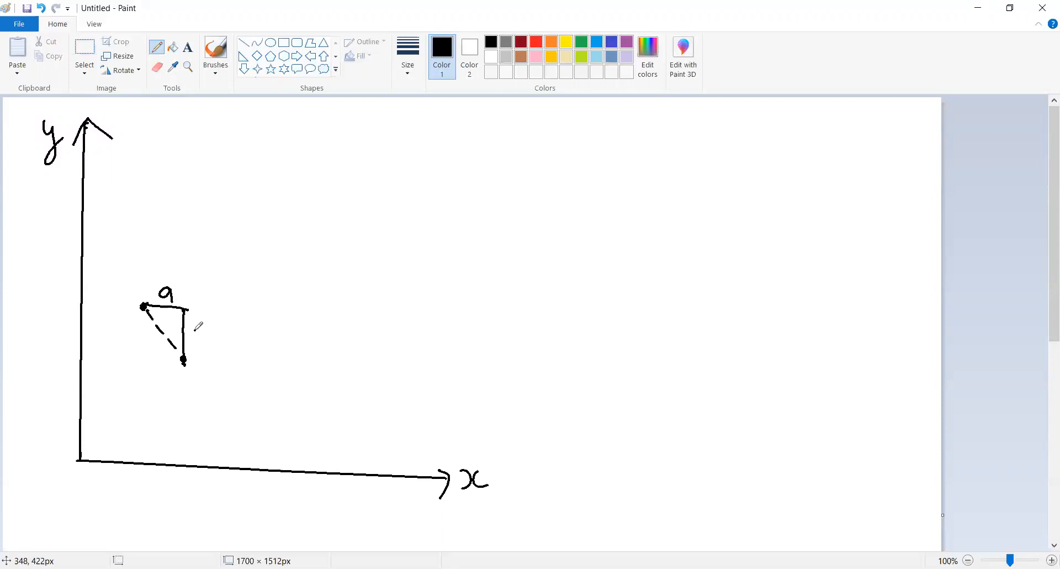
pyautogui.moveTo(196, 328); pyautogui.dragTo(201, 341)
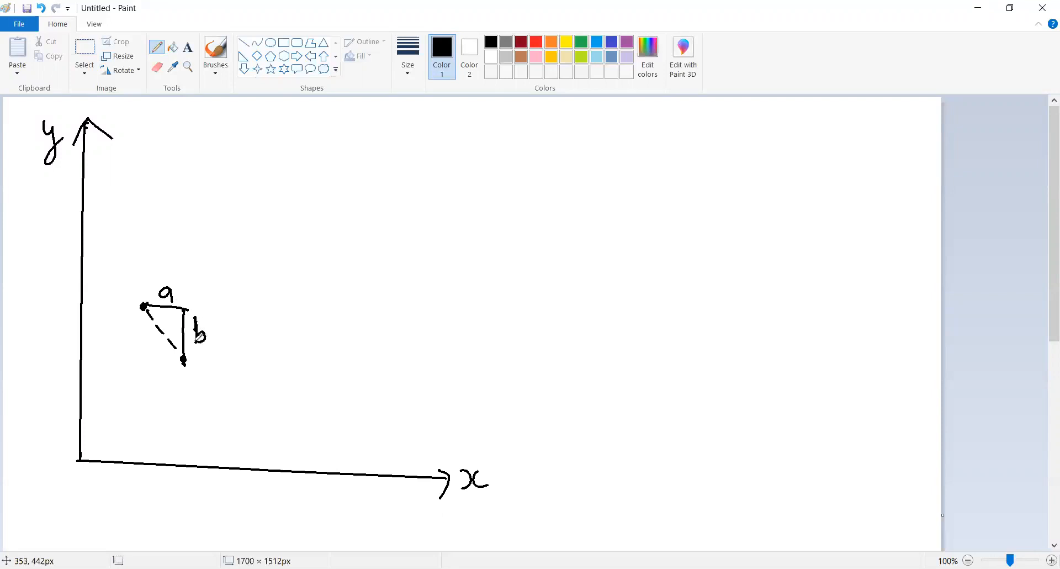
pyautogui.moveTo(210, 293)
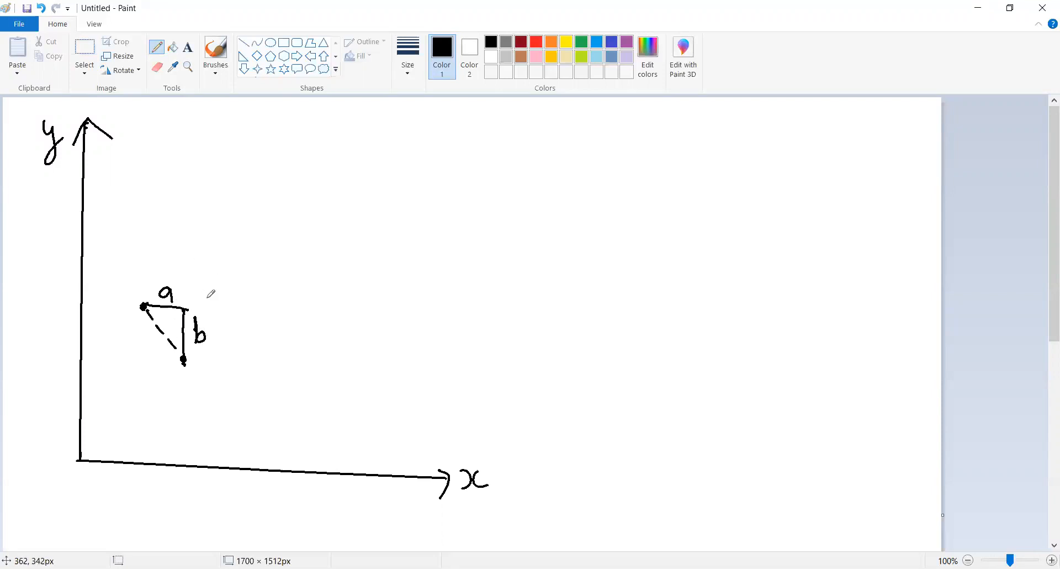
pyautogui.moveTo(160, 334)
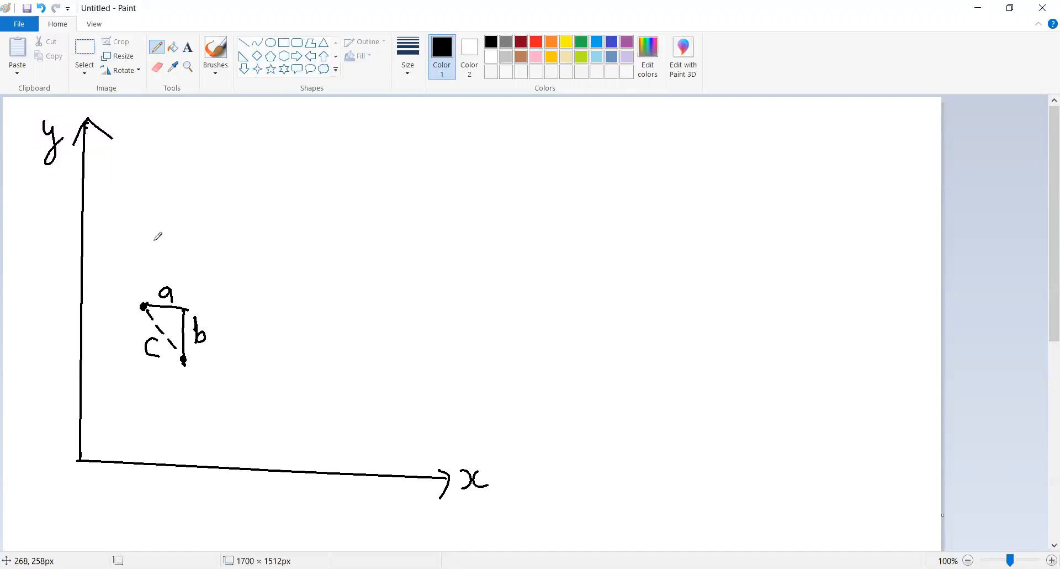
pyautogui.moveTo(136, 234); pyautogui.dragTo(165, 243)
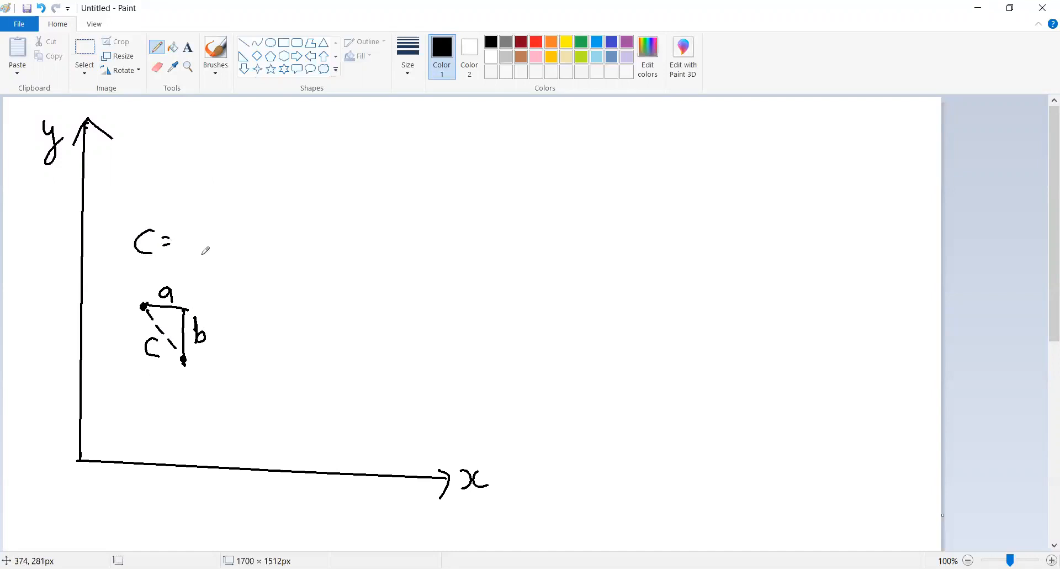
# - Write √(a² + b) after 'C =' and add the squared exponent to b
pyautogui.moveTo(166, 264); pyautogui.dragTo(287, 223)
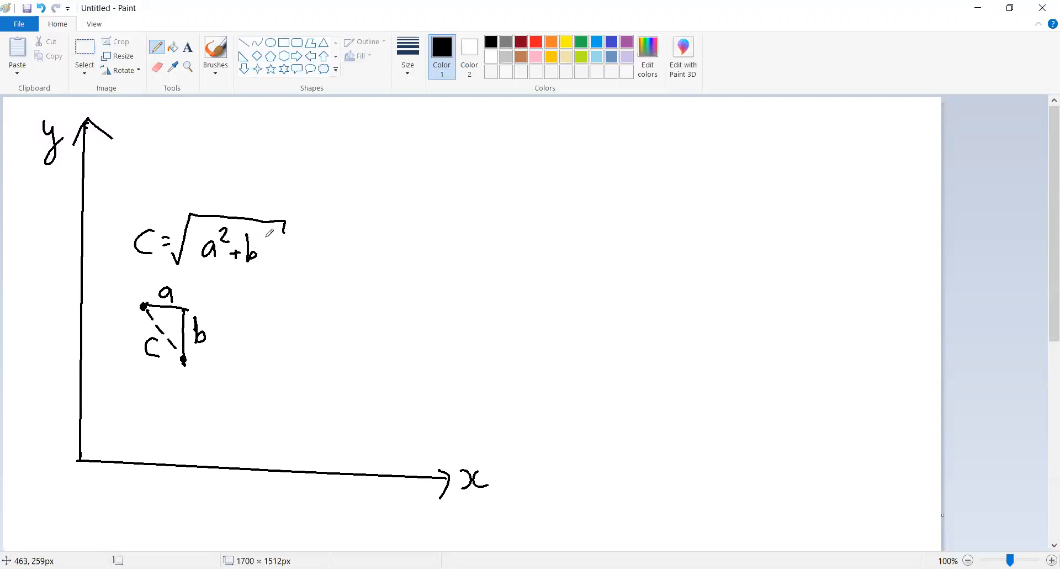
pyautogui.moveTo(263, 241); pyautogui.dragTo(272, 250)
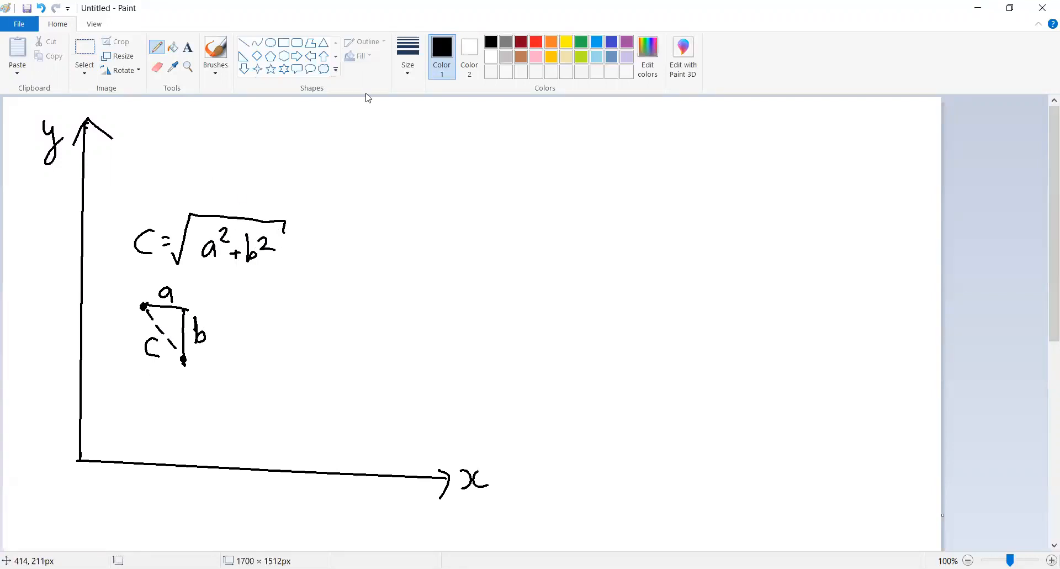
pyautogui.moveTo(762, 33)
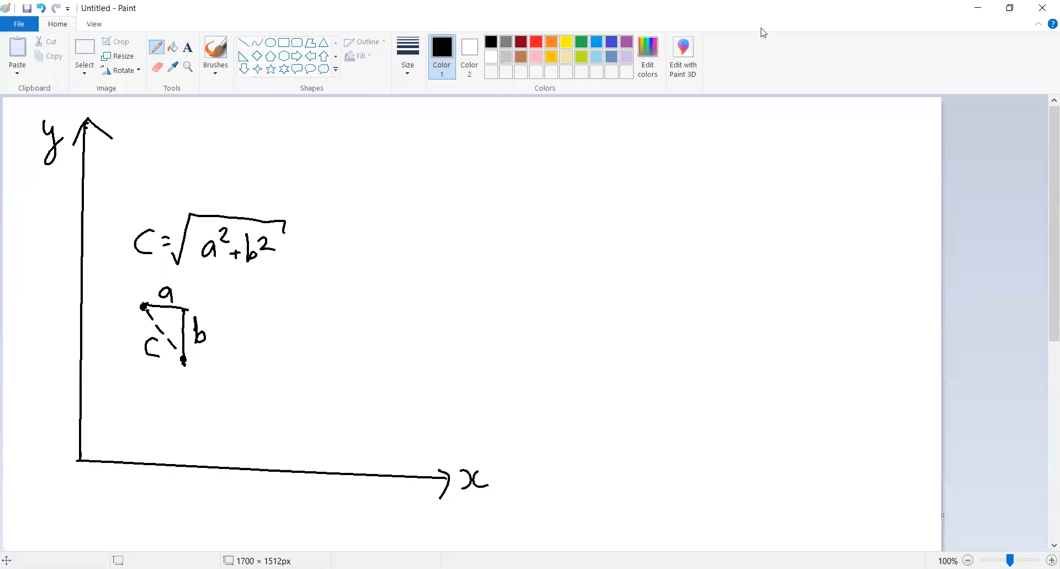
pyautogui.moveTo(801, 72)
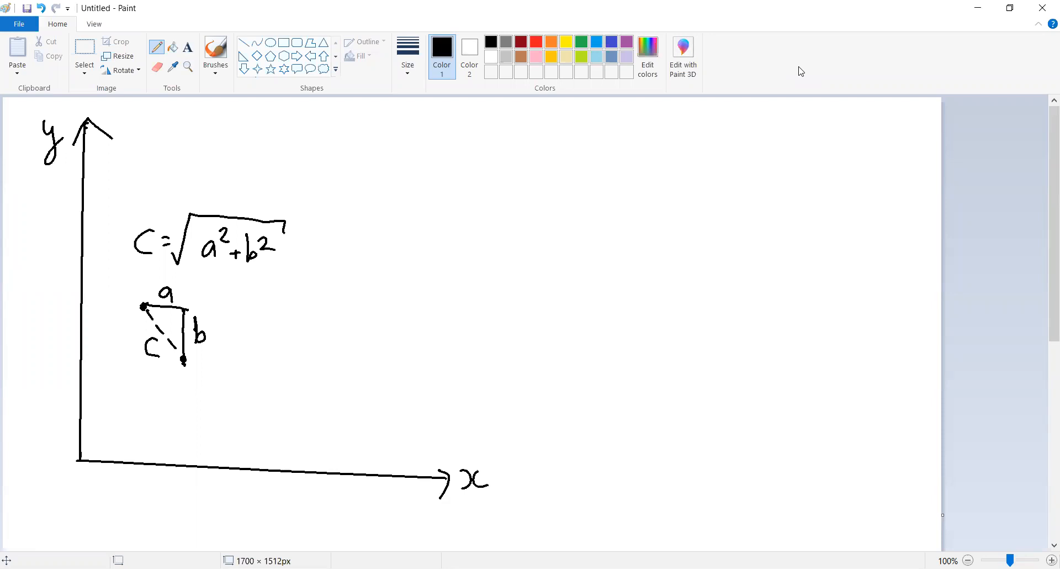
pyautogui.moveTo(687, 35)
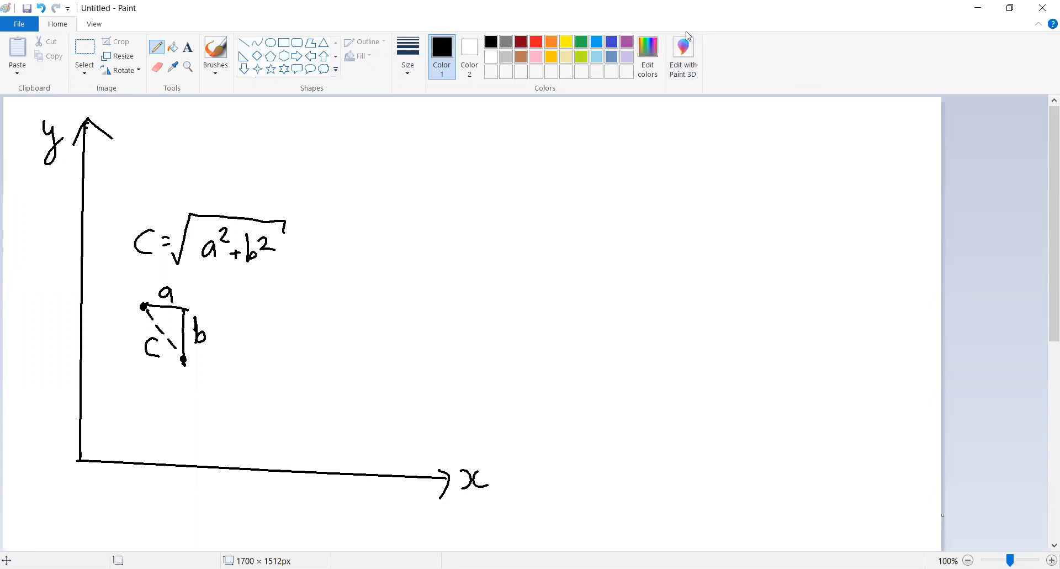
pyautogui.moveTo(786, 81)
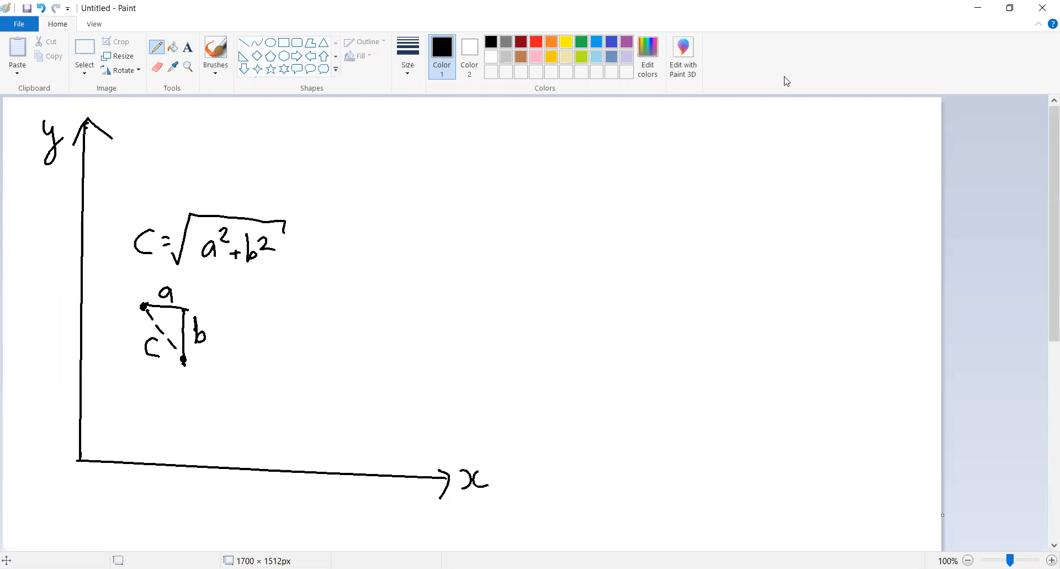
pyautogui.moveTo(265, 385)
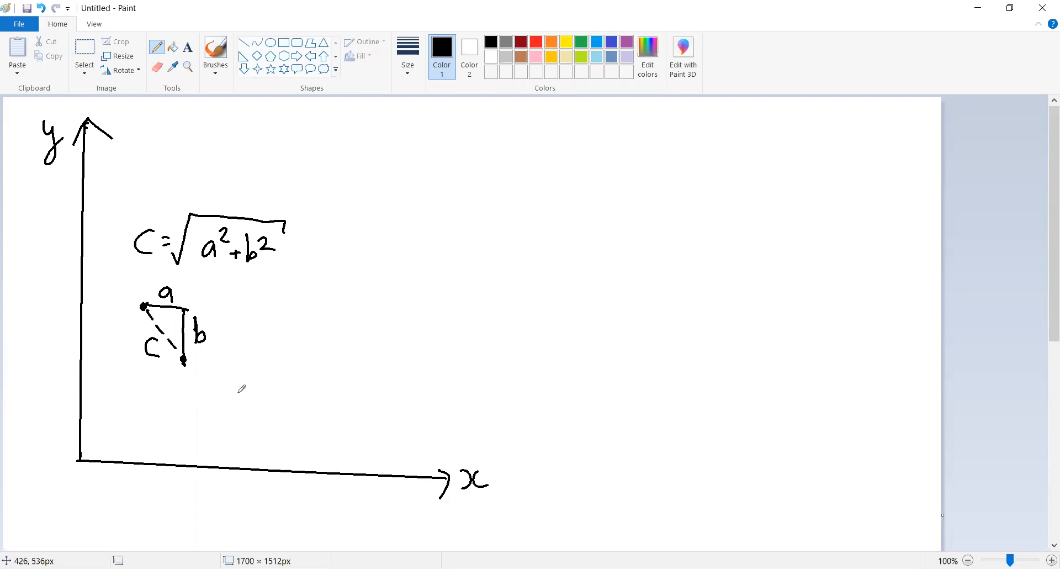
pyautogui.moveTo(258, 351)
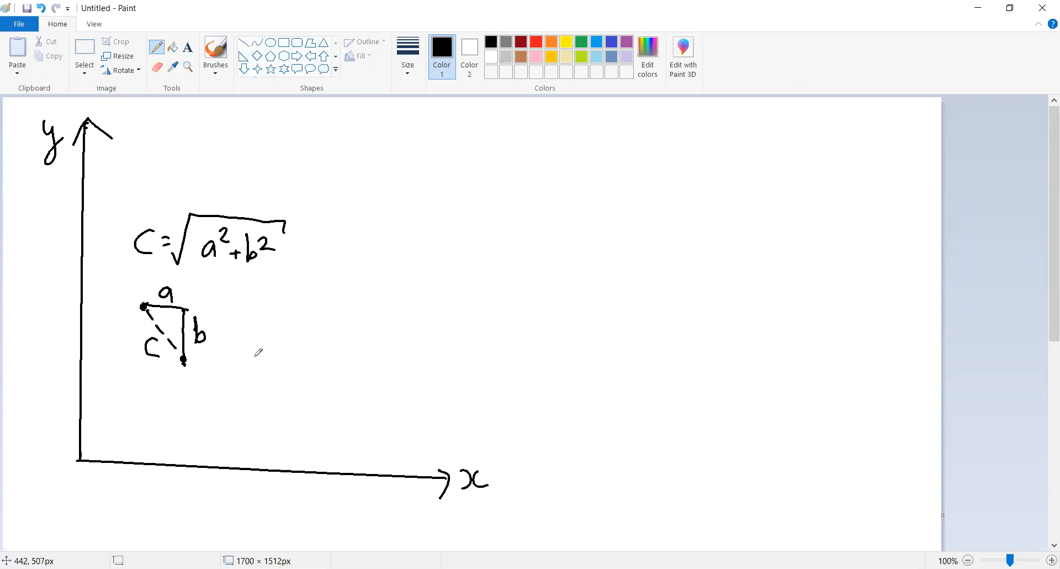
pyautogui.moveTo(249, 390)
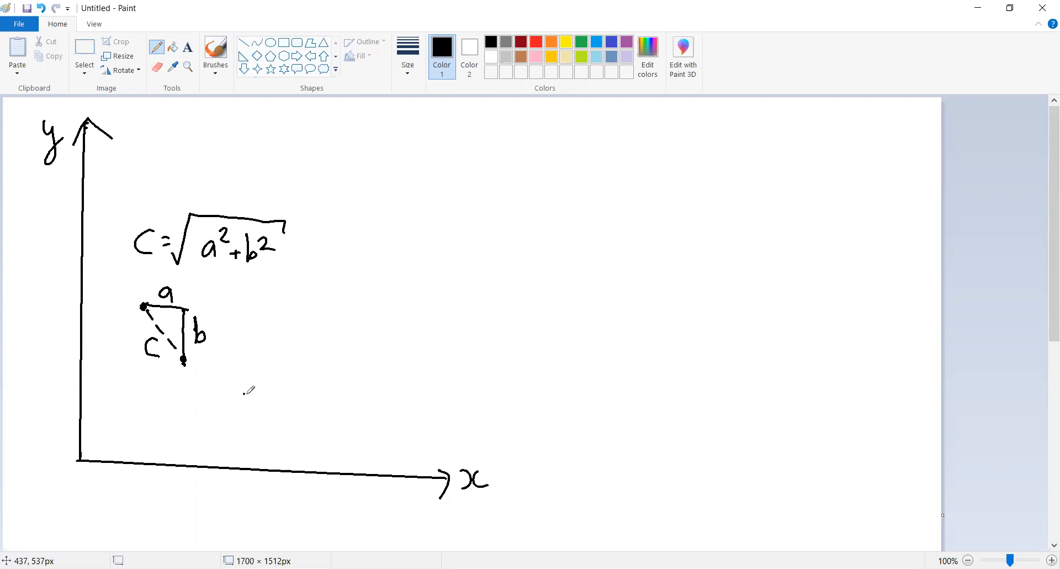
# - Handwrite Z with subscript n in curly braces, with ∞ and n=0 limits
pyautogui.moveTo(247, 403); pyautogui.dragTo(267, 416)
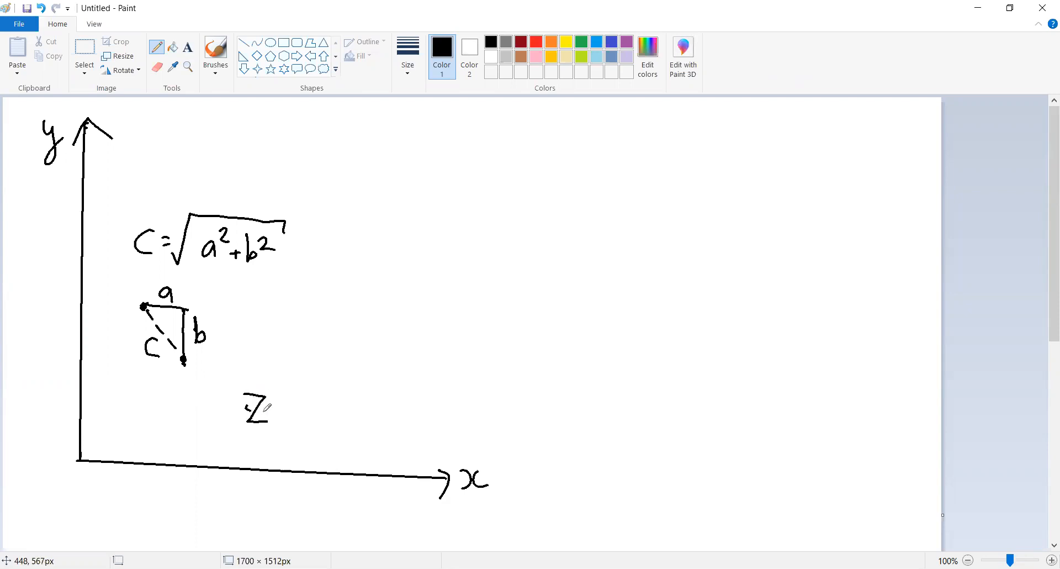
pyautogui.moveTo(270, 412); pyautogui.dragTo(284, 423)
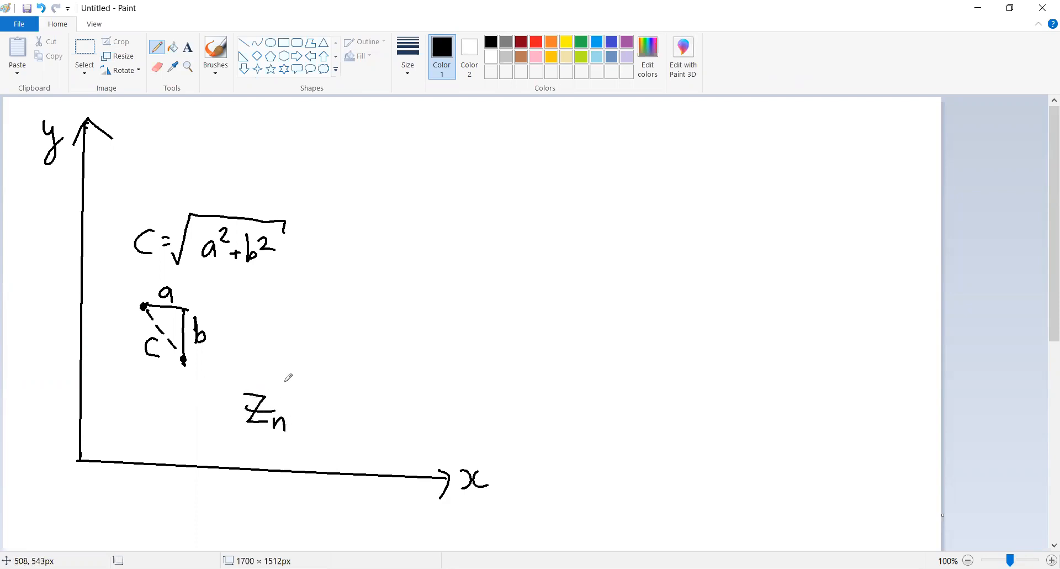
pyautogui.moveTo(233, 385); pyautogui.dragTo(230, 409)
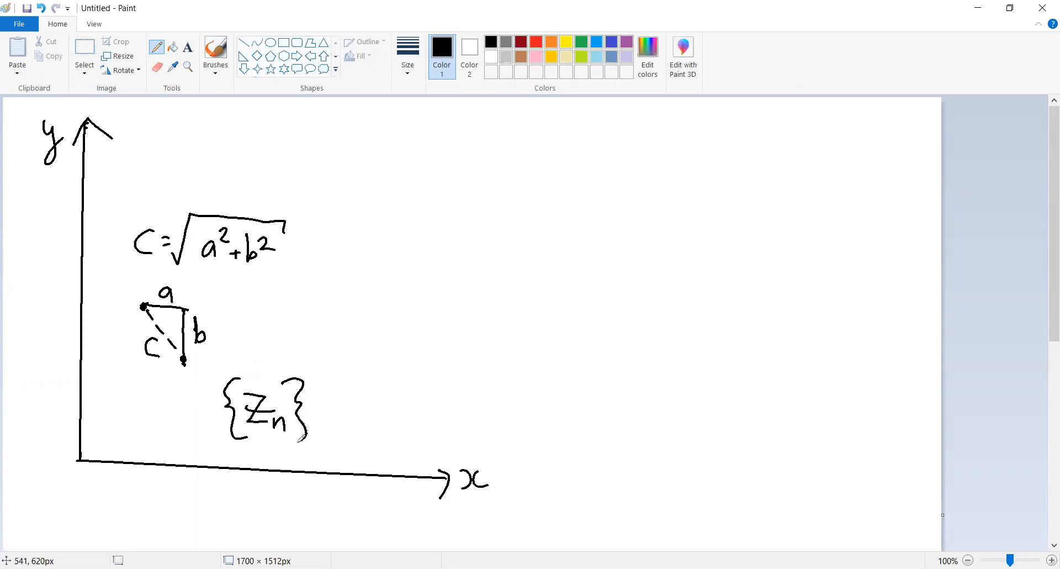
pyautogui.moveTo(311, 427); pyautogui.dragTo(331, 437)
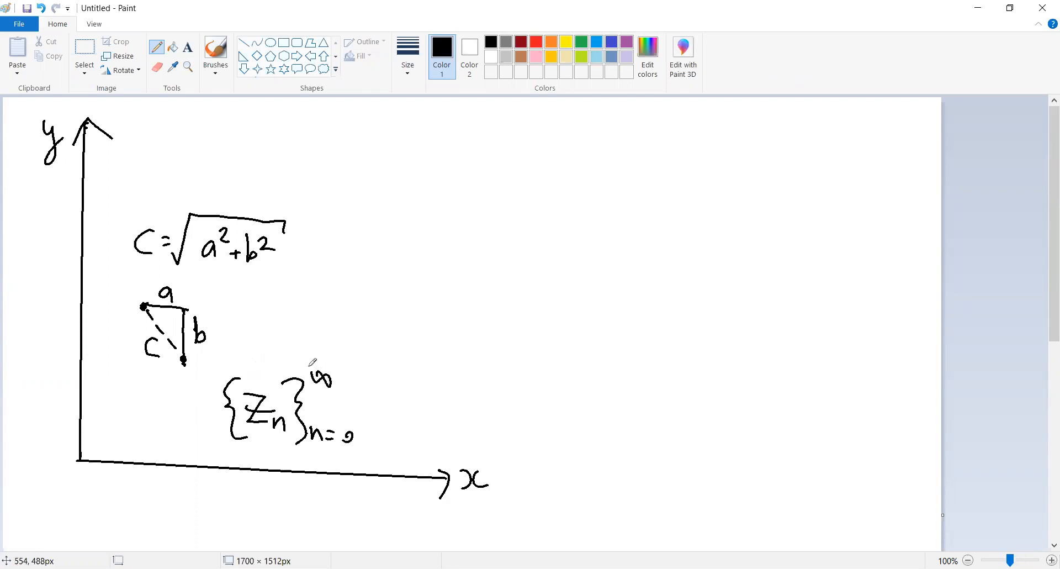
pyautogui.moveTo(267, 5)
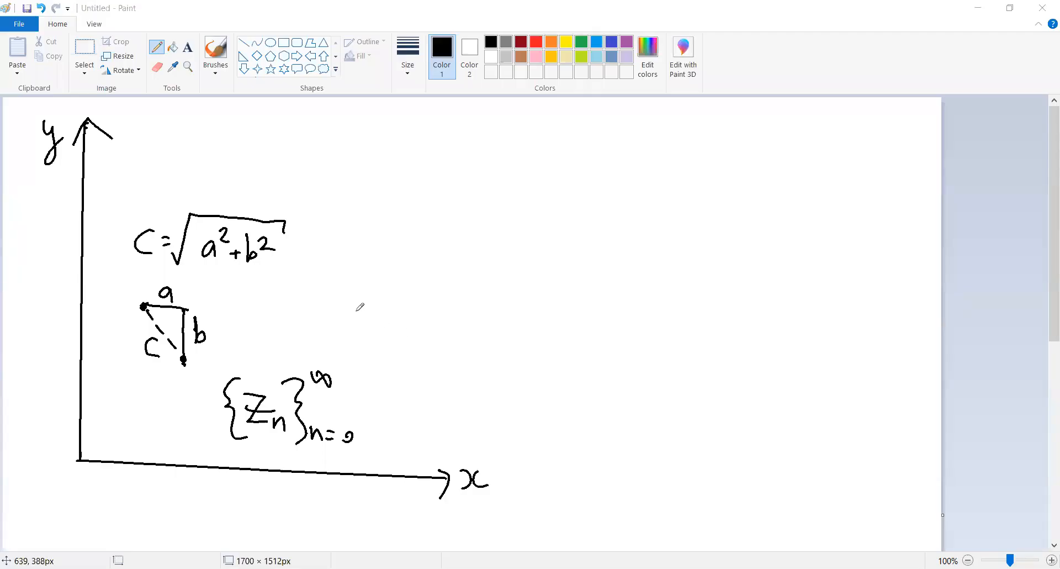
pyautogui.moveTo(352, 306)
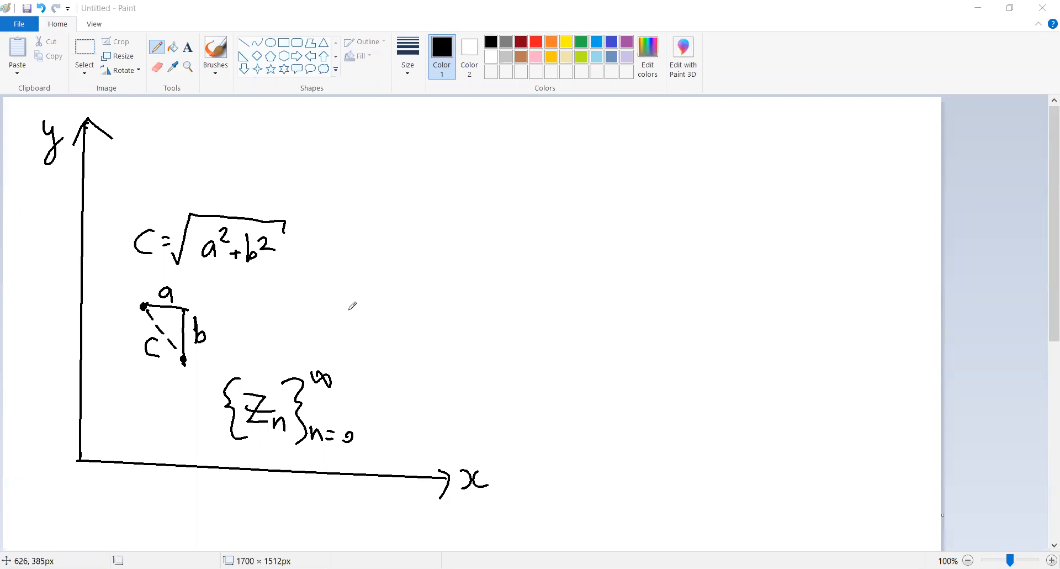
pyautogui.moveTo(342, 299)
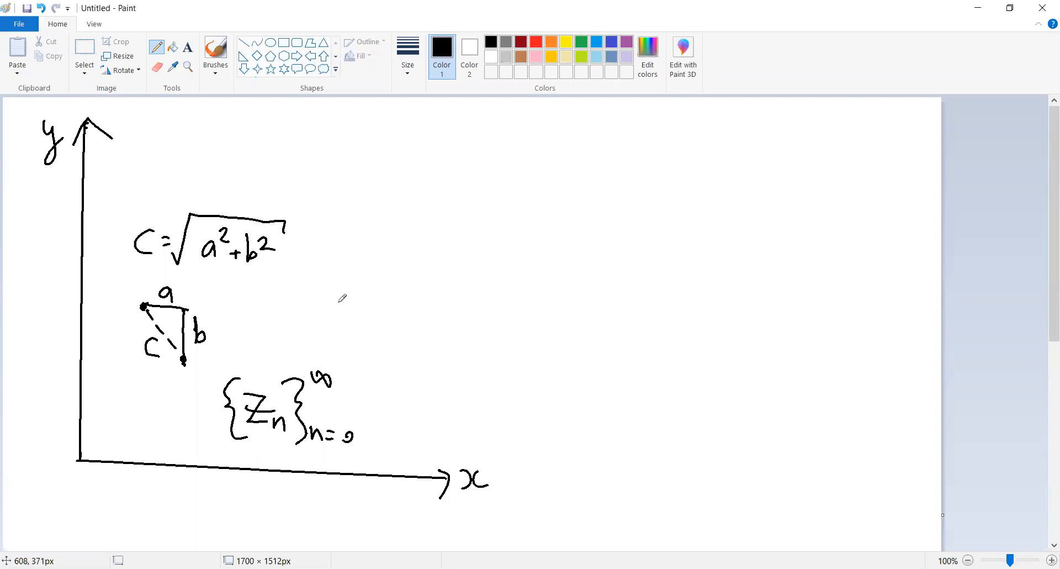
pyautogui.moveTo(332, 302)
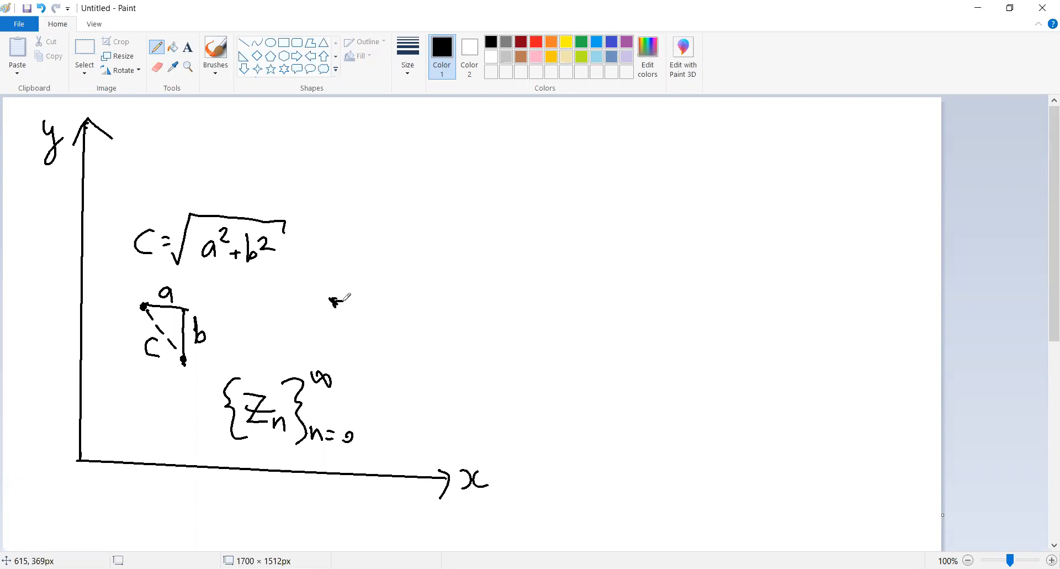
pyautogui.moveTo(352, 292)
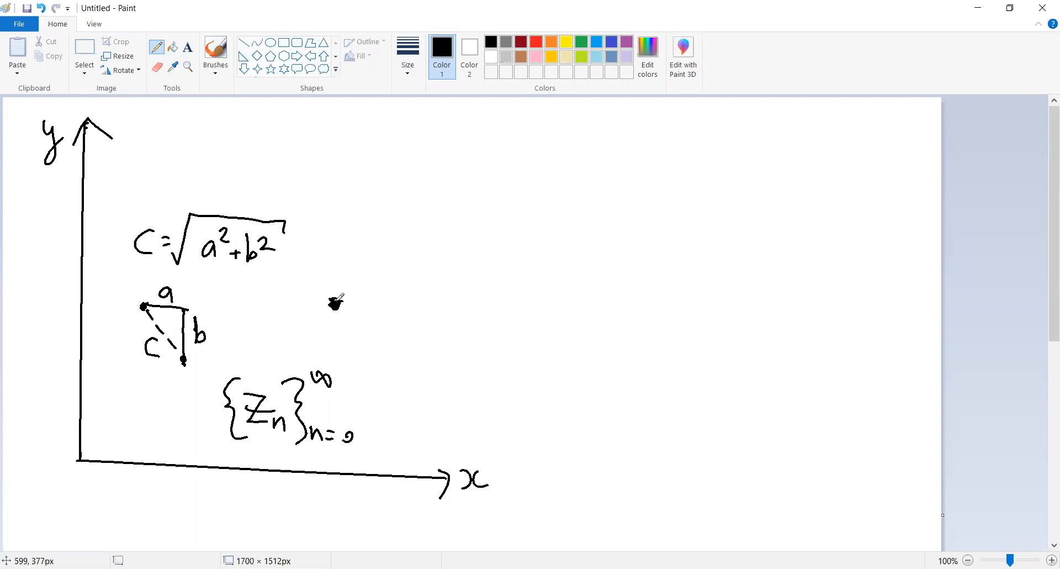
# - Label the first point z0 and add the next point beside it
pyautogui.moveTo(331, 315); pyautogui.dragTo(349, 328)
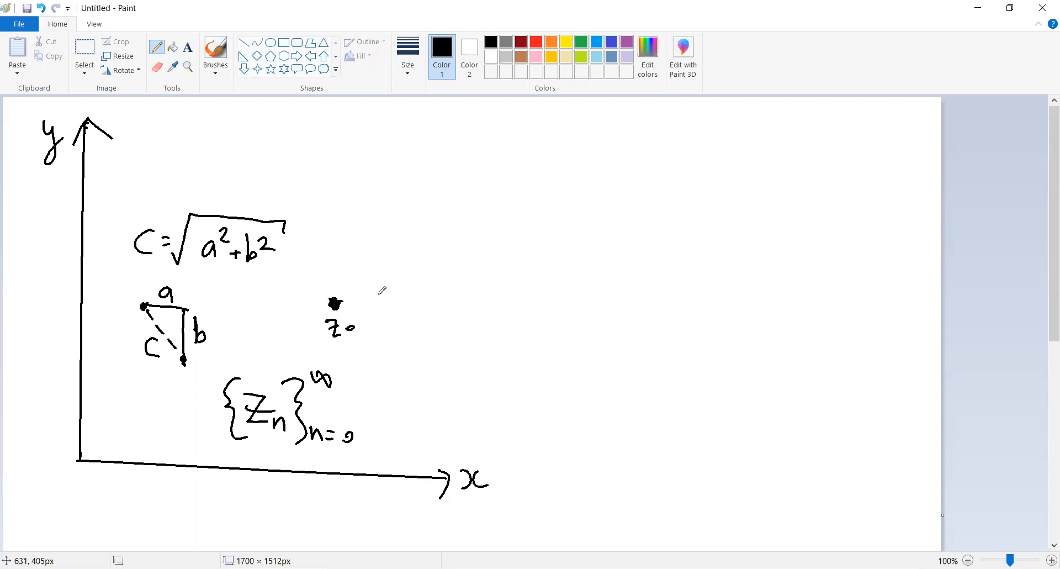
pyautogui.moveTo(368, 297); pyautogui.dragTo(379, 328)
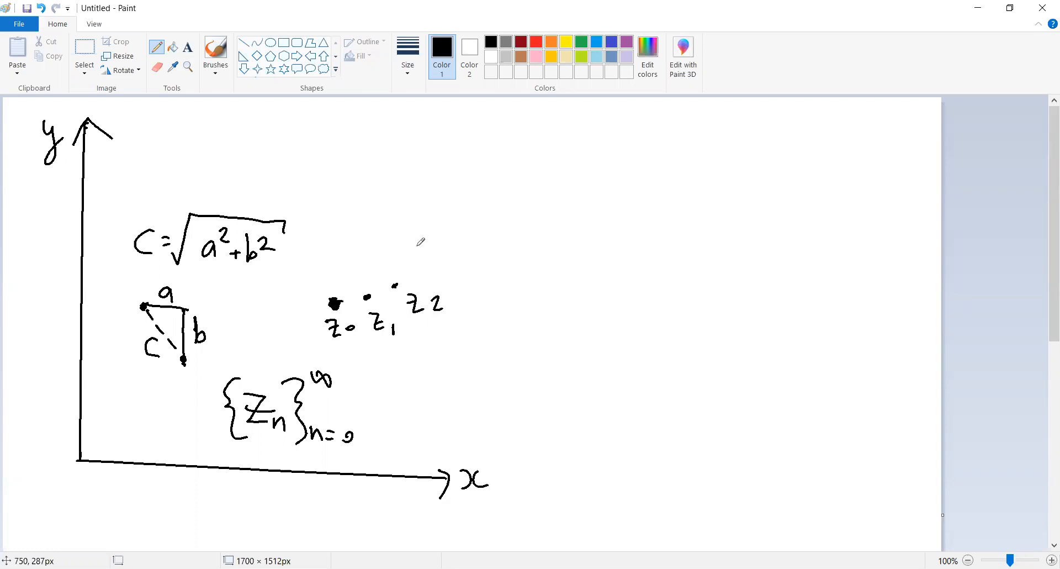
pyautogui.moveTo(422, 262)
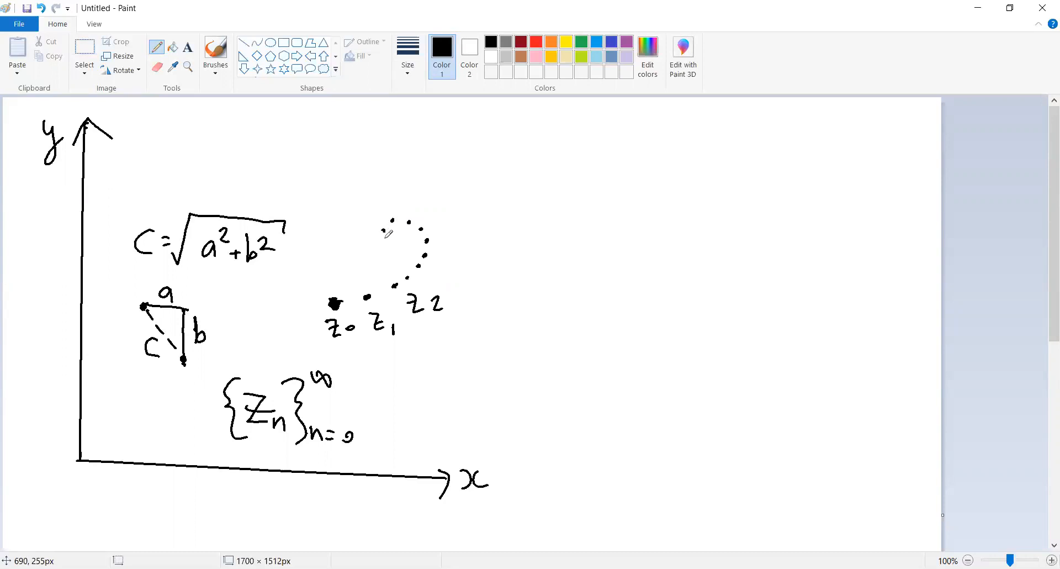
pyautogui.moveTo(396, 238)
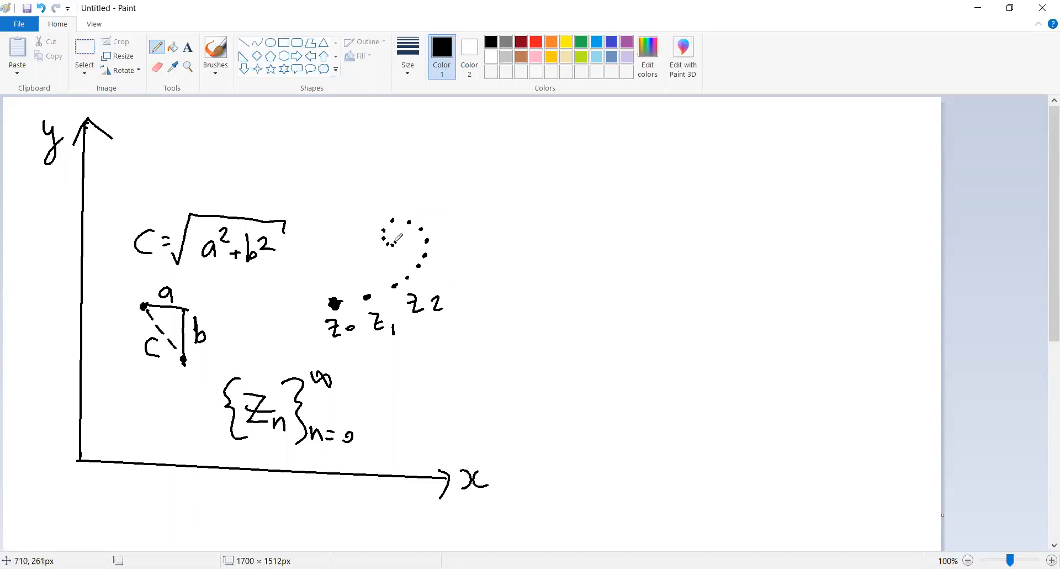
pyautogui.moveTo(397, 233)
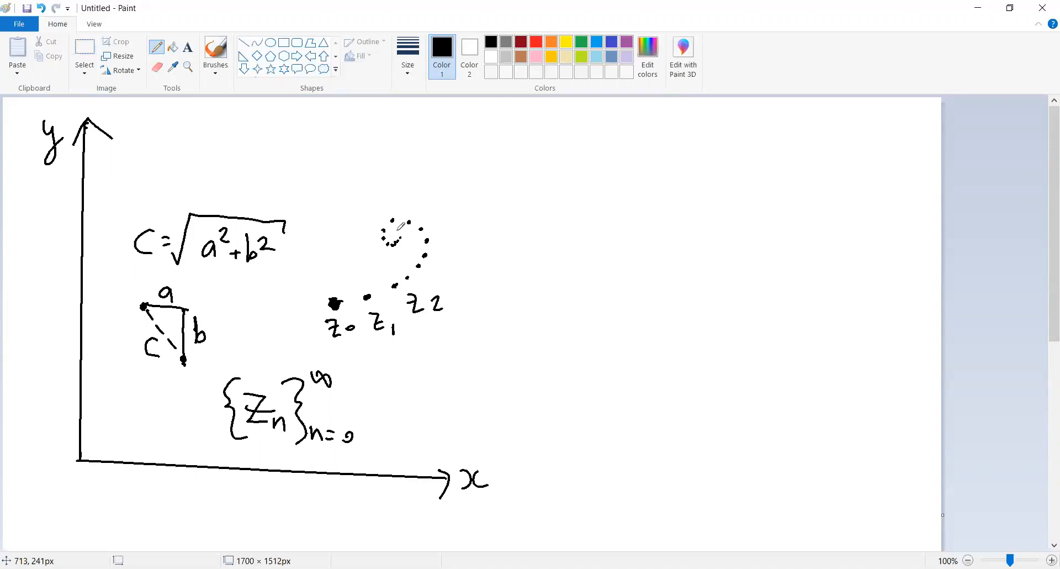
pyautogui.moveTo(280, 340)
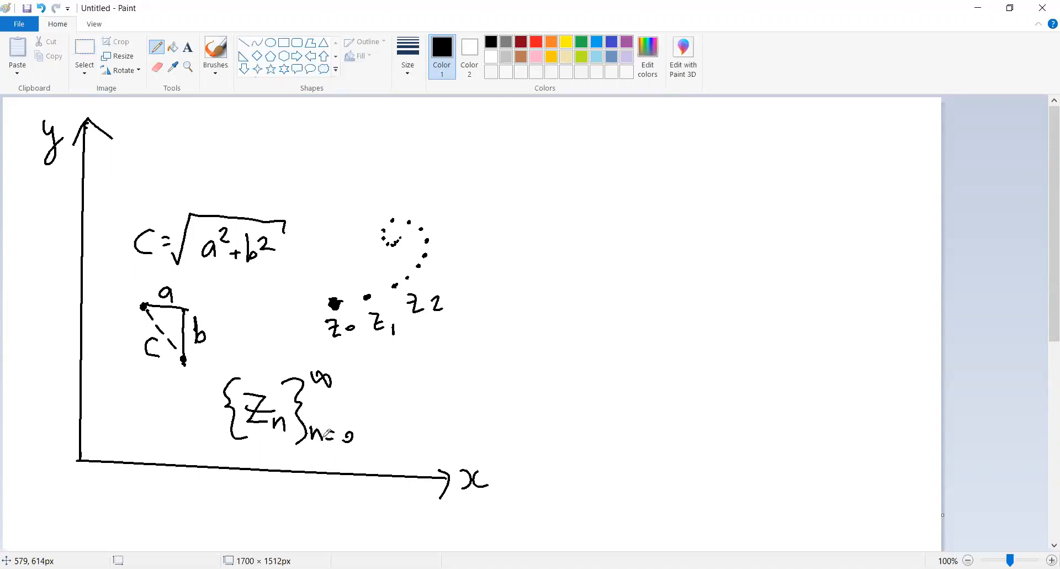
pyautogui.moveTo(186, 395)
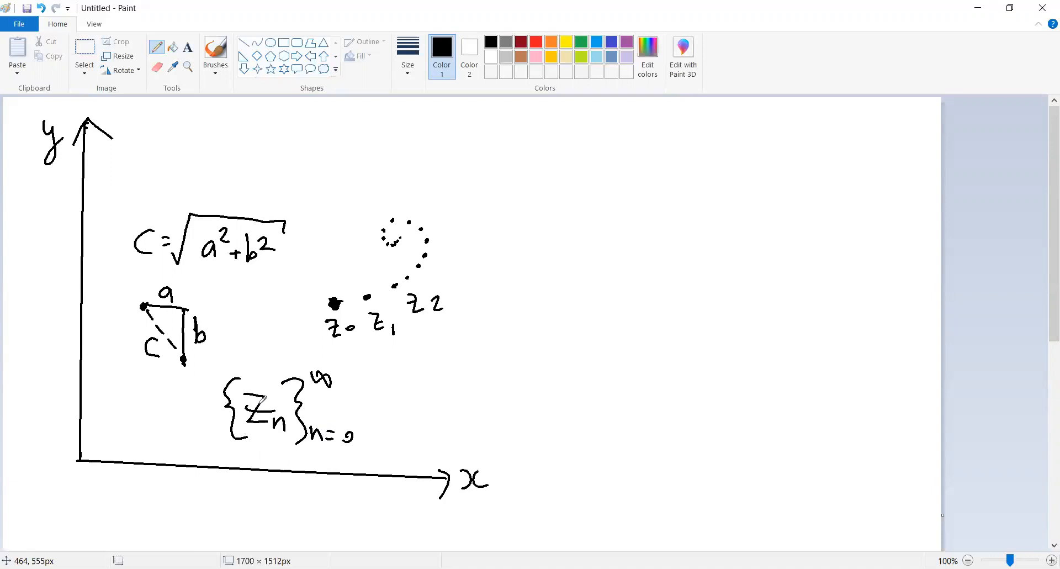
pyautogui.moveTo(457, 216)
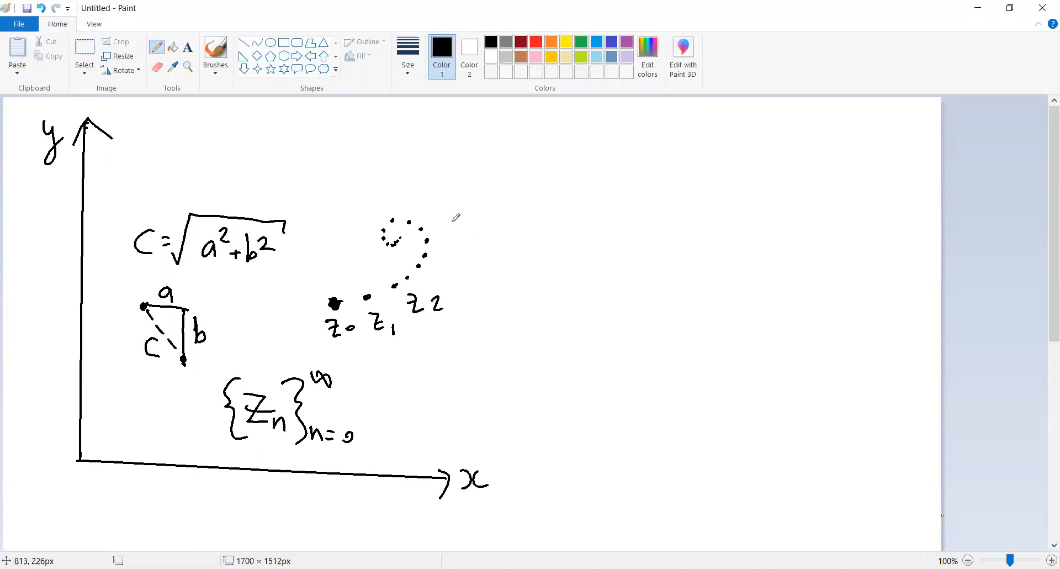
pyautogui.moveTo(322, 252)
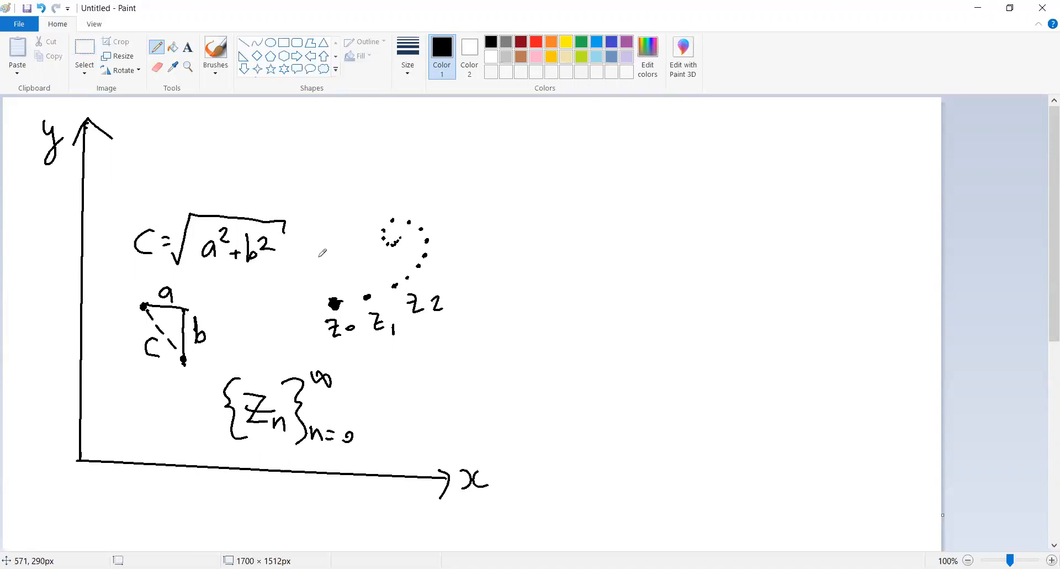
pyautogui.moveTo(399, 225)
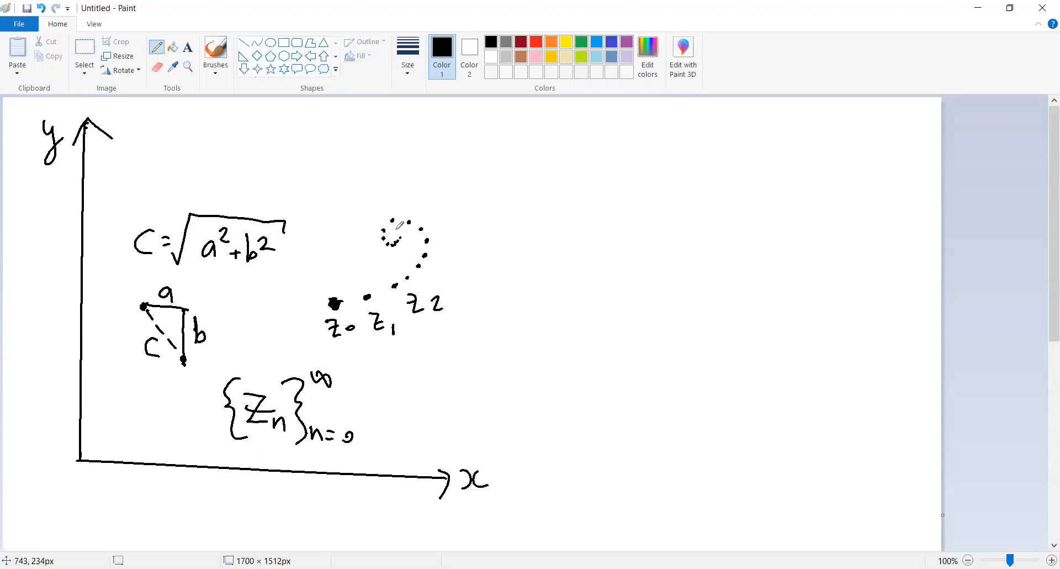
pyautogui.moveTo(391, 244)
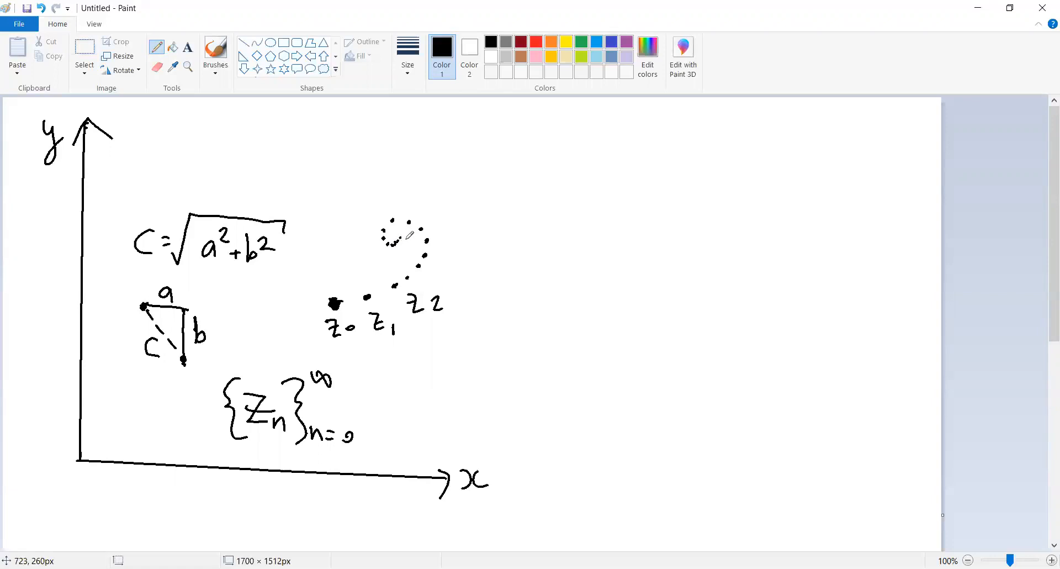
pyautogui.moveTo(335, 418)
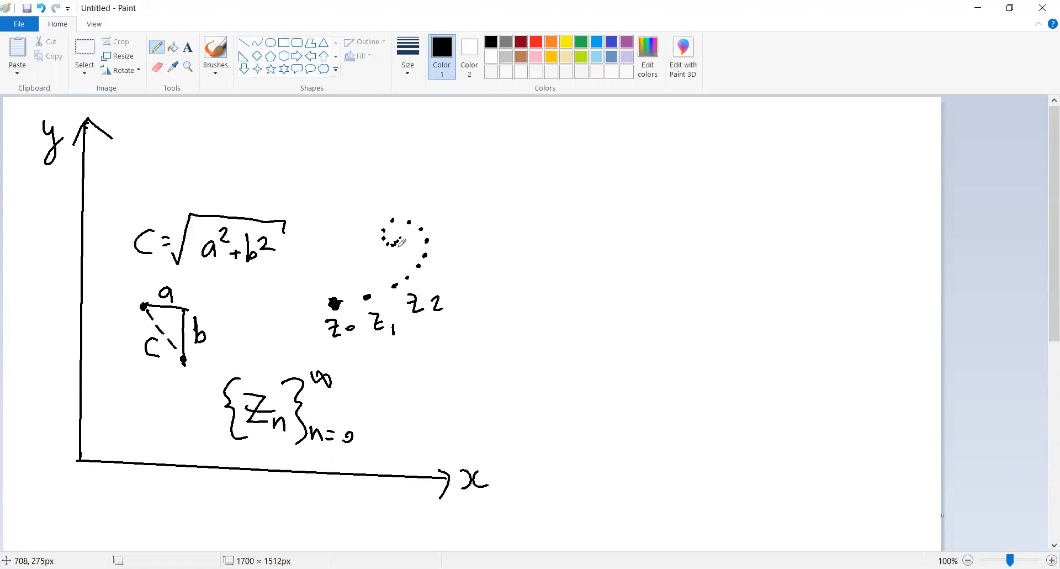
pyautogui.moveTo(398, 275)
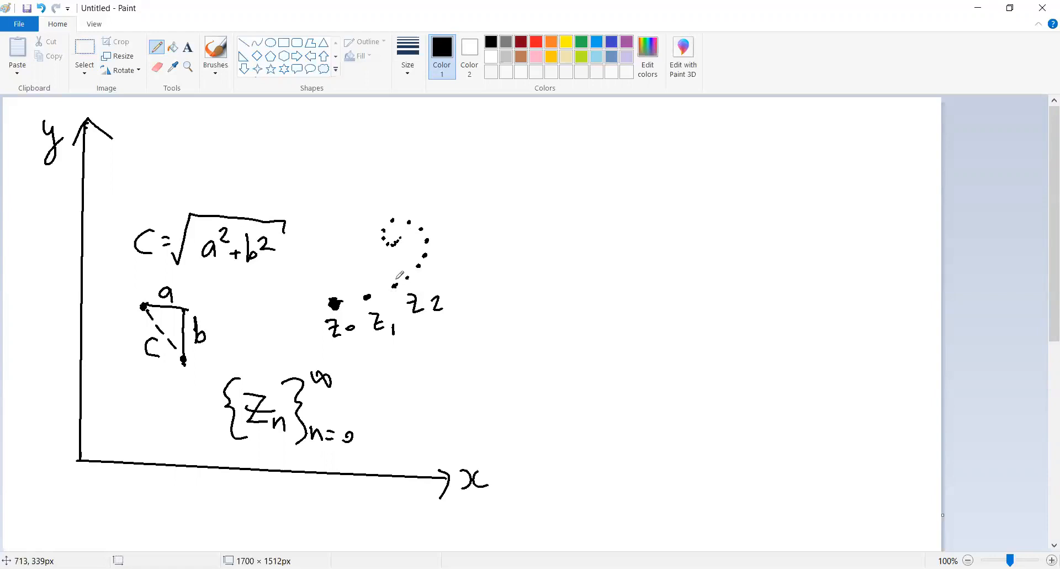
pyautogui.moveTo(320, 401)
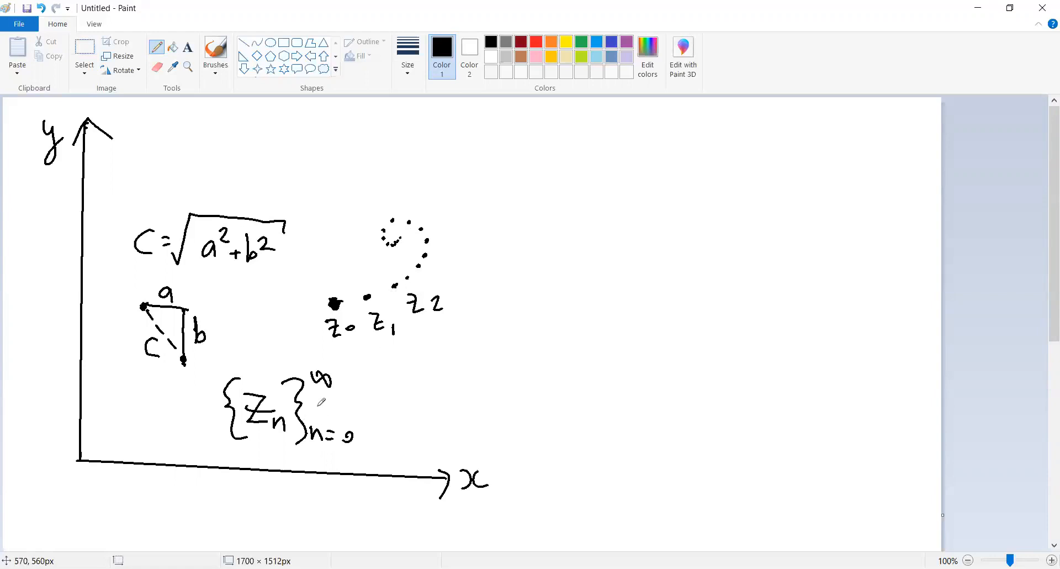
pyautogui.moveTo(342, 401)
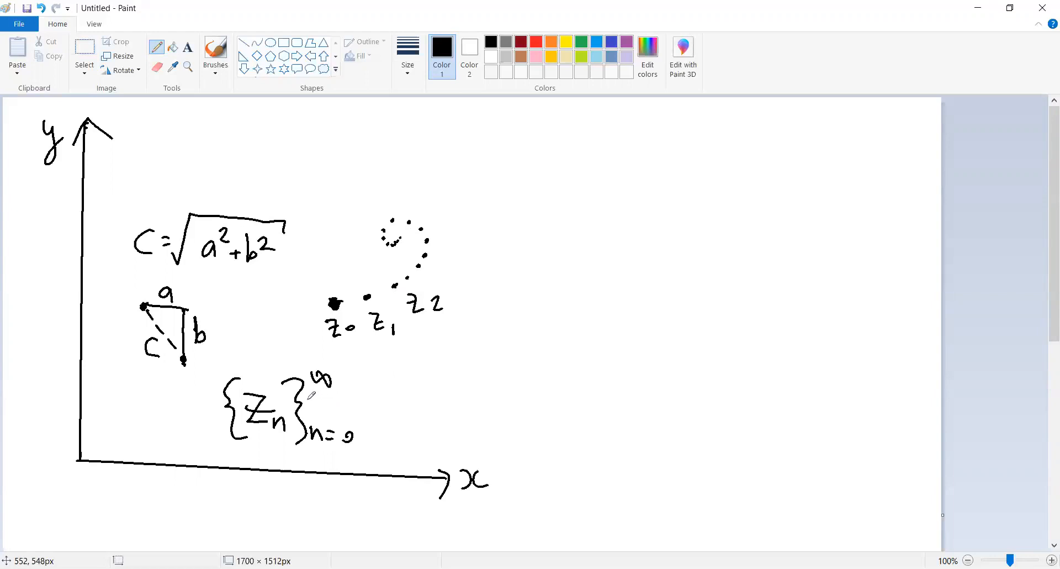
pyautogui.moveTo(338, 357)
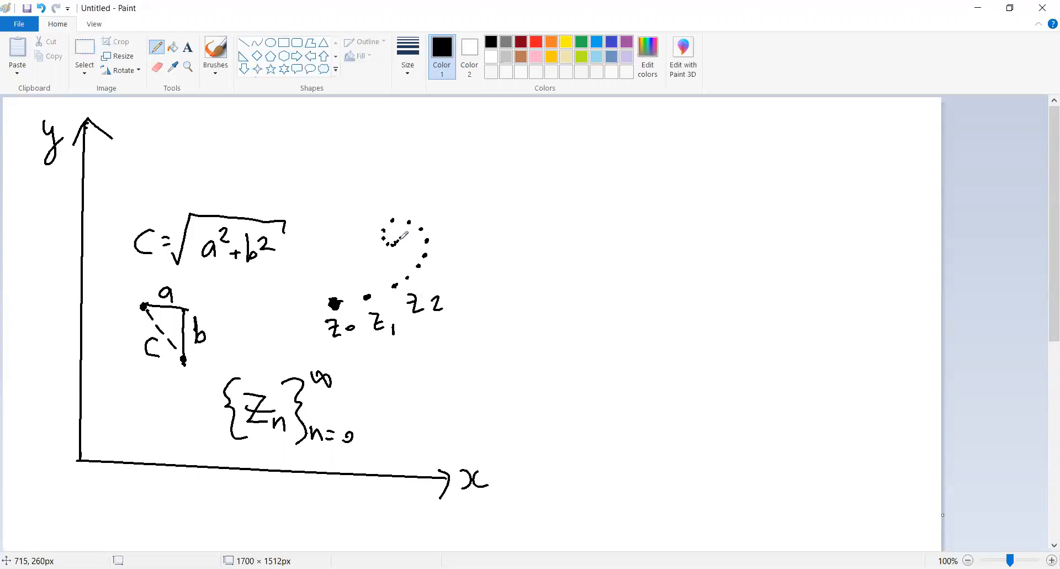
pyautogui.moveTo(401, 225)
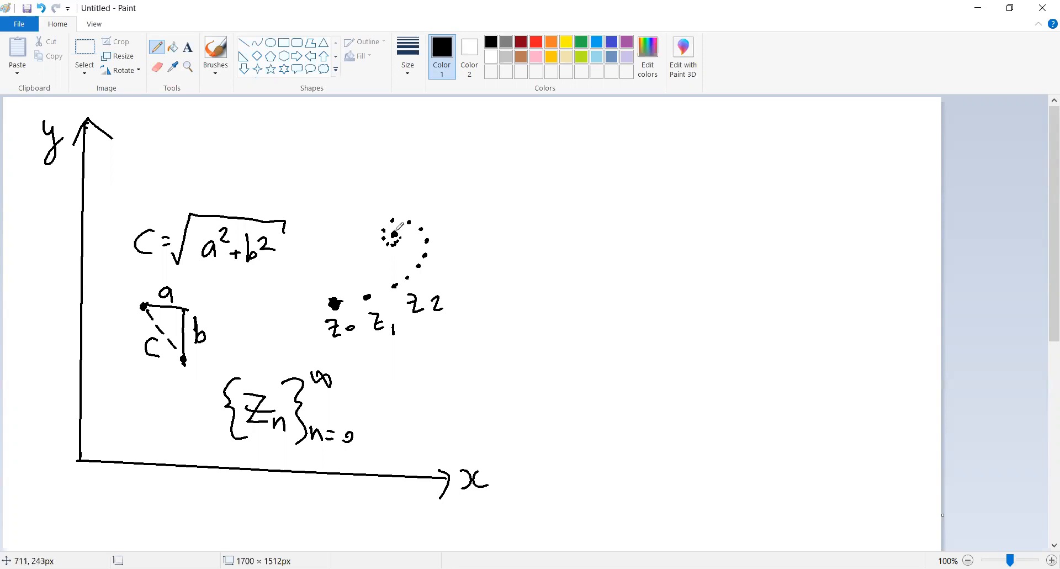
# - Draw a vertical line down to the spiral's central dot and write 'z*' above it
pyautogui.moveTo(392, 240); pyautogui.dragTo(392, 196)
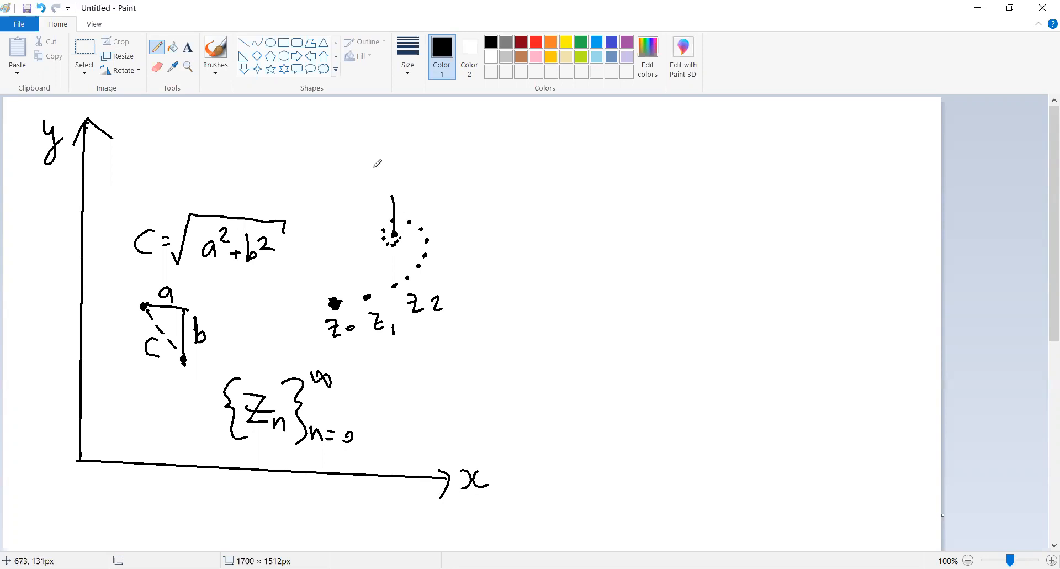
pyautogui.moveTo(378, 166); pyautogui.dragTo(399, 182)
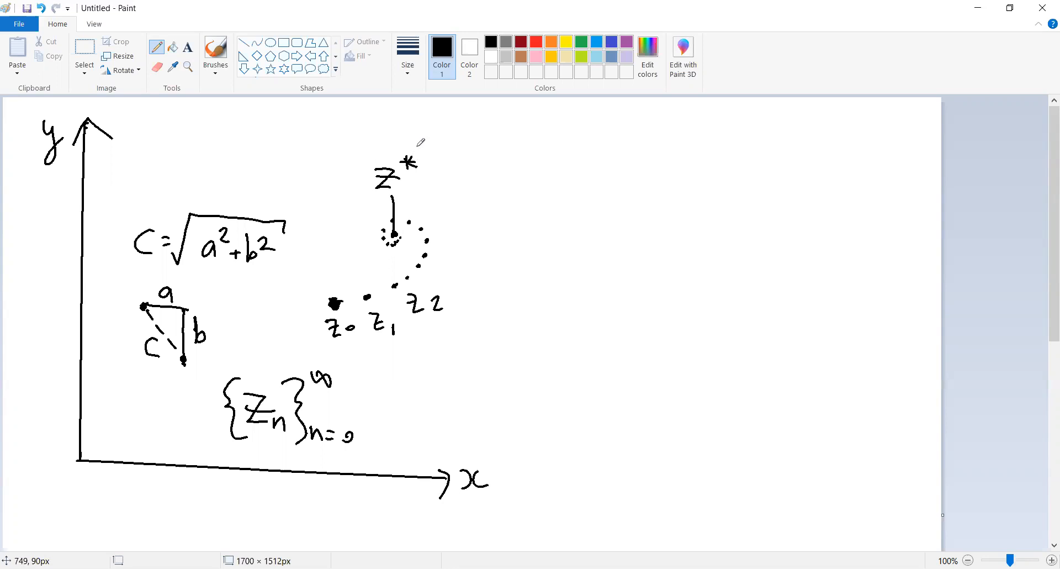
pyautogui.moveTo(382, 250)
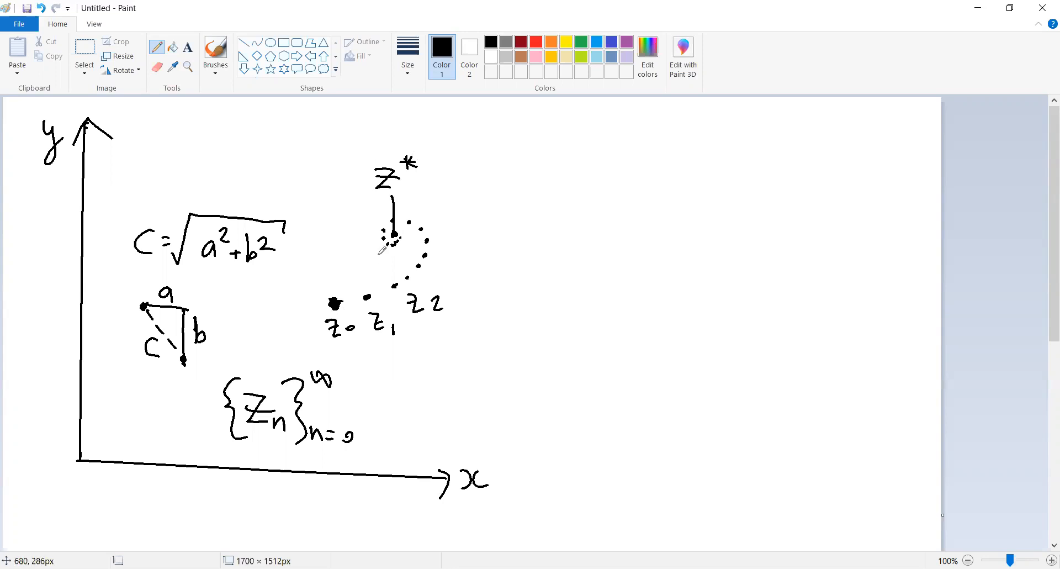
pyautogui.moveTo(320, 419)
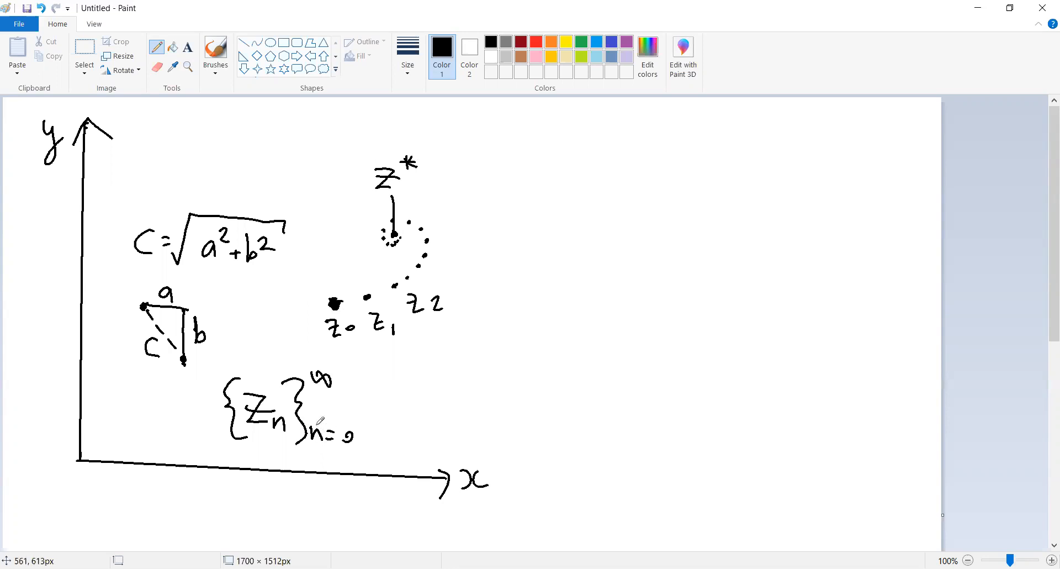
pyautogui.moveTo(319, 418)
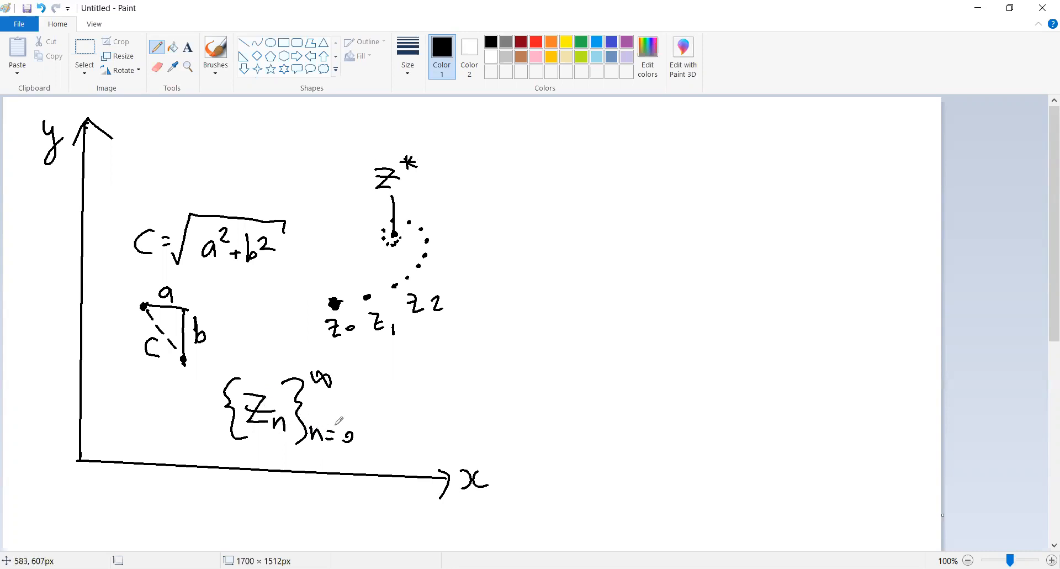
pyautogui.moveTo(328, 406)
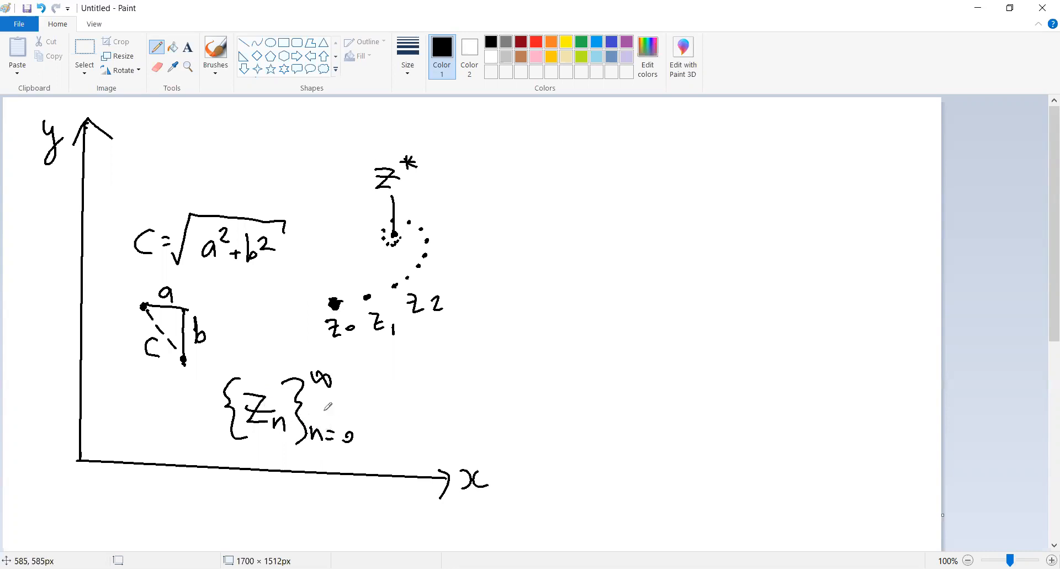
pyautogui.moveTo(385, 265)
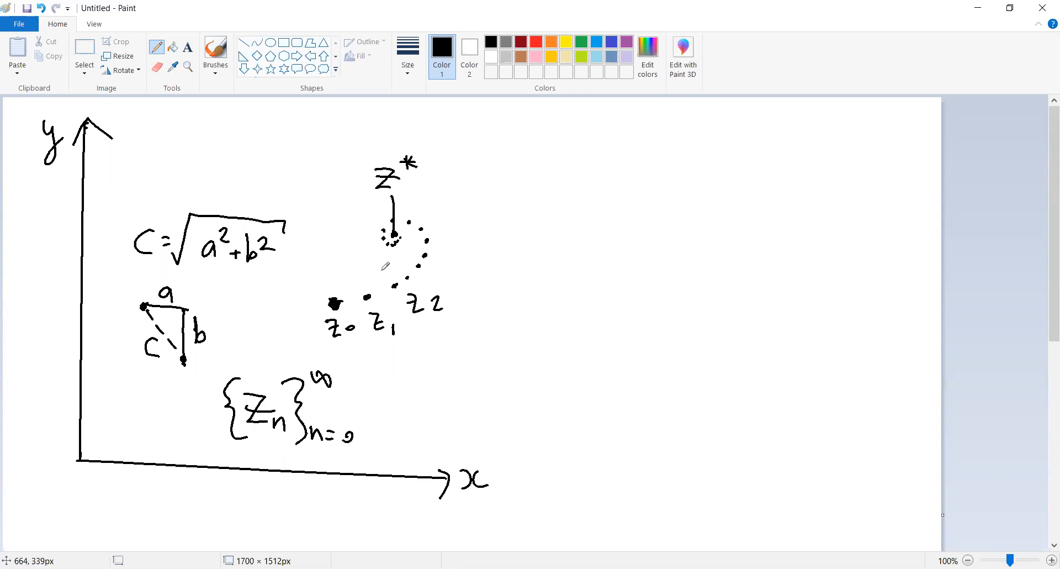
pyautogui.moveTo(395, 235)
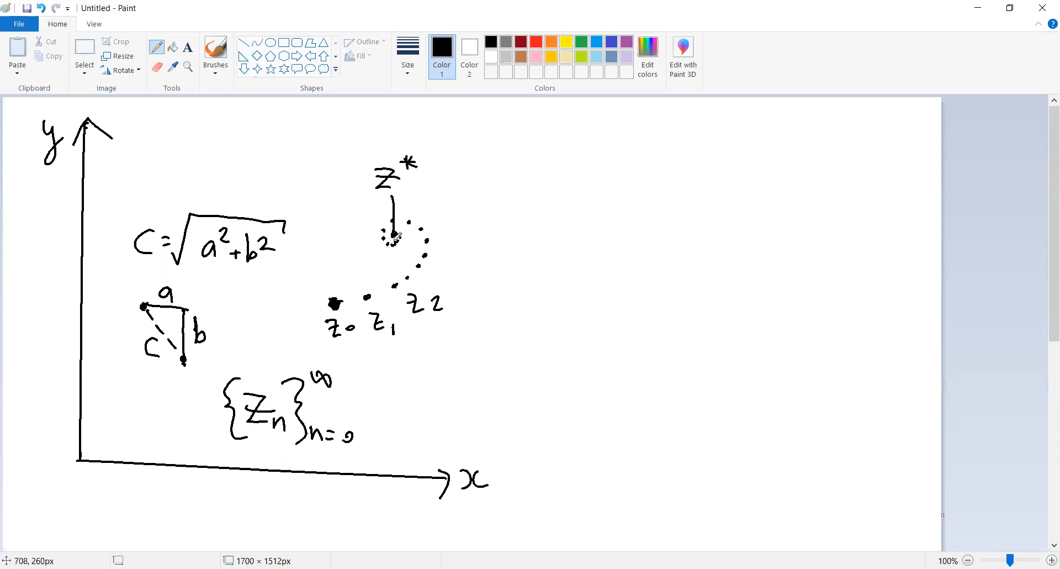
pyautogui.moveTo(406, 239)
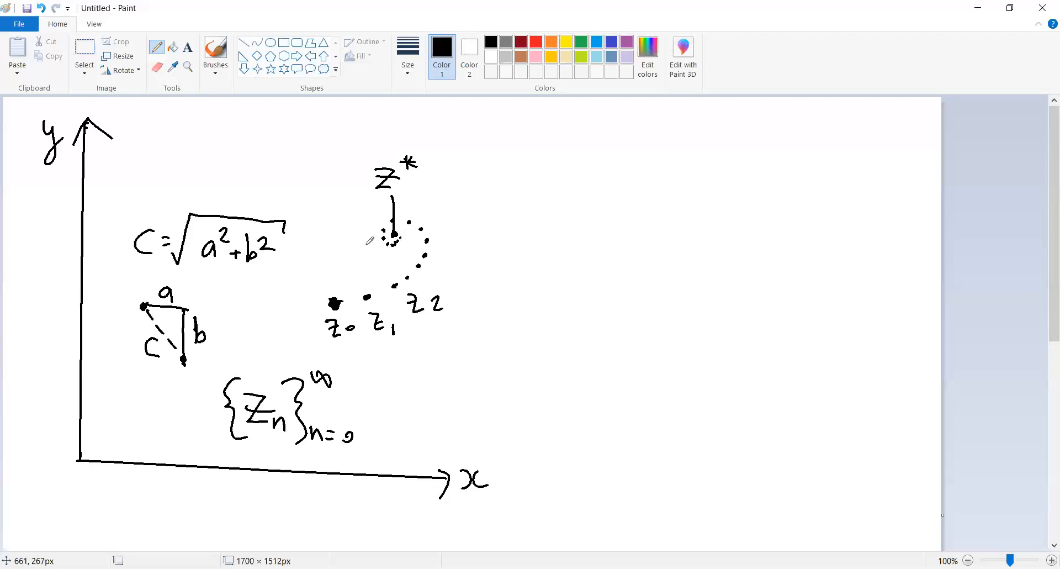
pyautogui.moveTo(341, 361)
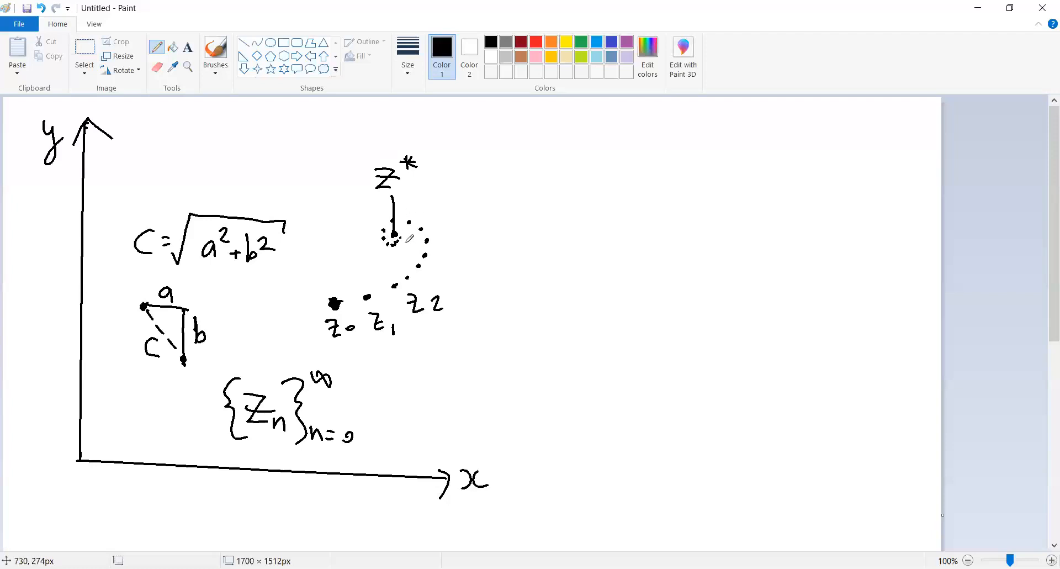
pyautogui.moveTo(406, 244)
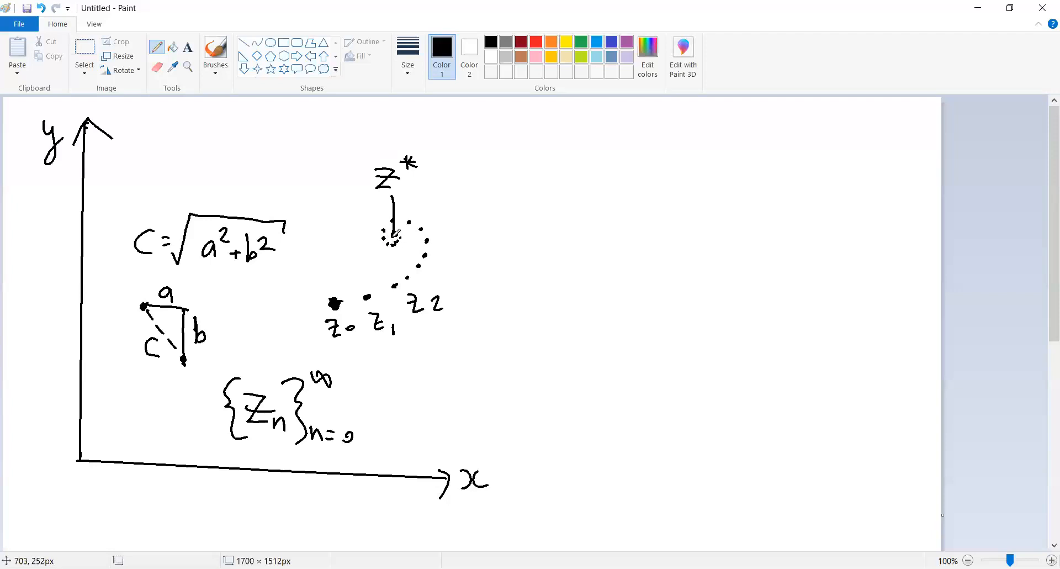
pyautogui.moveTo(314, 406)
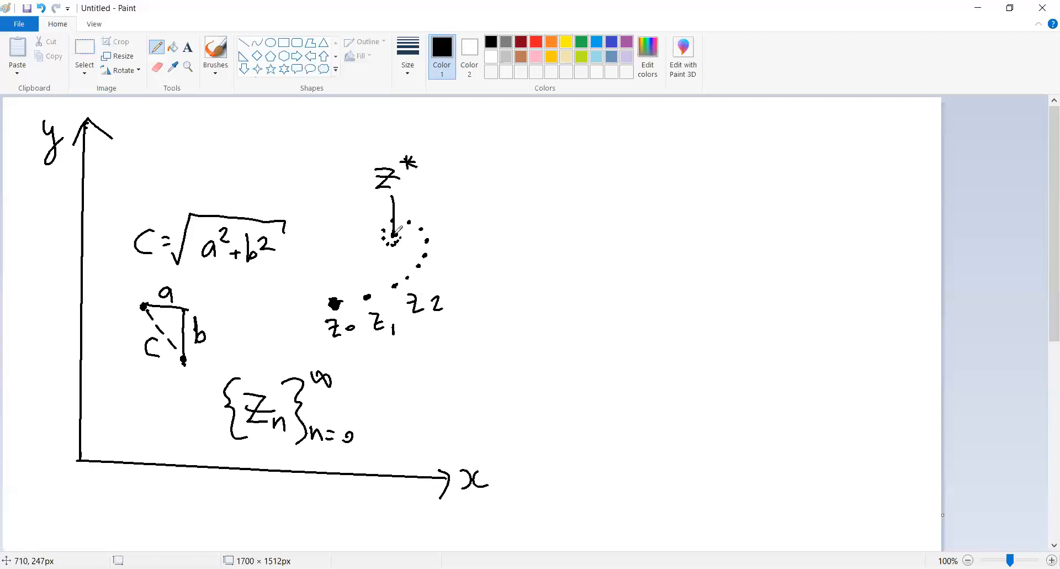
pyautogui.moveTo(395, 111)
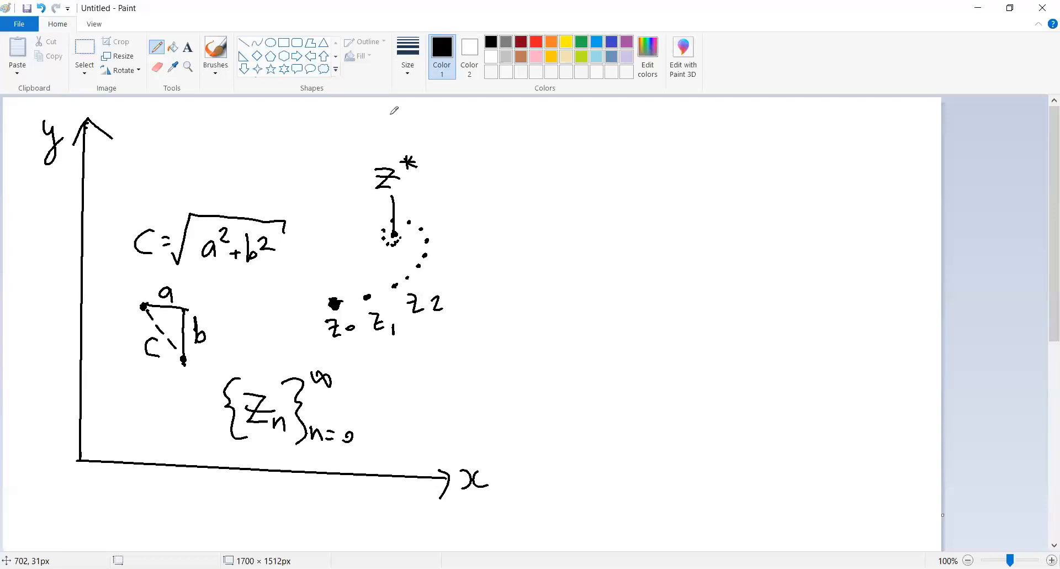
pyautogui.moveTo(311, 153)
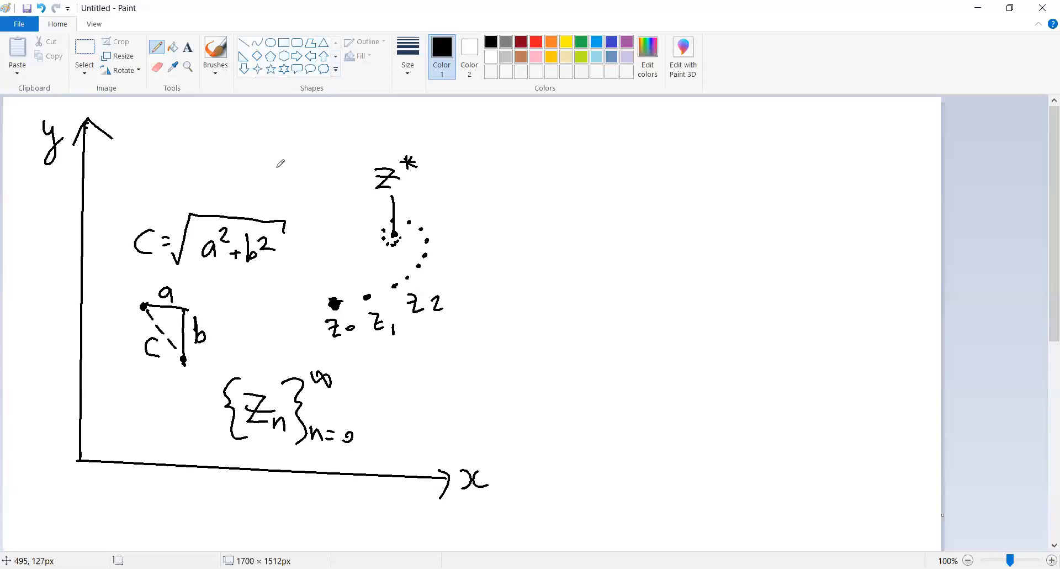
pyautogui.moveTo(452, 202)
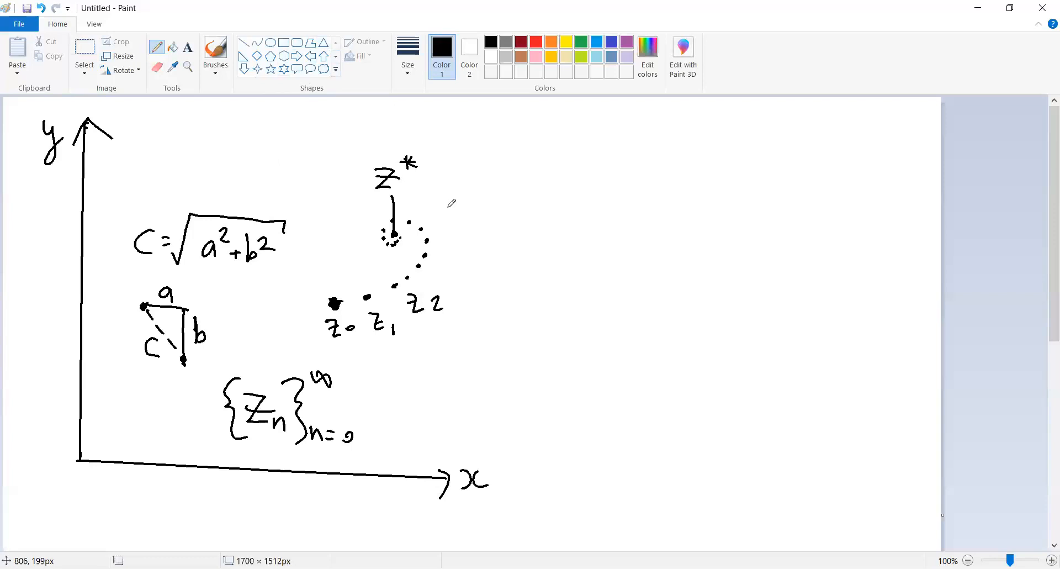
pyautogui.moveTo(461, 223)
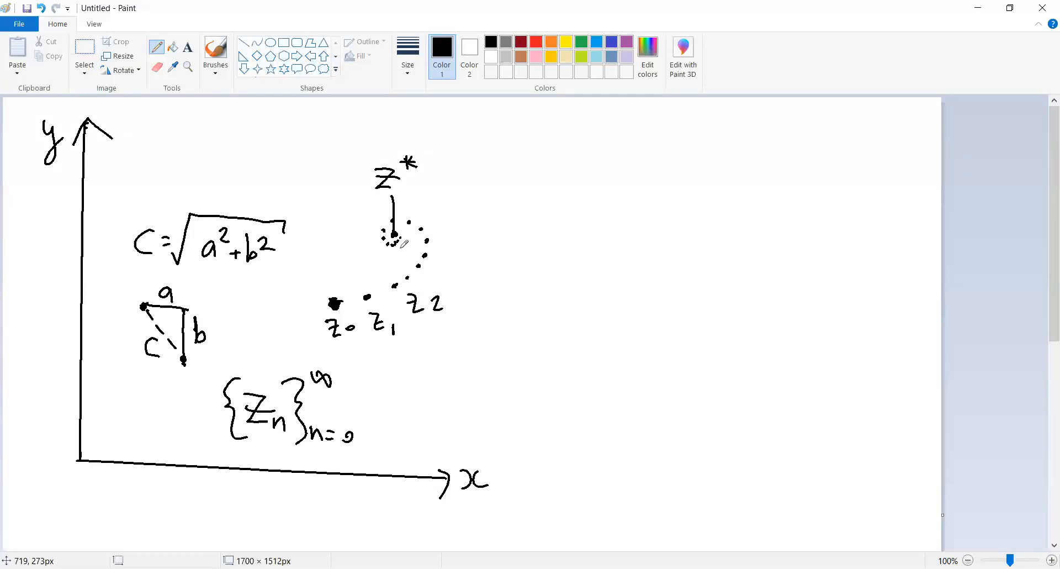
pyautogui.moveTo(559, 75)
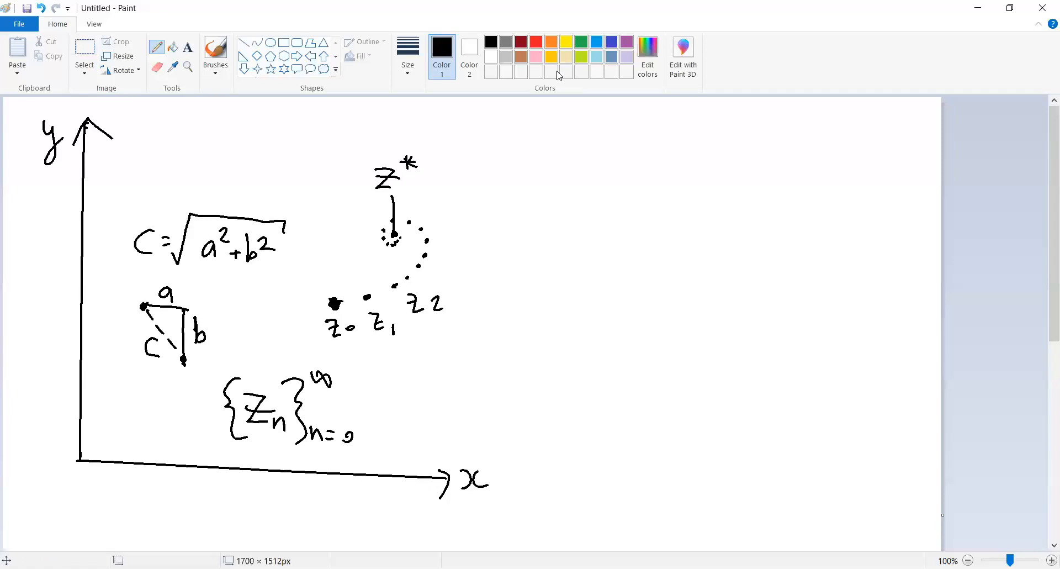
# - Save as Cauchy2.png, then delete the formulas and spiral, keeping only the axes
pyautogui.click(27, 9)
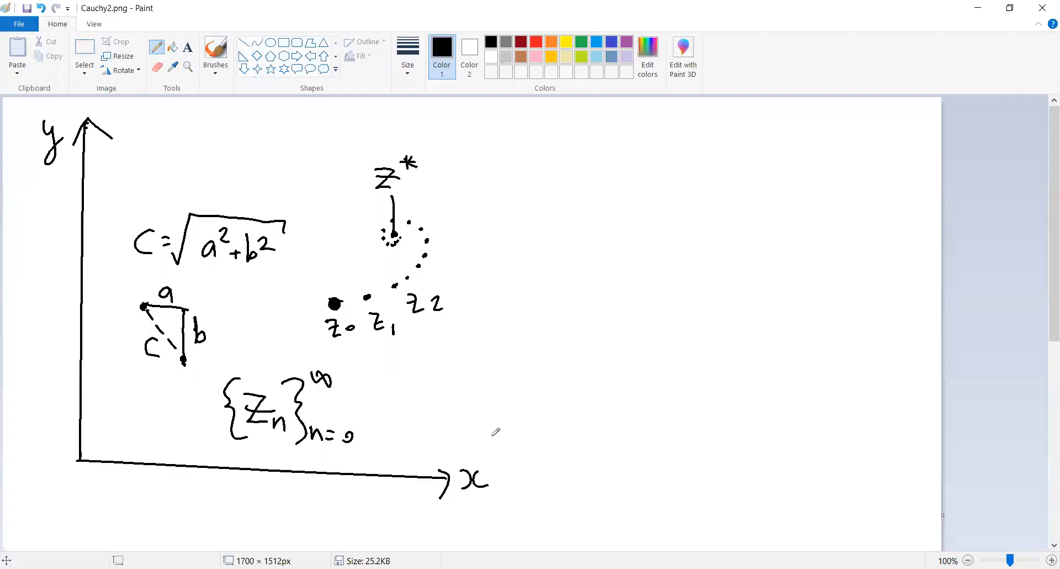
pyautogui.click(83, 54)
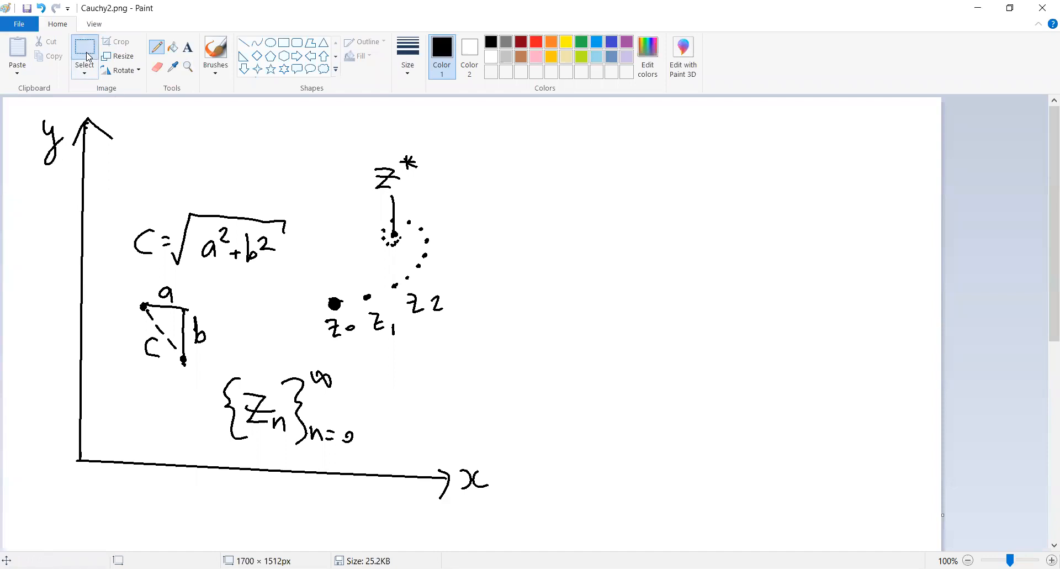
pyautogui.moveTo(492, 99); pyautogui.dragTo(849, 448)
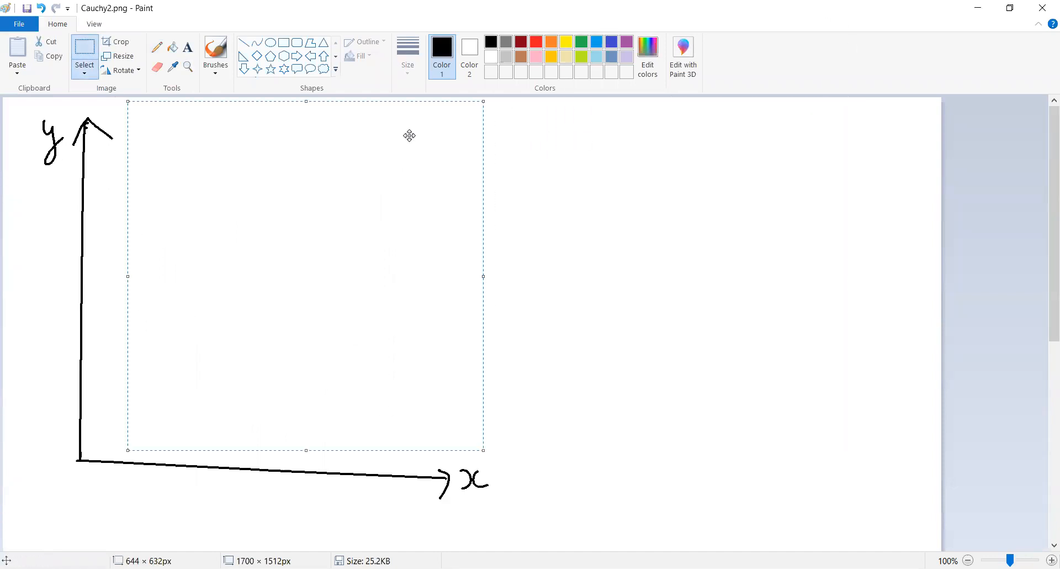
pyautogui.moveTo(196, 102)
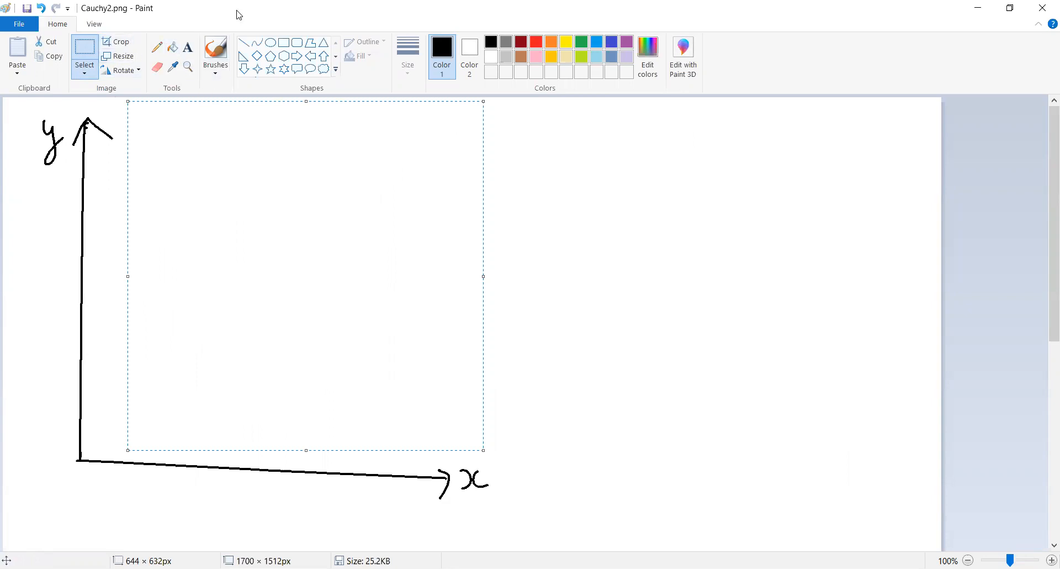
pyautogui.click(157, 47)
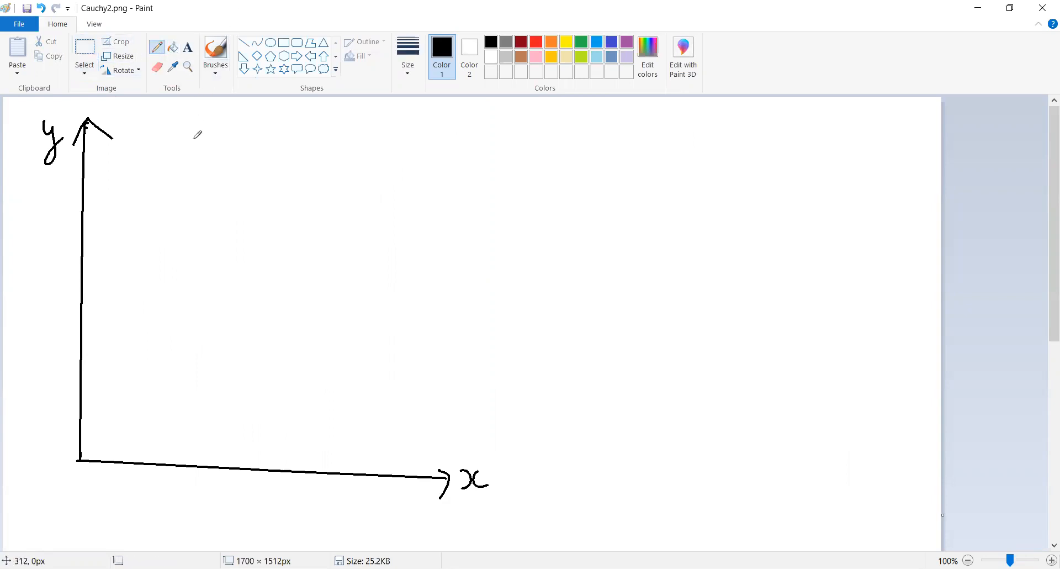
pyautogui.moveTo(220, 213)
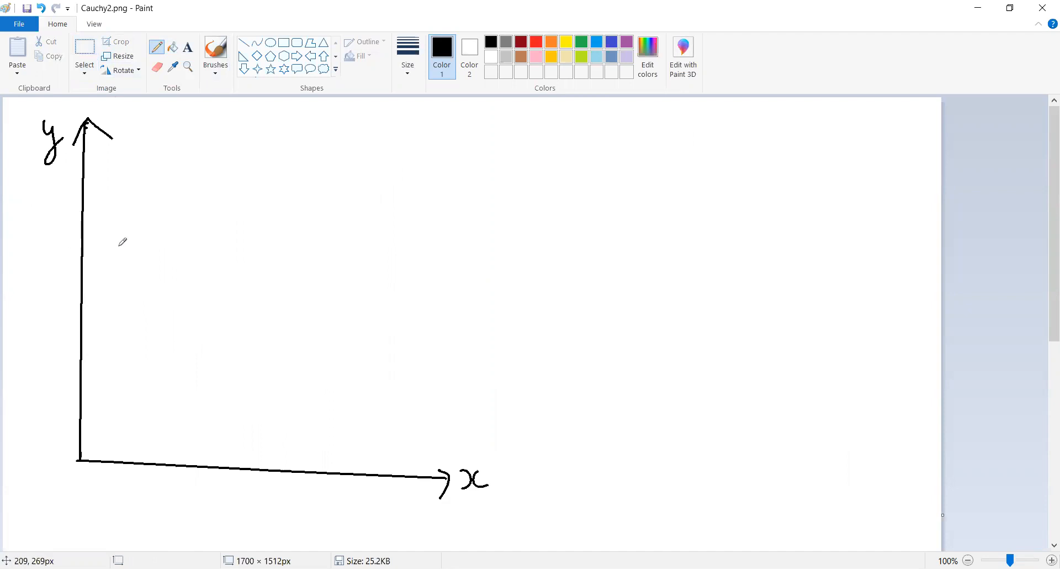
pyautogui.moveTo(84, 274)
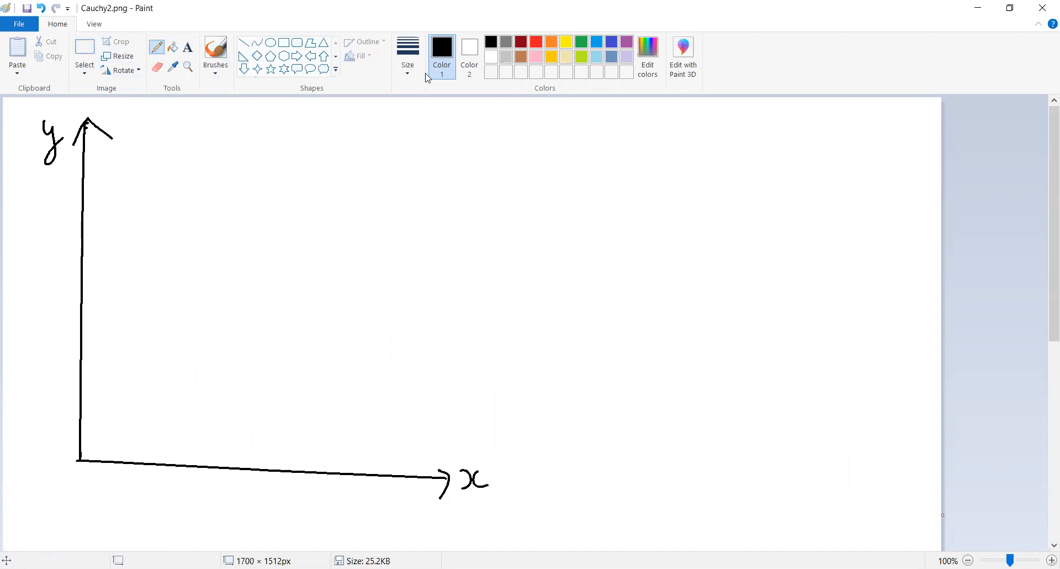
# - Draw a wavy curve labelled f(x), then a second curve rising from lower on the y-axis
pyautogui.click(407, 50)
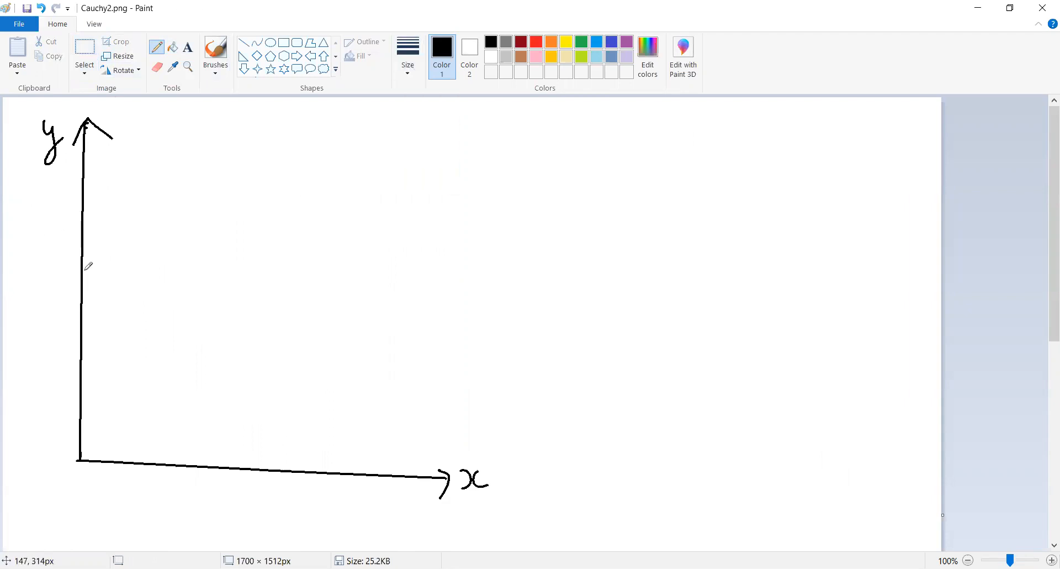
pyautogui.moveTo(81, 269); pyautogui.dragTo(500, 253)
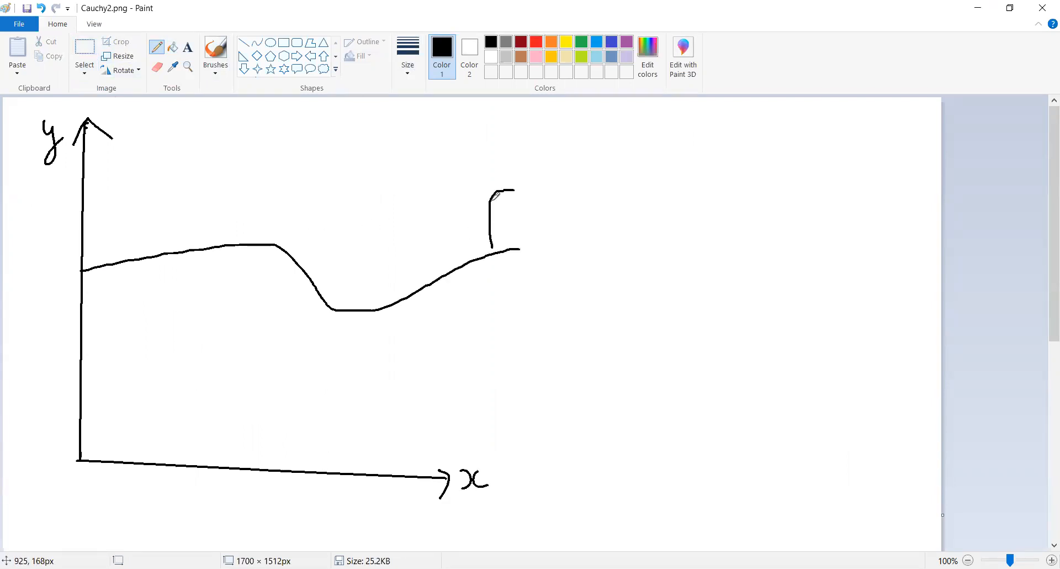
pyautogui.moveTo(477, 224); pyautogui.dragTo(511, 237)
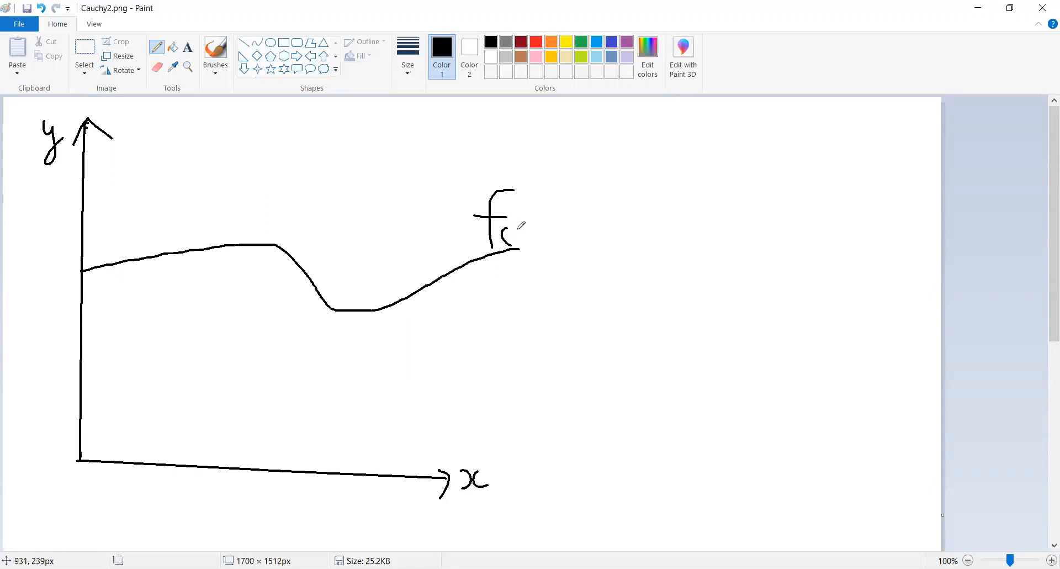
pyautogui.moveTo(500, 237); pyautogui.dragTo(555, 234)
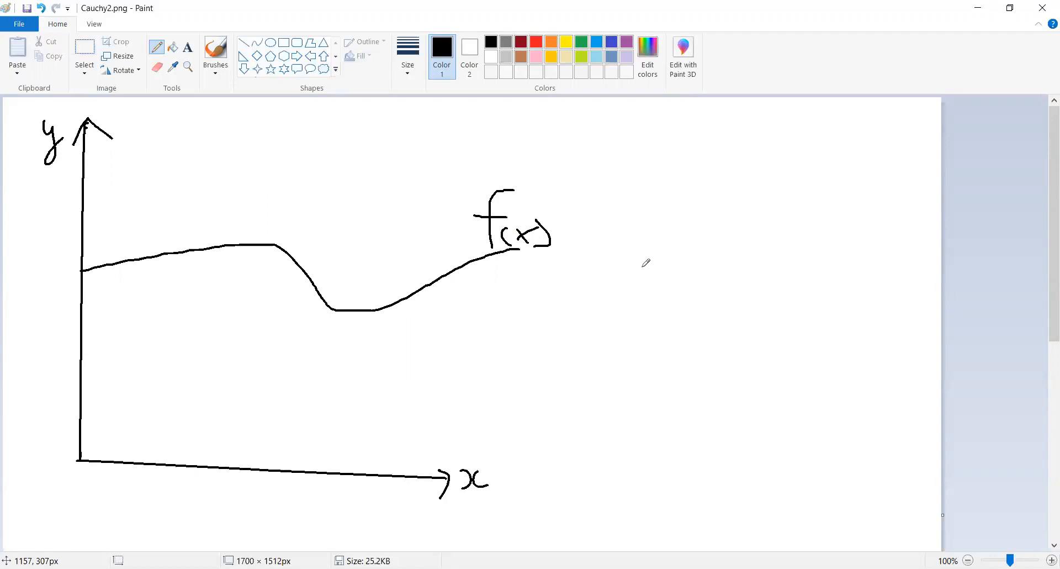
pyautogui.moveTo(186, 328)
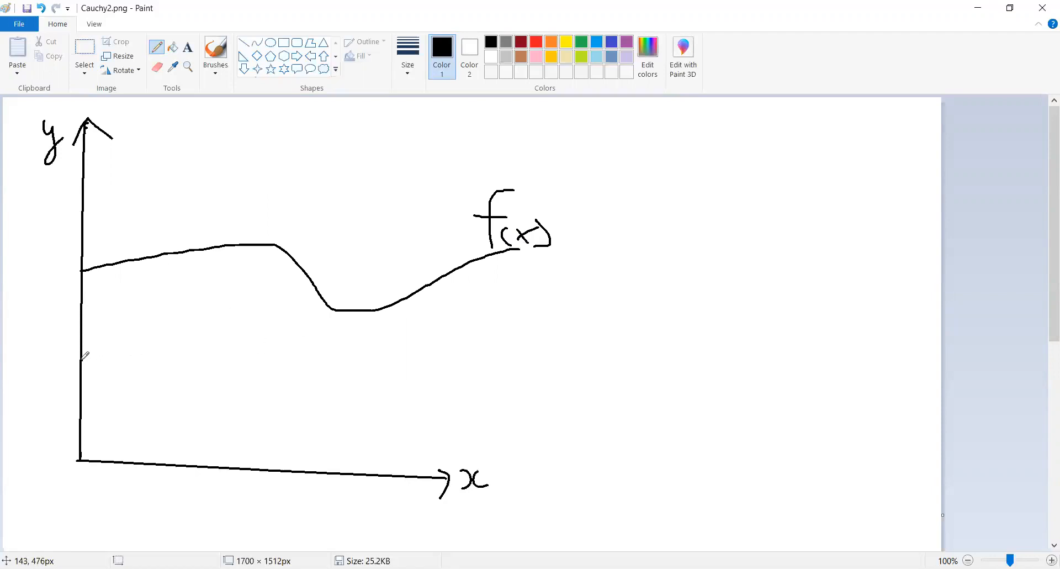
pyautogui.moveTo(83, 404)
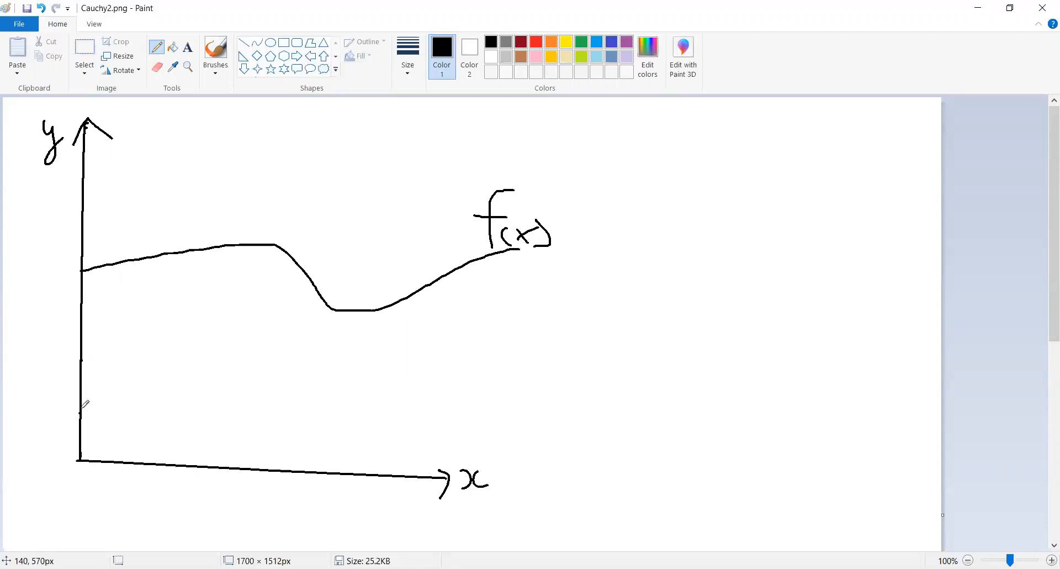
pyautogui.moveTo(81, 409); pyautogui.dragTo(348, 279)
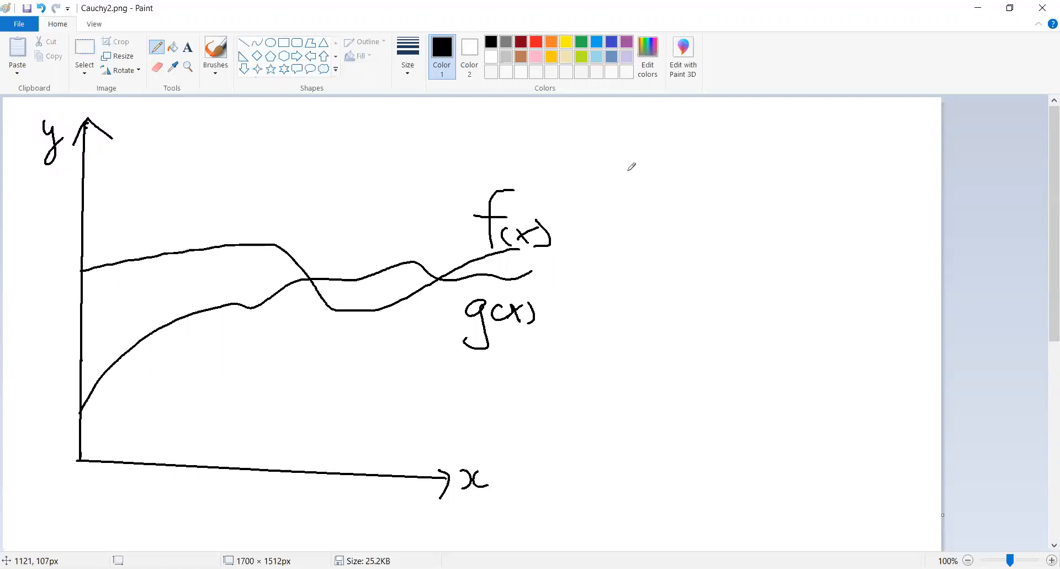
pyautogui.moveTo(630, 192)
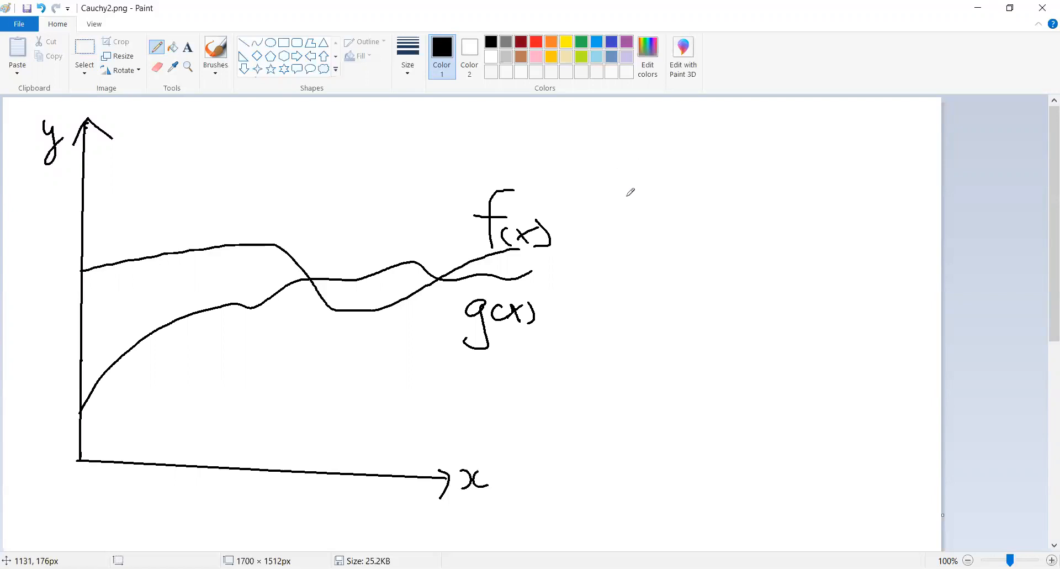
pyautogui.moveTo(620, 196)
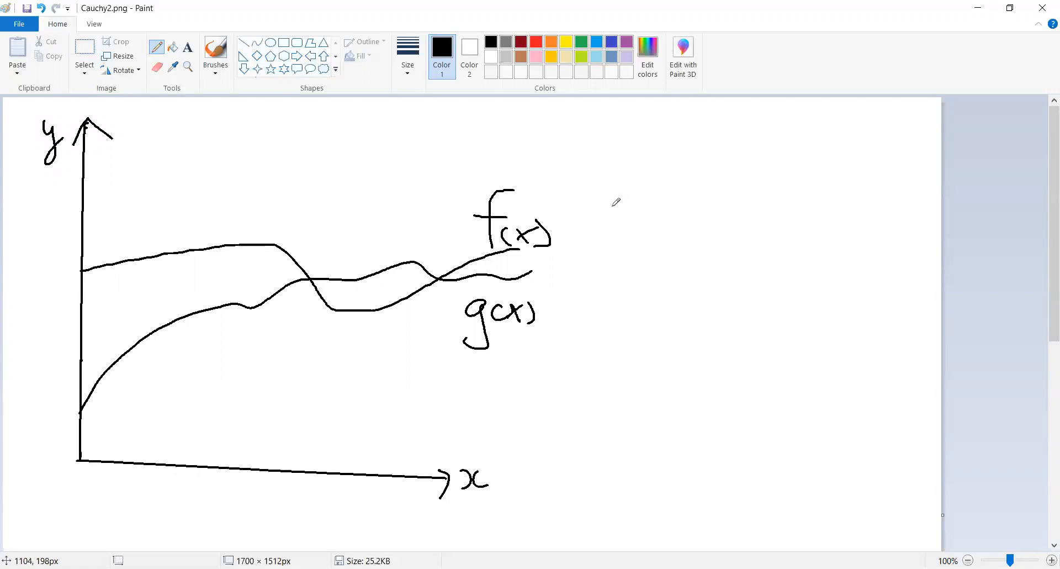
# - Handwrite 'sup' followed by double norm bars enclosing f(x) − g(x) at the upper right
pyautogui.moveTo(612, 203); pyautogui.dragTo(646, 186)
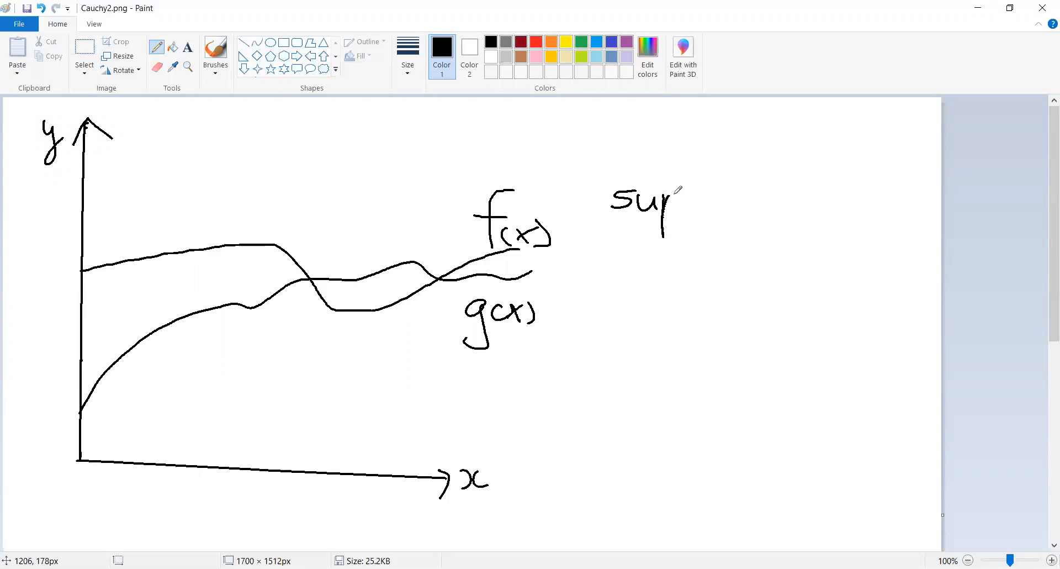
pyautogui.moveTo(666, 196); pyautogui.dragTo(666, 230)
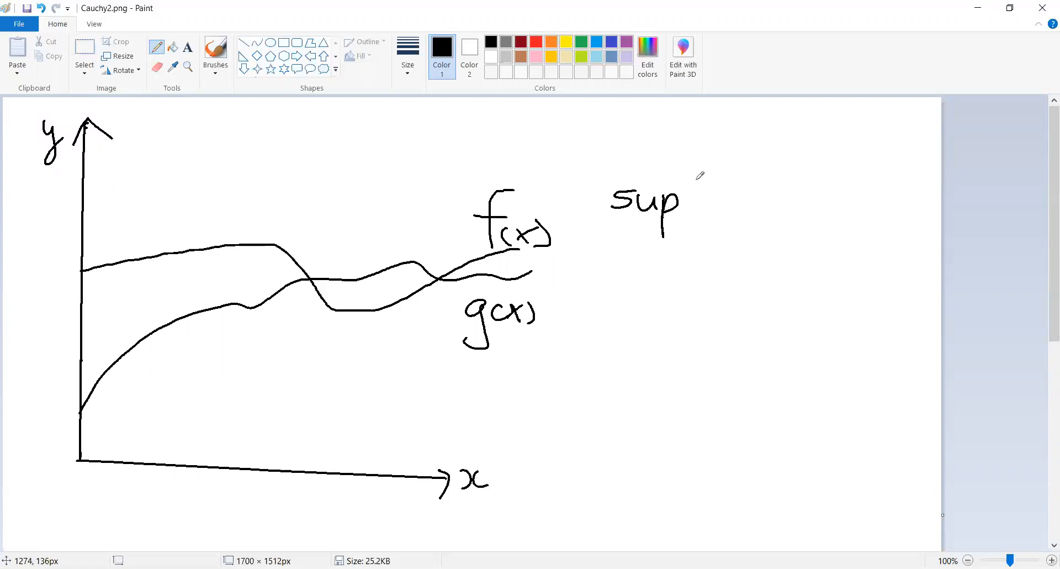
pyautogui.moveTo(697, 190)
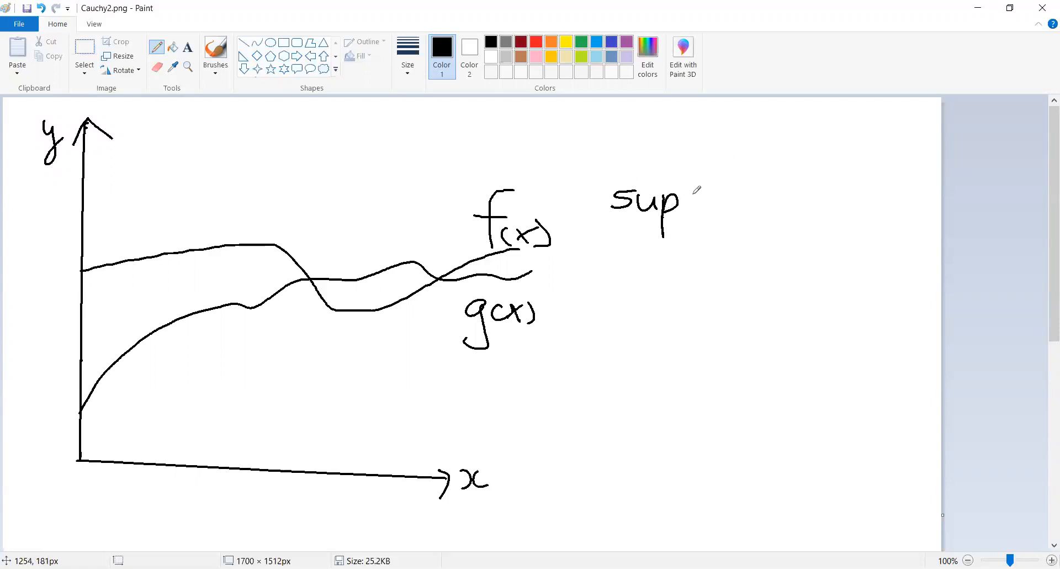
pyautogui.moveTo(697, 182); pyautogui.dragTo(710, 230)
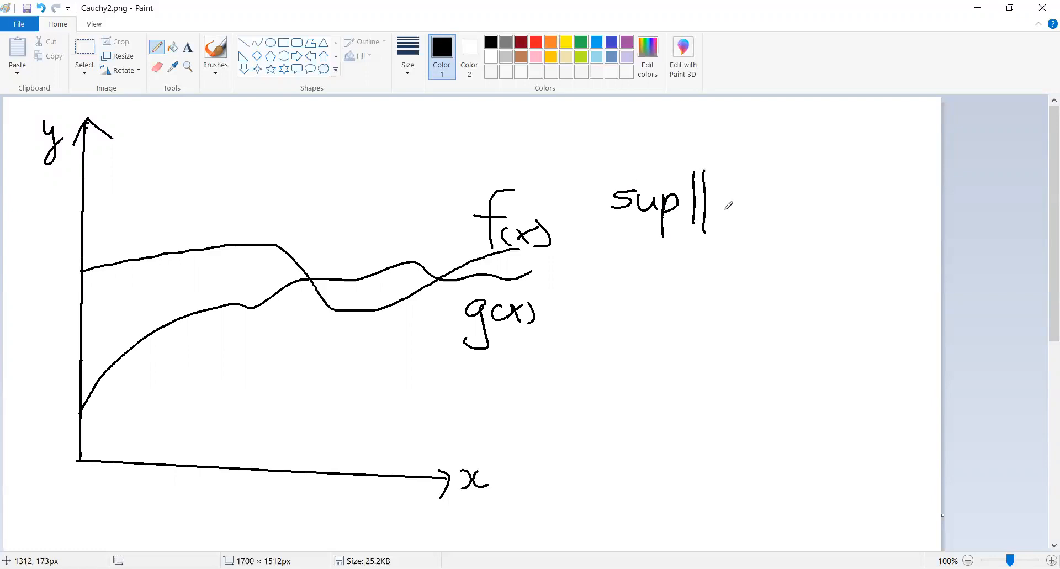
pyautogui.moveTo(728, 220)
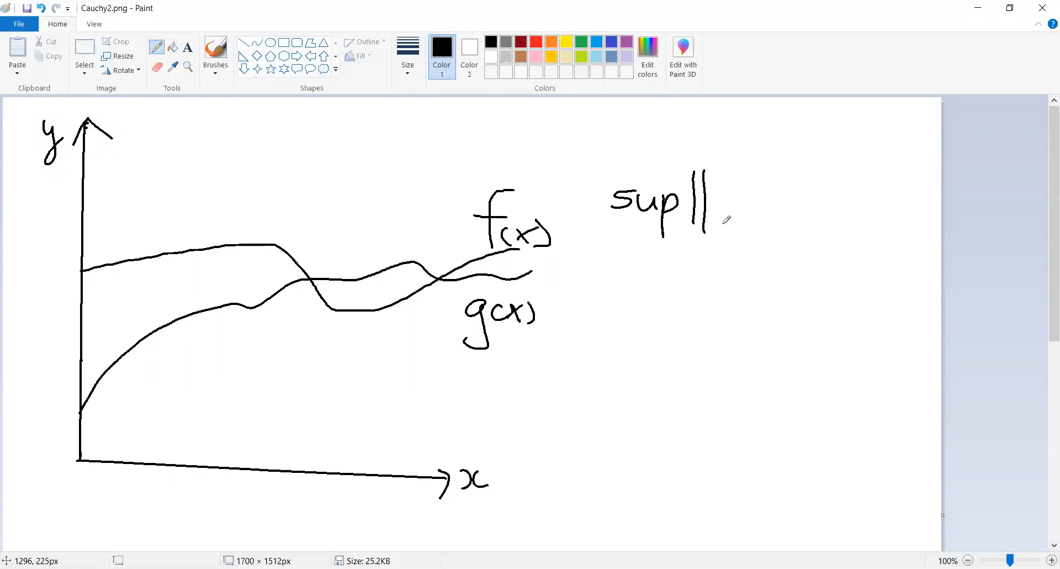
pyautogui.moveTo(714, 203); pyautogui.dragTo(757, 217)
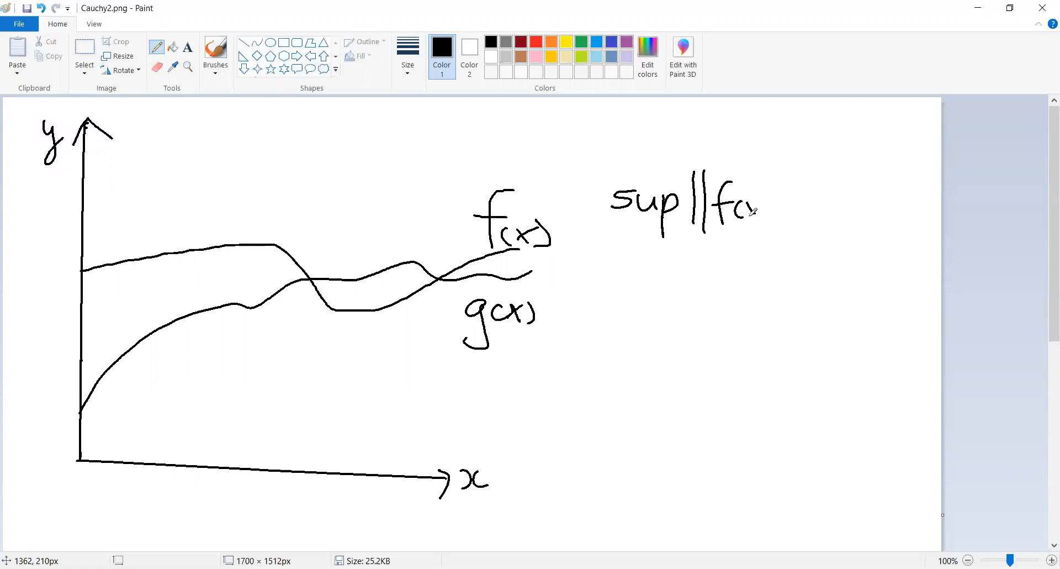
pyautogui.moveTo(751, 203); pyautogui.dragTo(774, 216)
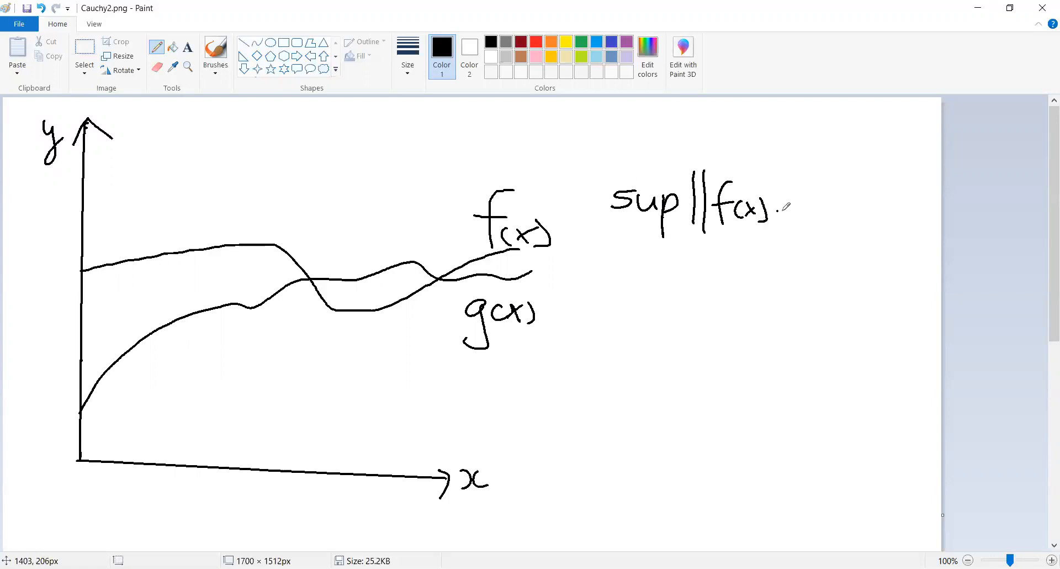
pyautogui.moveTo(777, 210); pyautogui.dragTo(825, 234)
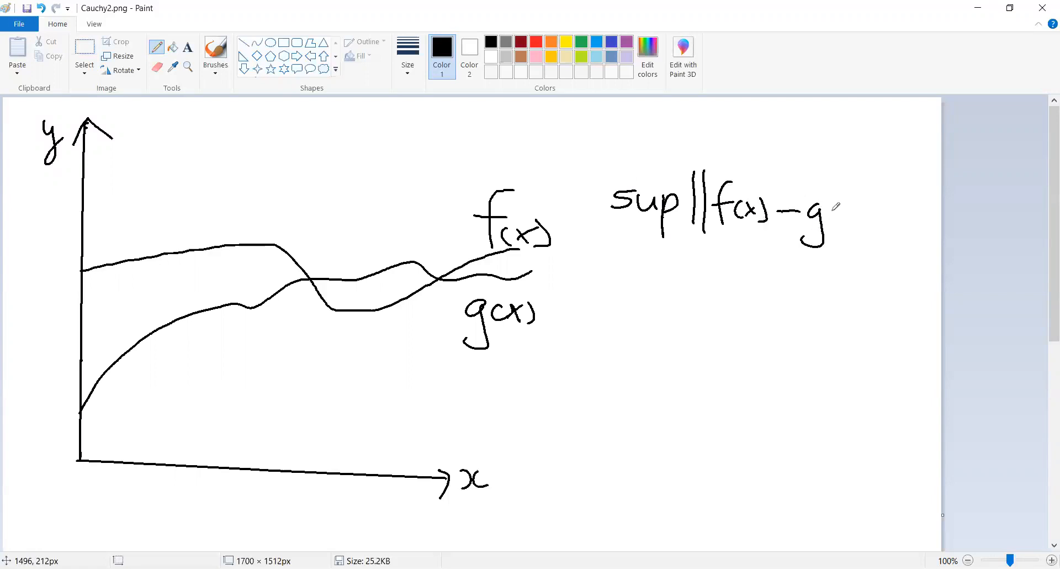
pyautogui.moveTo(831, 210); pyautogui.dragTo(873, 217)
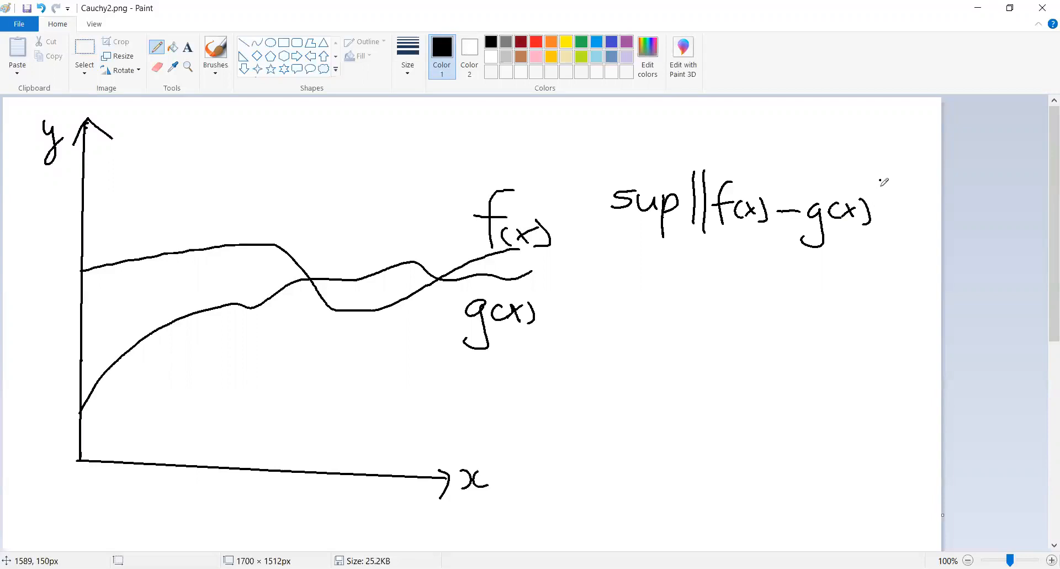
pyautogui.moveTo(885, 183); pyautogui.dragTo(893, 237)
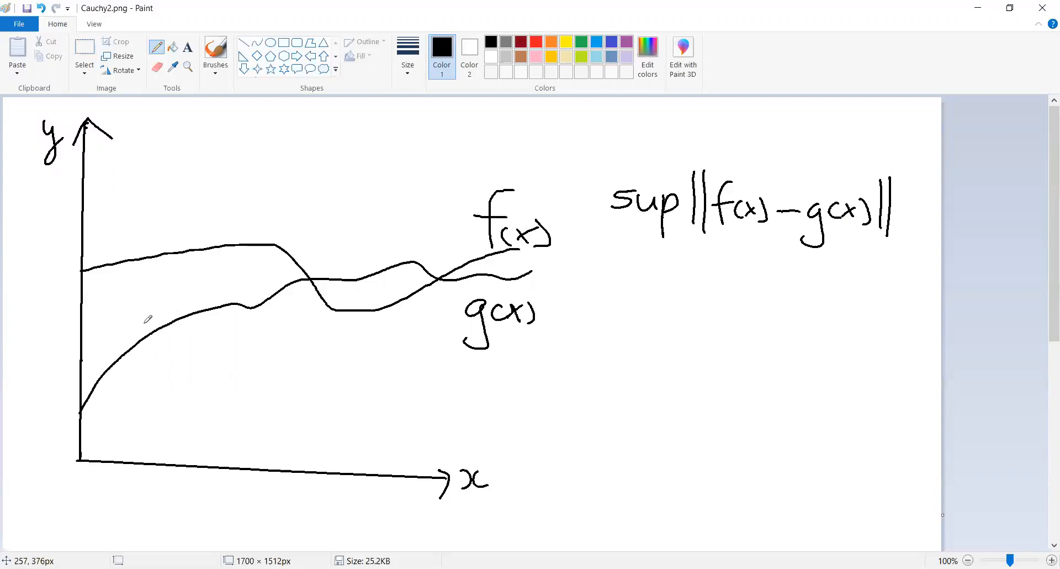
pyautogui.moveTo(147, 368)
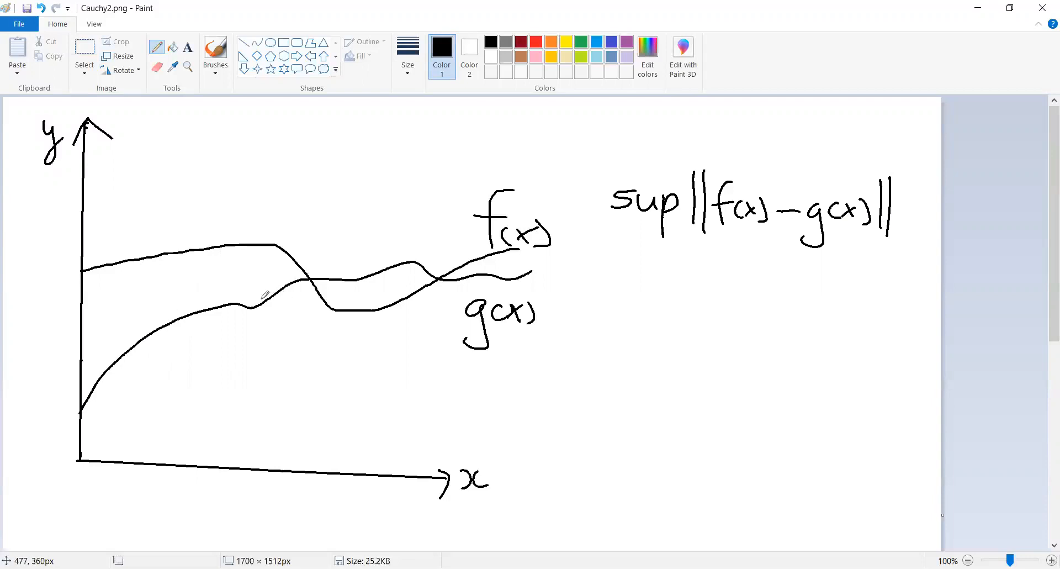
pyautogui.moveTo(213, 315)
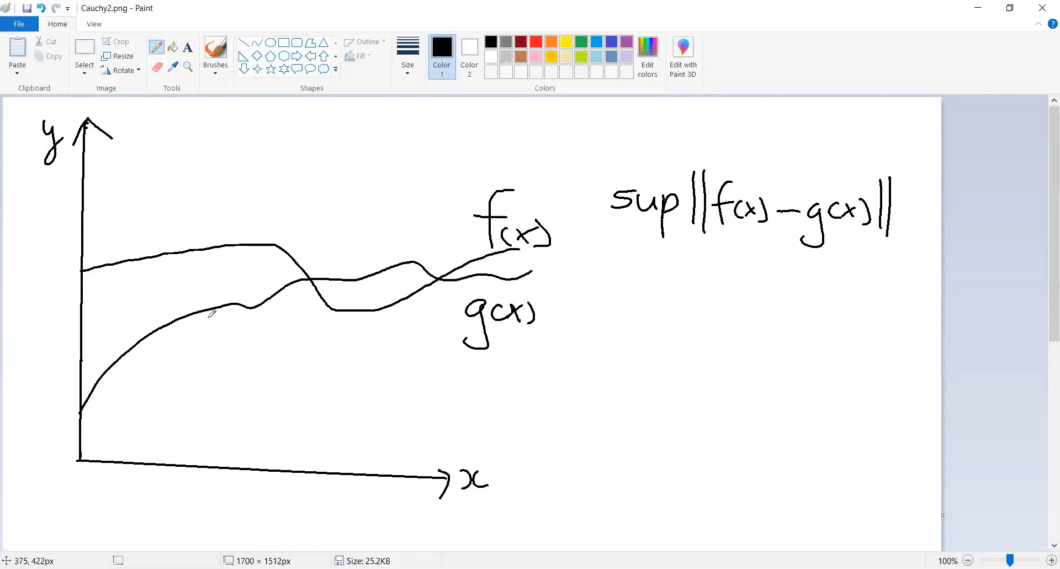
pyautogui.moveTo(201, 292)
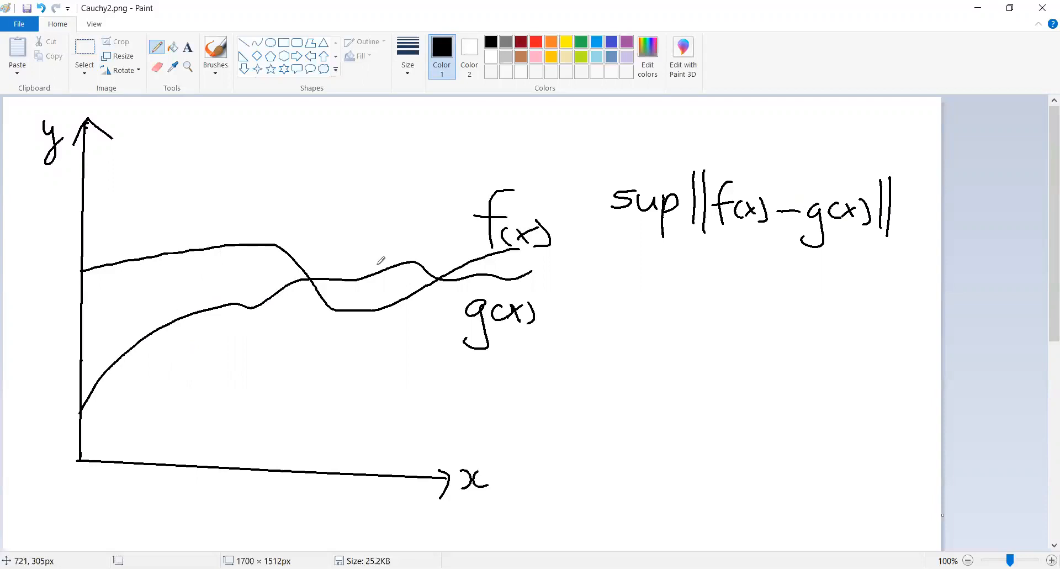
pyautogui.moveTo(142, 256)
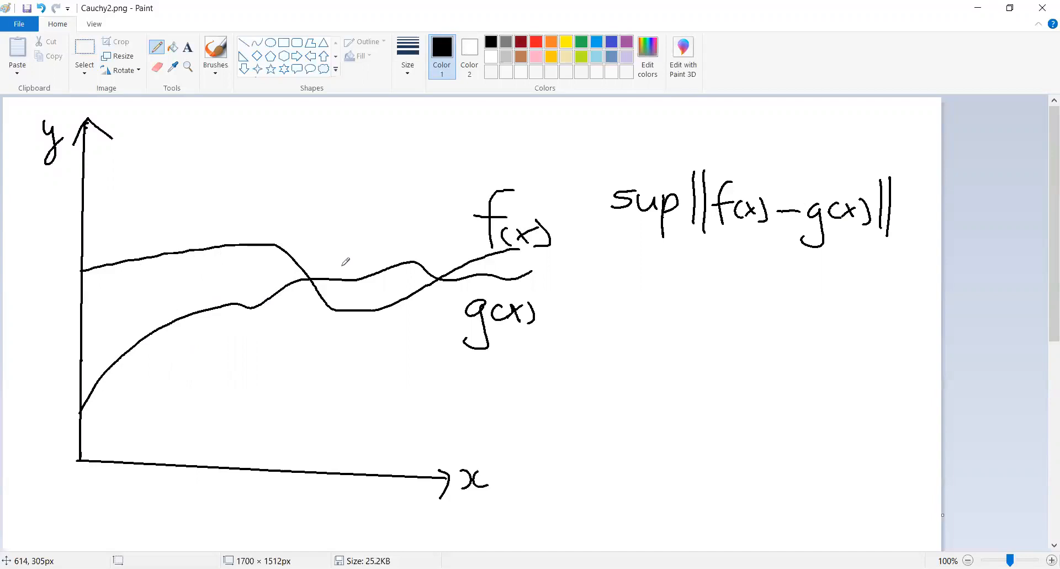
pyautogui.moveTo(602, 111)
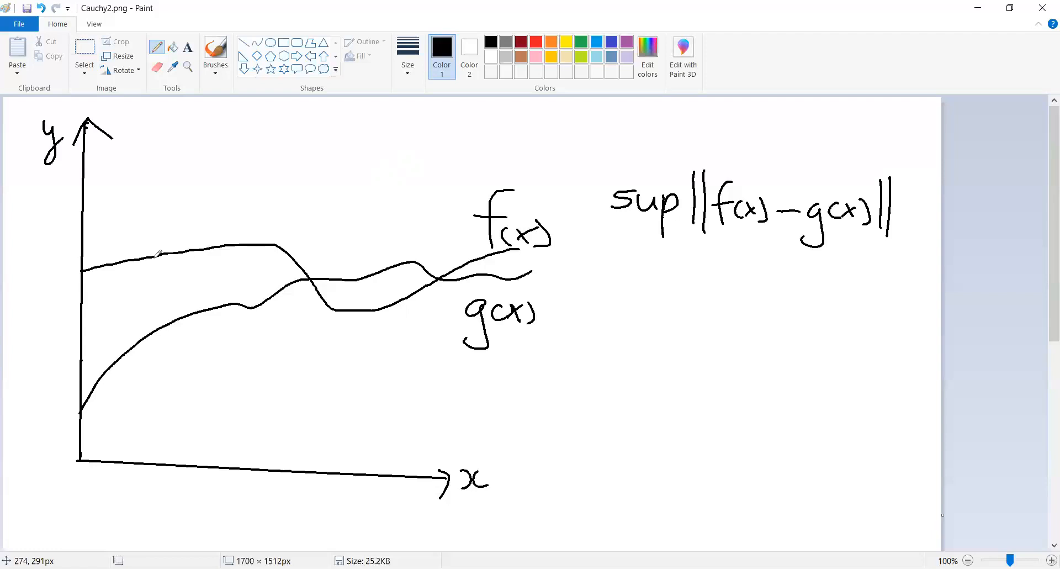
pyautogui.moveTo(173, 230)
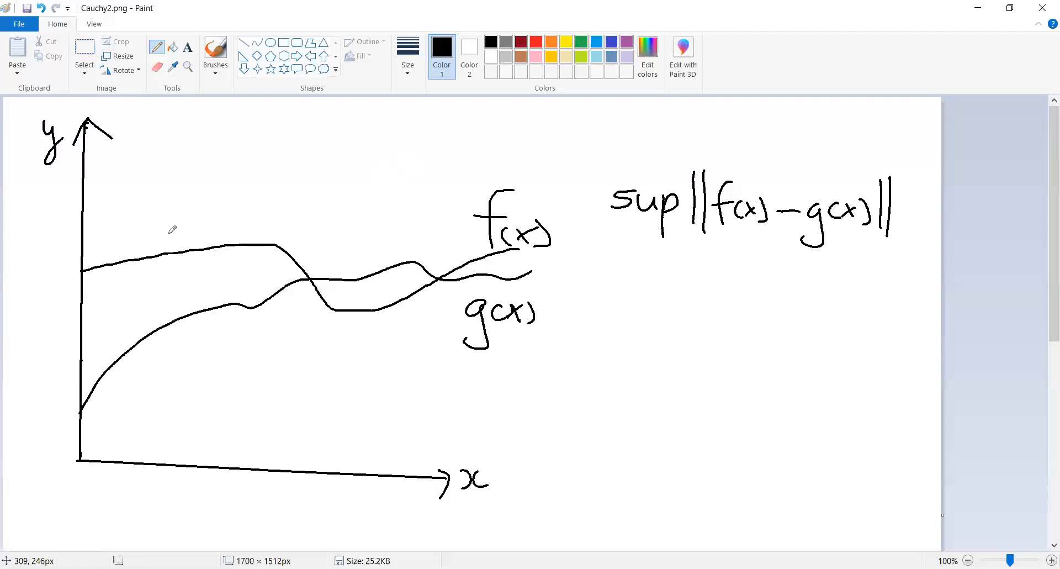
pyautogui.moveTo(93, 265)
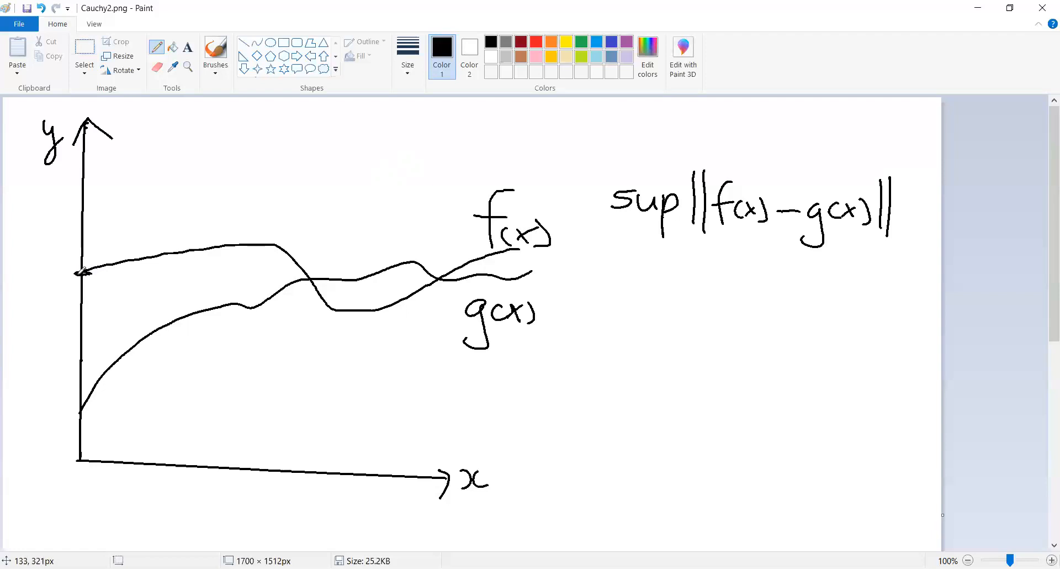
pyautogui.moveTo(91, 406)
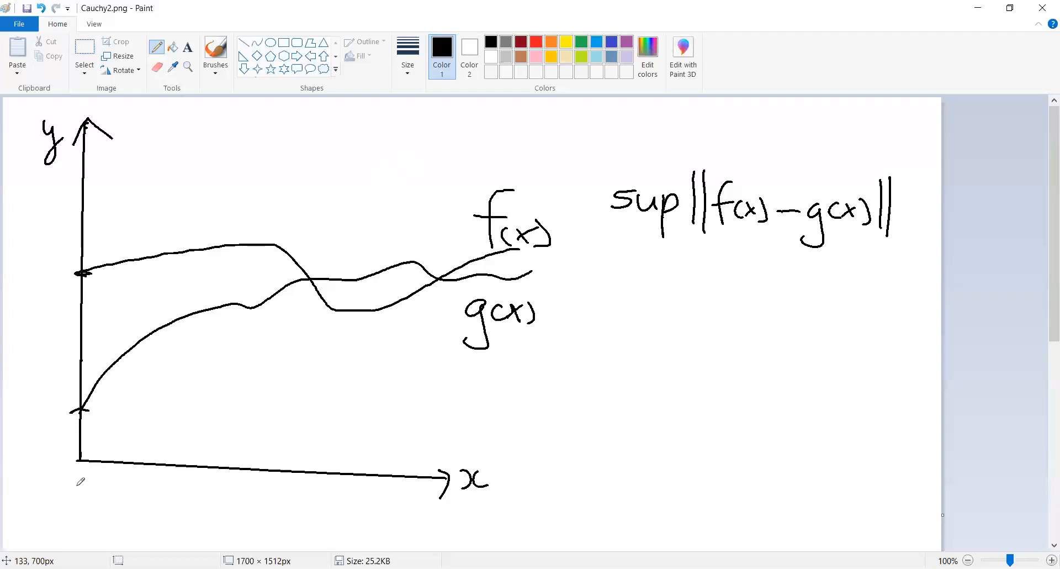
pyautogui.moveTo(72, 470)
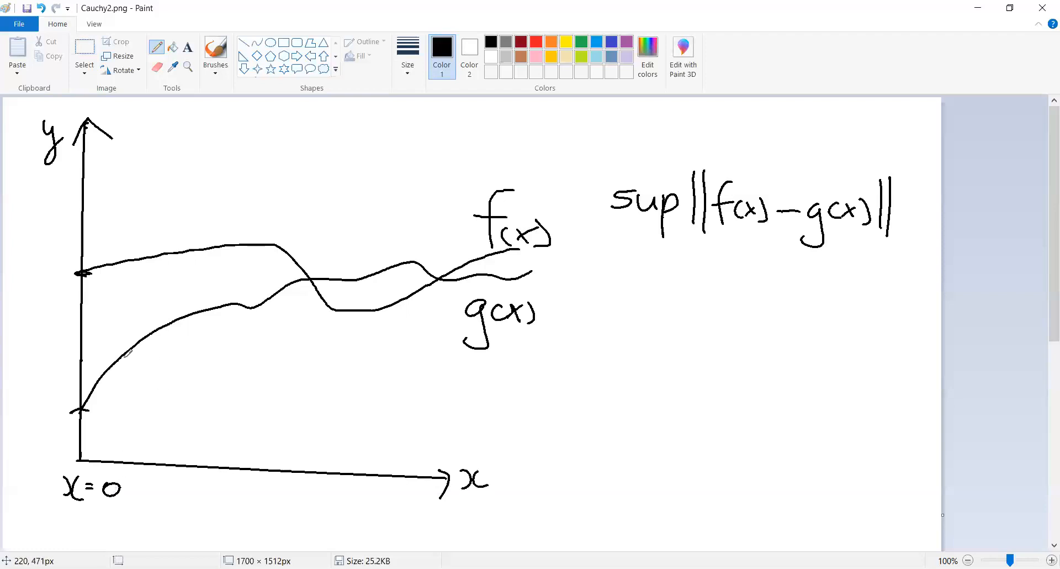
pyautogui.moveTo(179, 526)
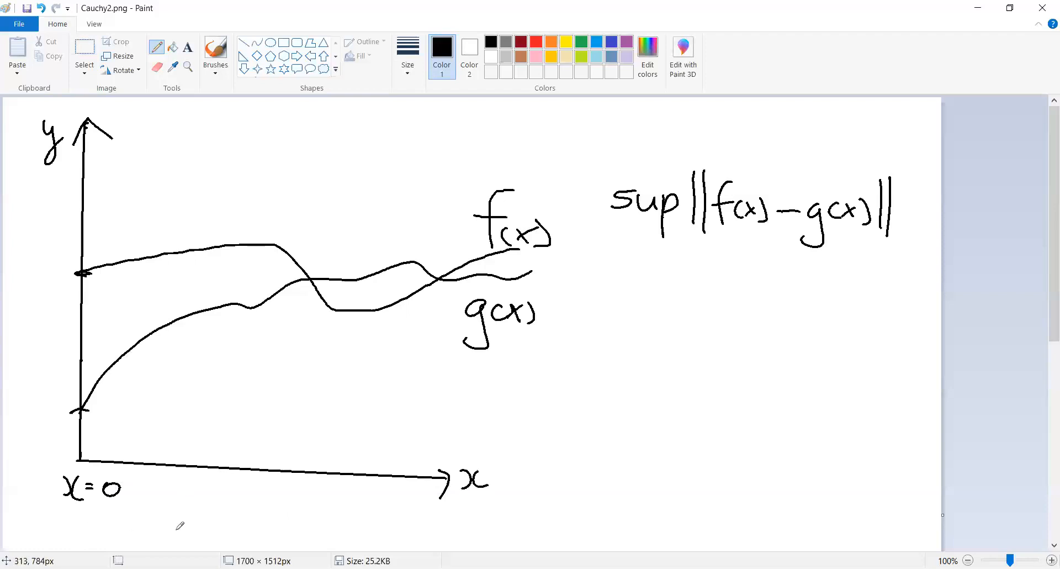
pyautogui.moveTo(181, 523)
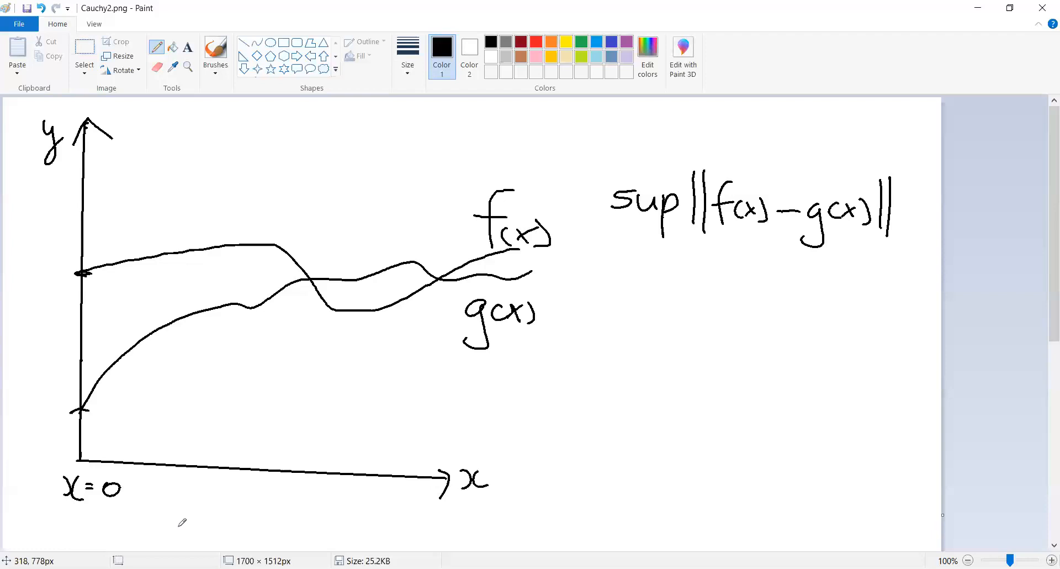
pyautogui.moveTo(11, 438)
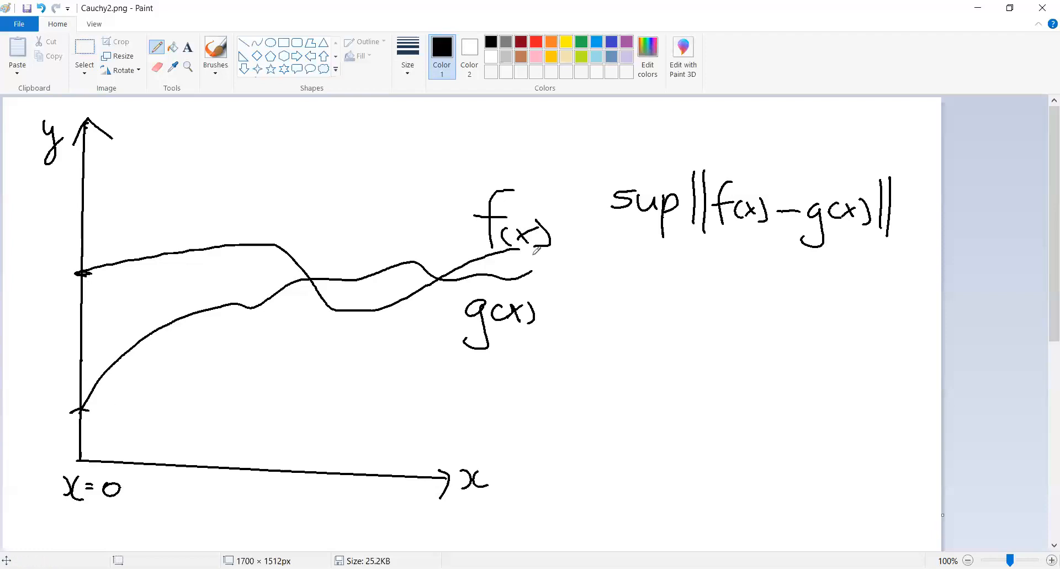
pyautogui.moveTo(666, 295)
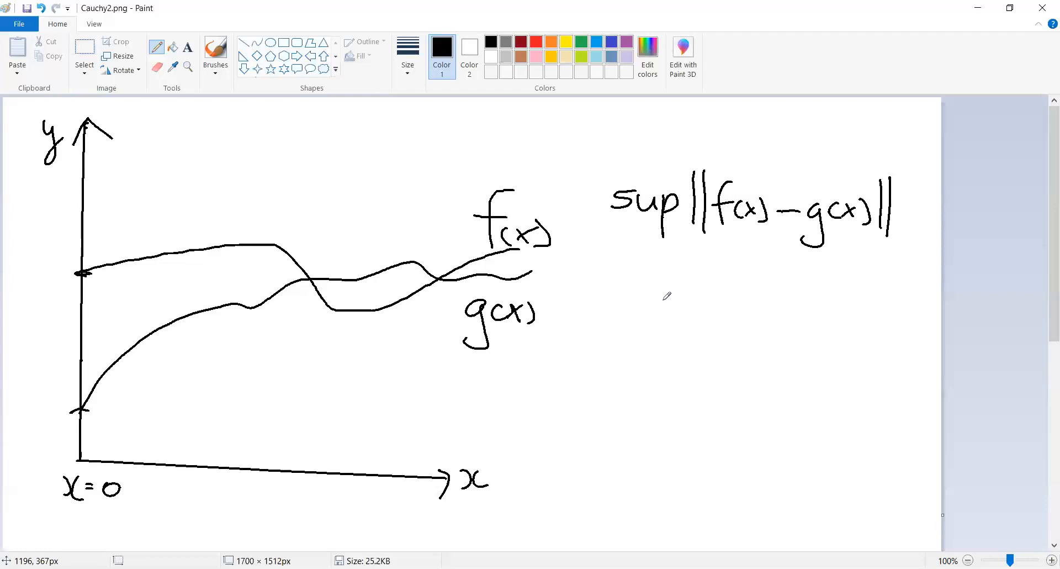
pyautogui.moveTo(597, 239)
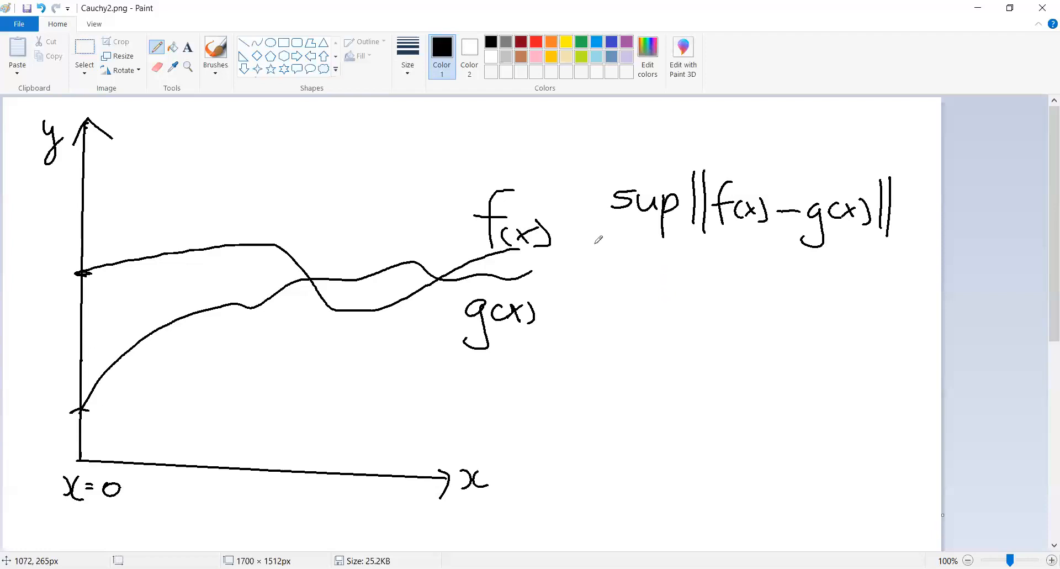
pyautogui.moveTo(714, 255)
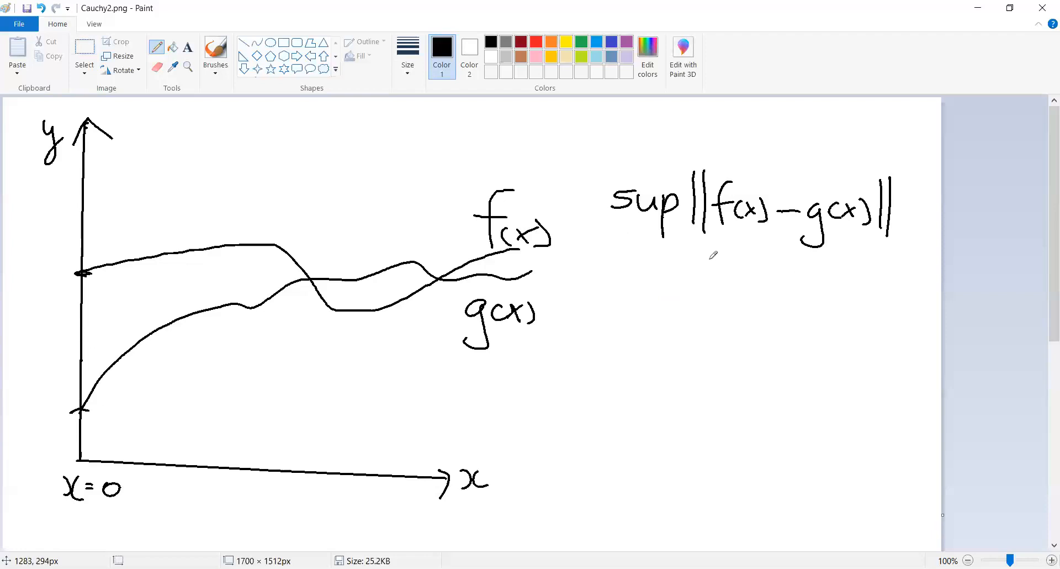
pyautogui.moveTo(684, 116)
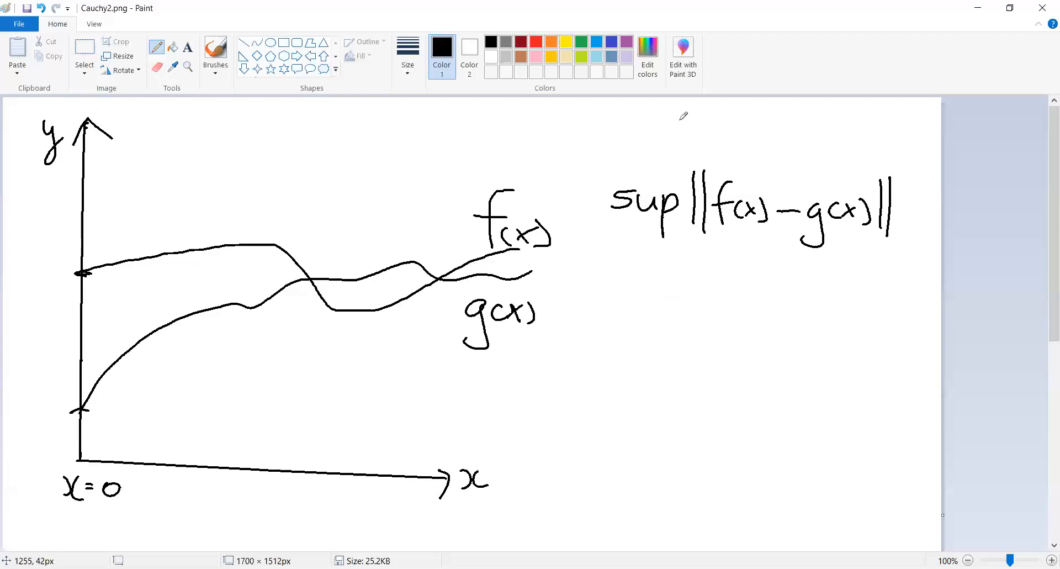
pyautogui.moveTo(775, 275)
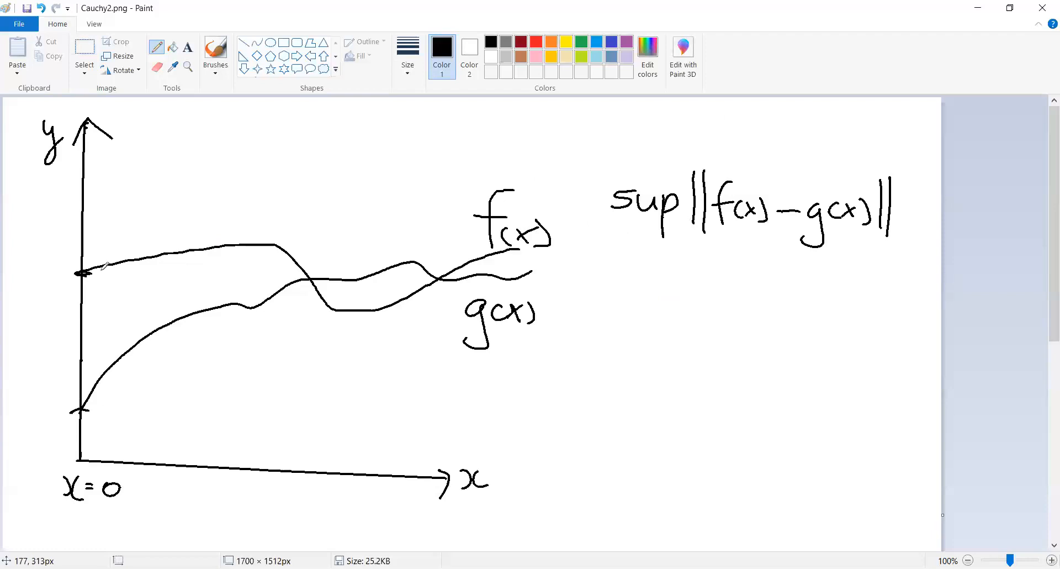
pyautogui.moveTo(129, 269)
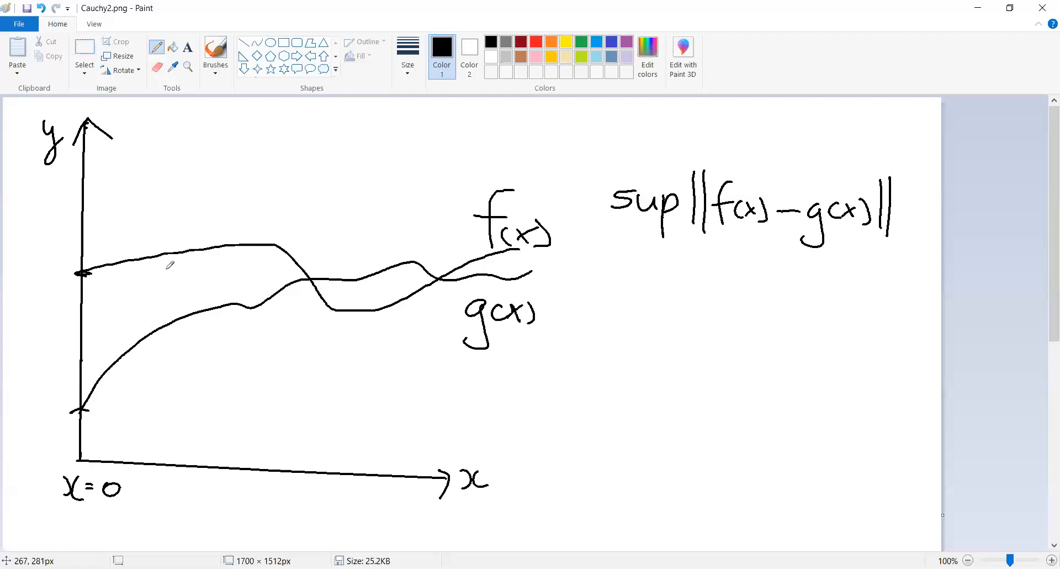
pyautogui.moveTo(817, 262)
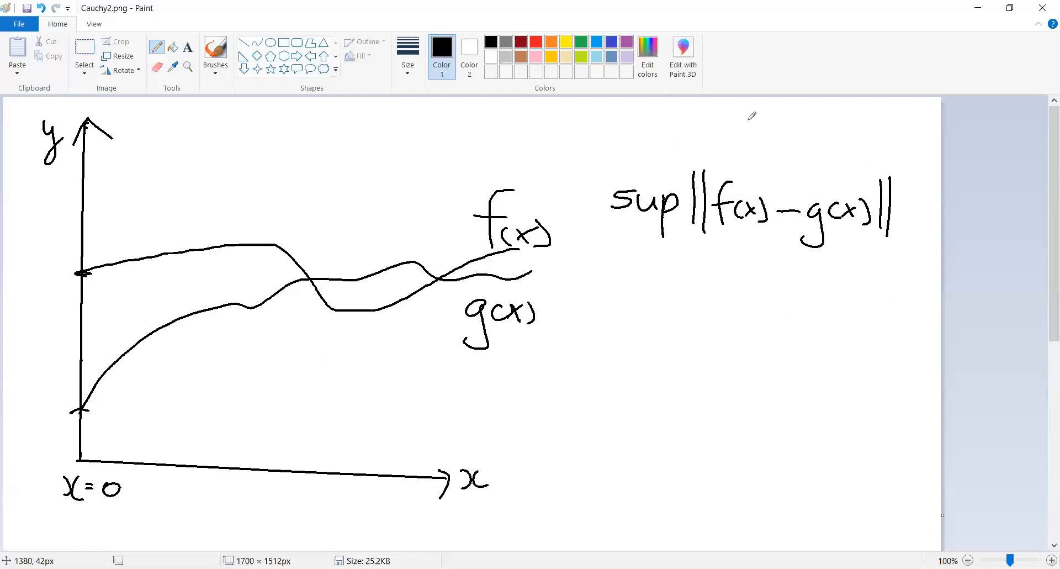
pyautogui.moveTo(927, 217)
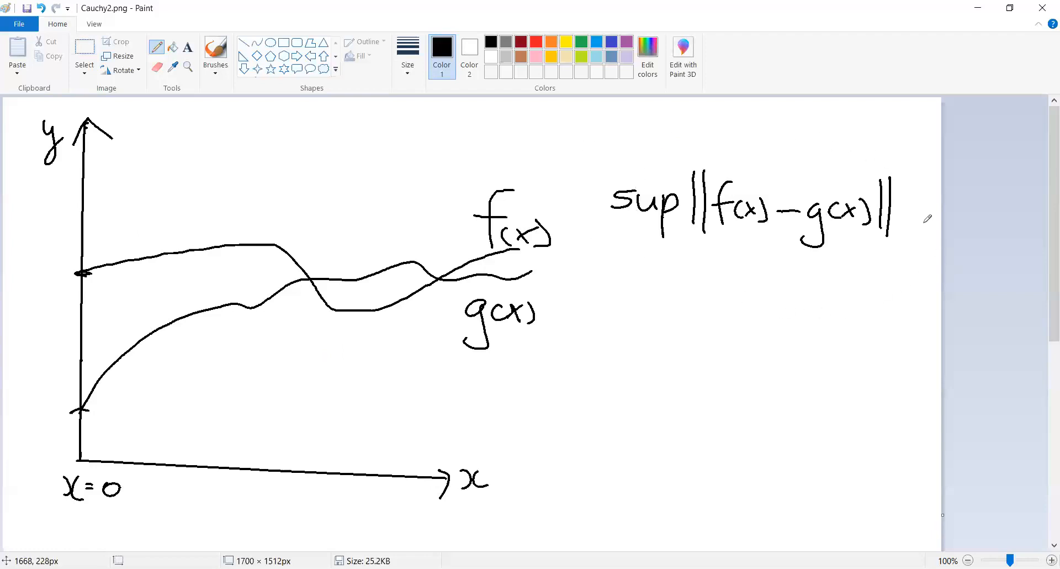
pyautogui.moveTo(502, 394)
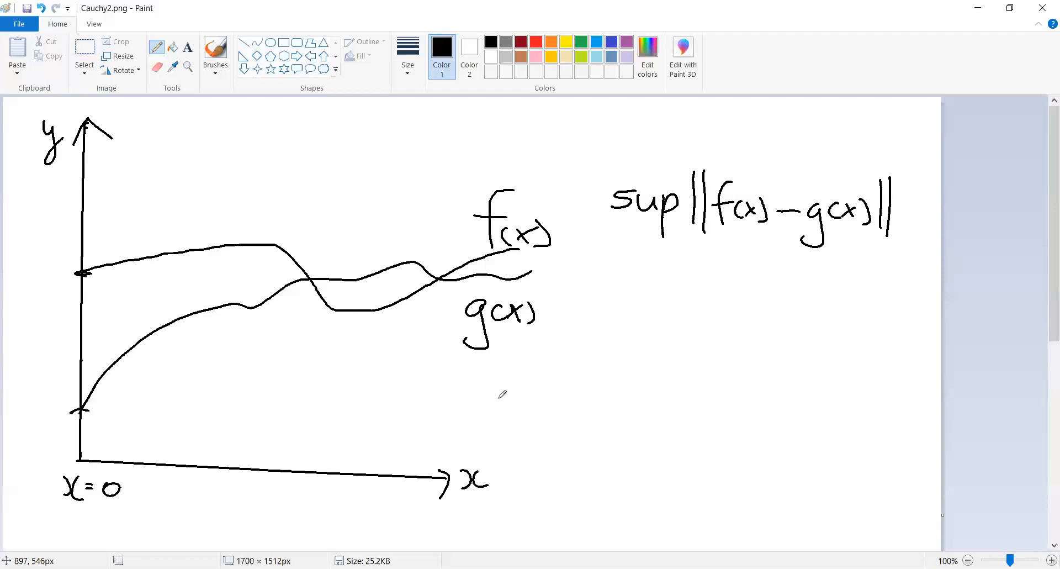
pyautogui.moveTo(726, 279)
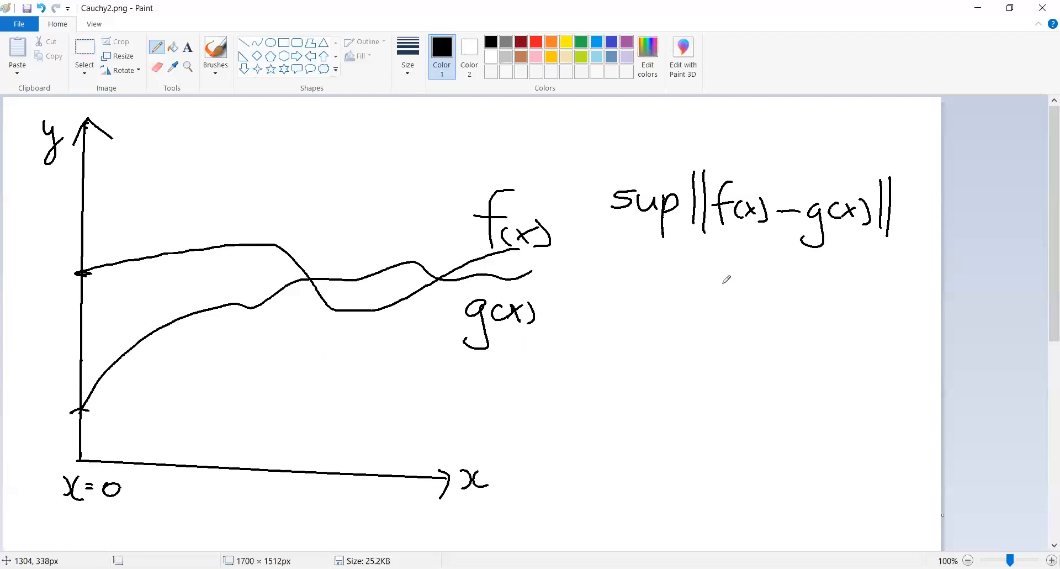
pyautogui.moveTo(618, 247)
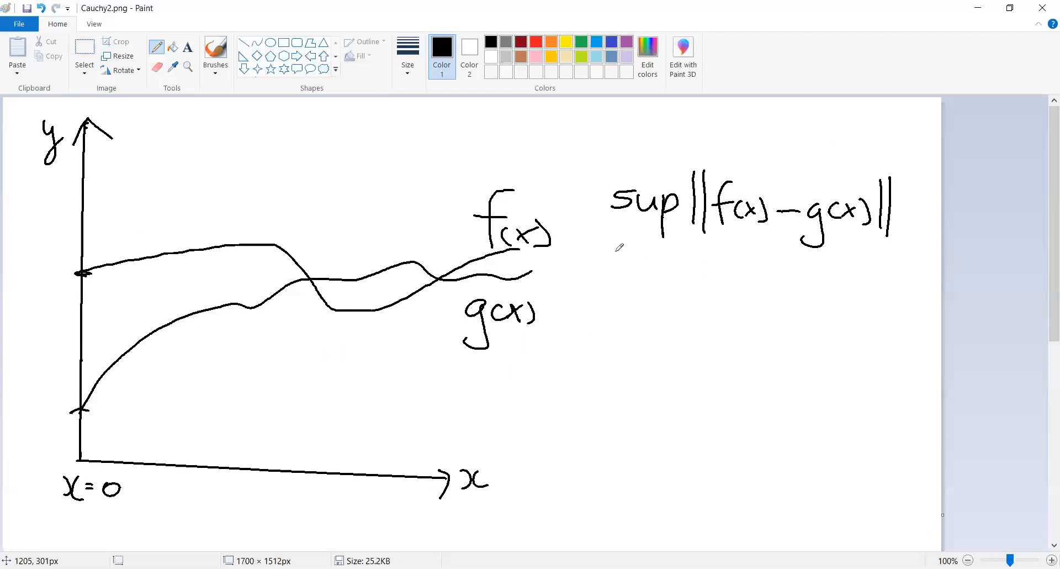
pyautogui.moveTo(727, 208)
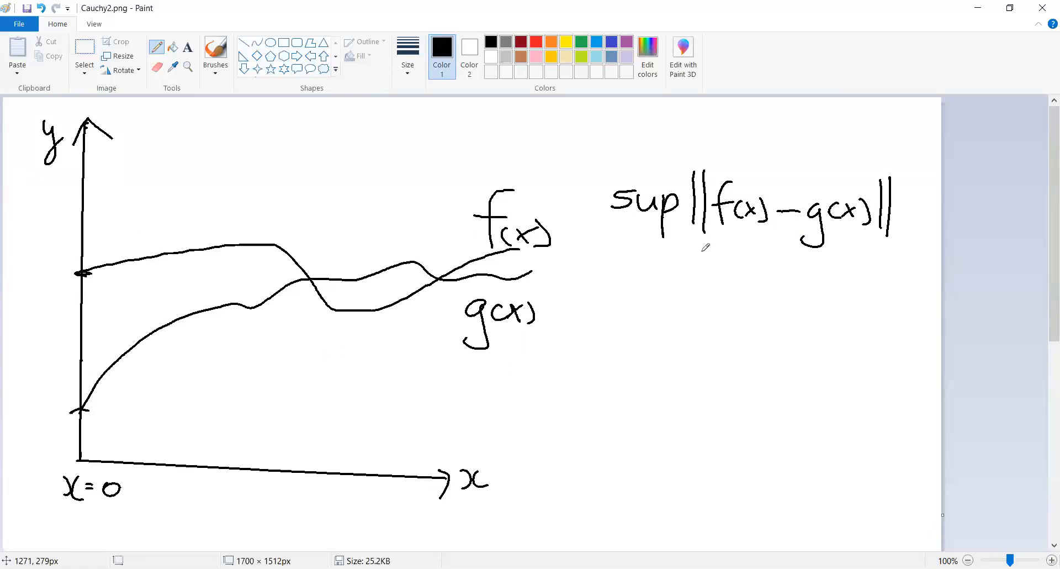
pyautogui.moveTo(556, 237)
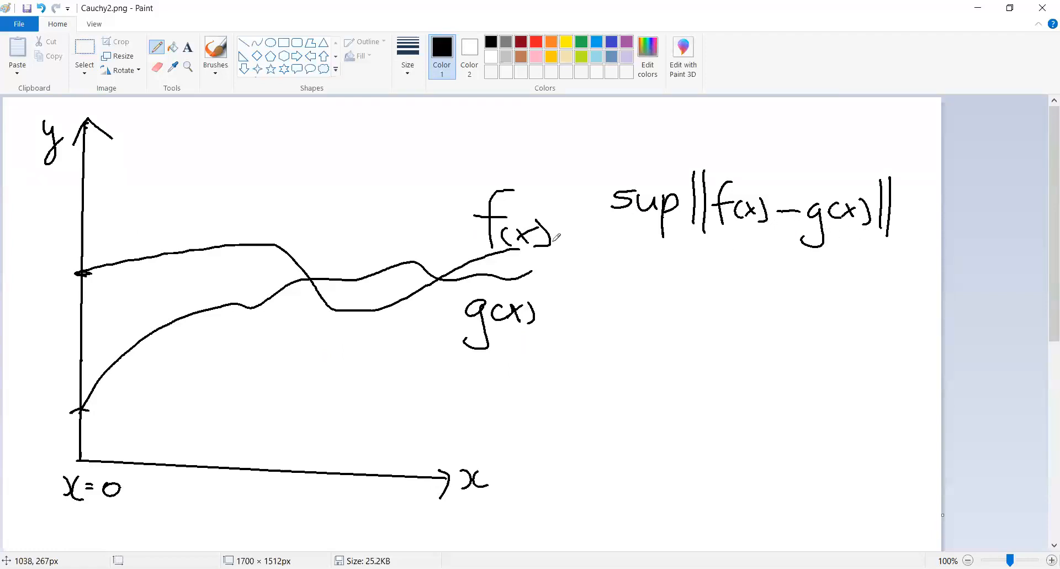
pyautogui.moveTo(76, 163)
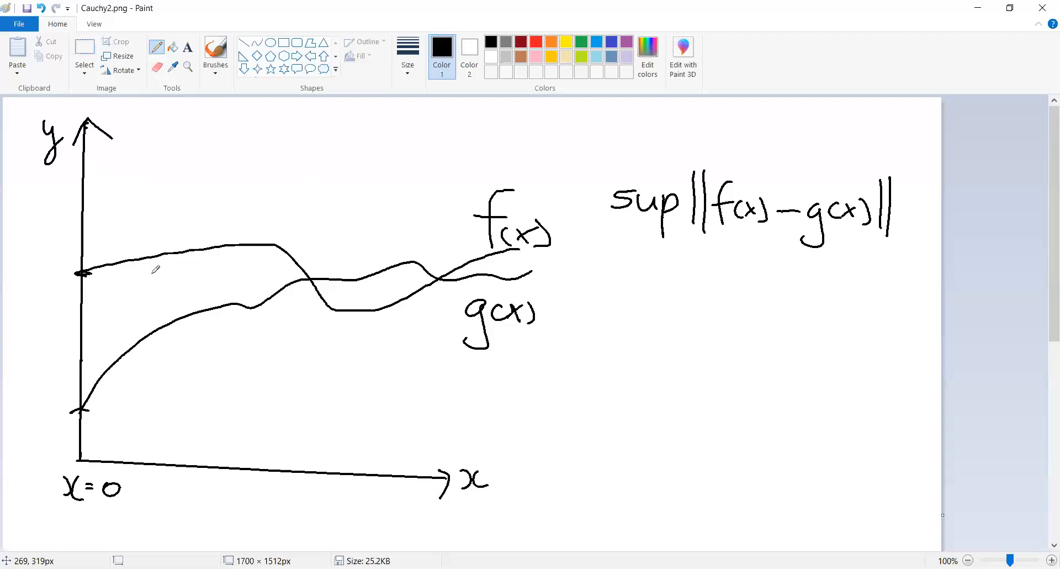
pyautogui.moveTo(433, 316)
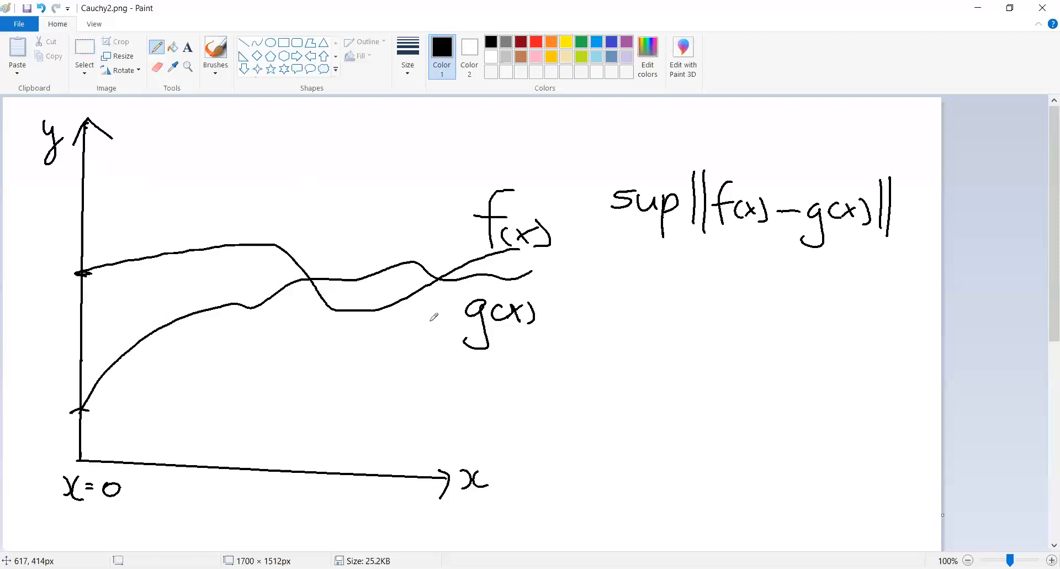
pyautogui.moveTo(500, 232)
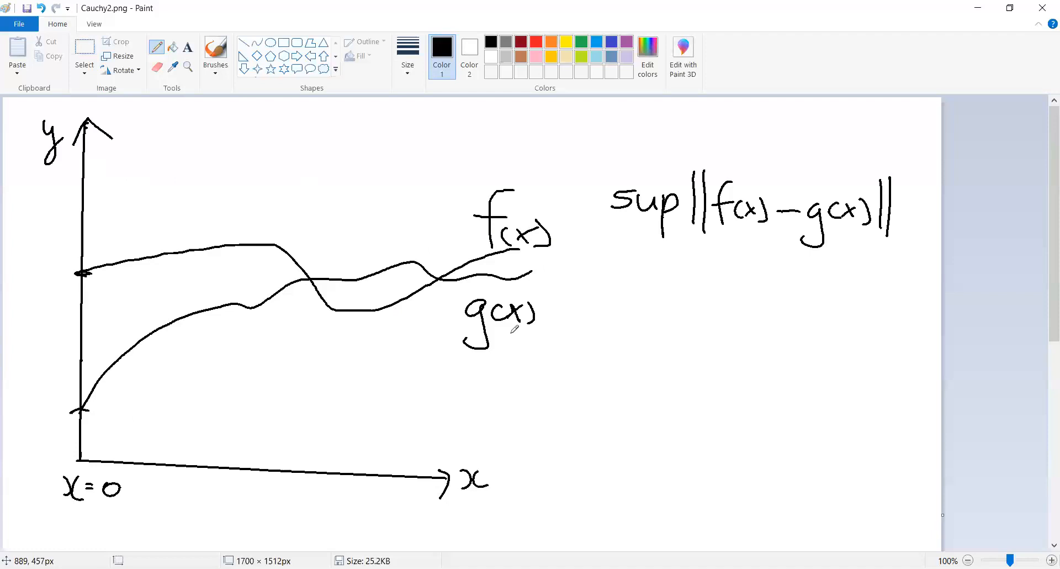
pyautogui.moveTo(726, 222)
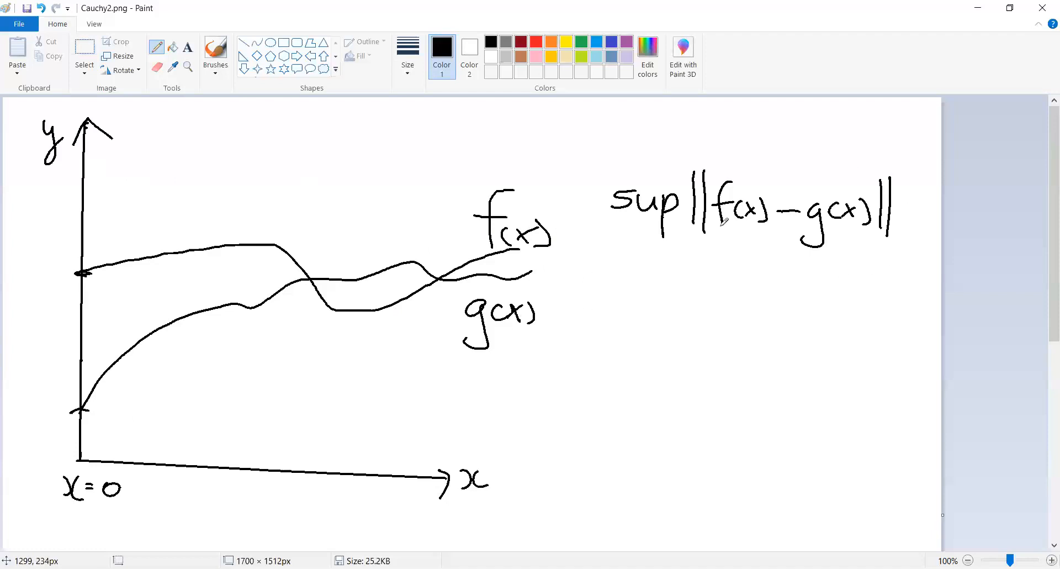
pyautogui.moveTo(682, 300)
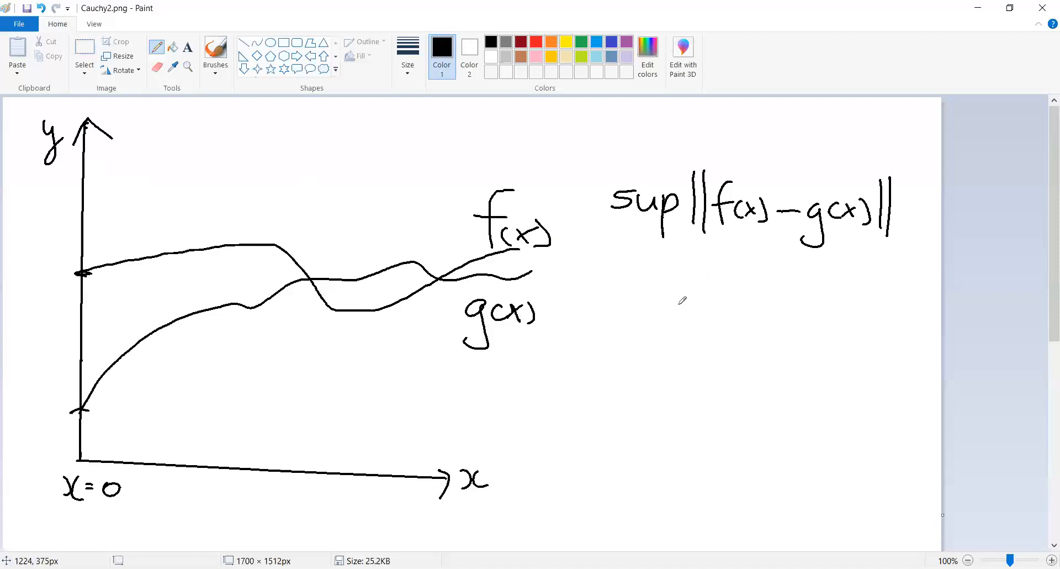
pyautogui.moveTo(649, 262)
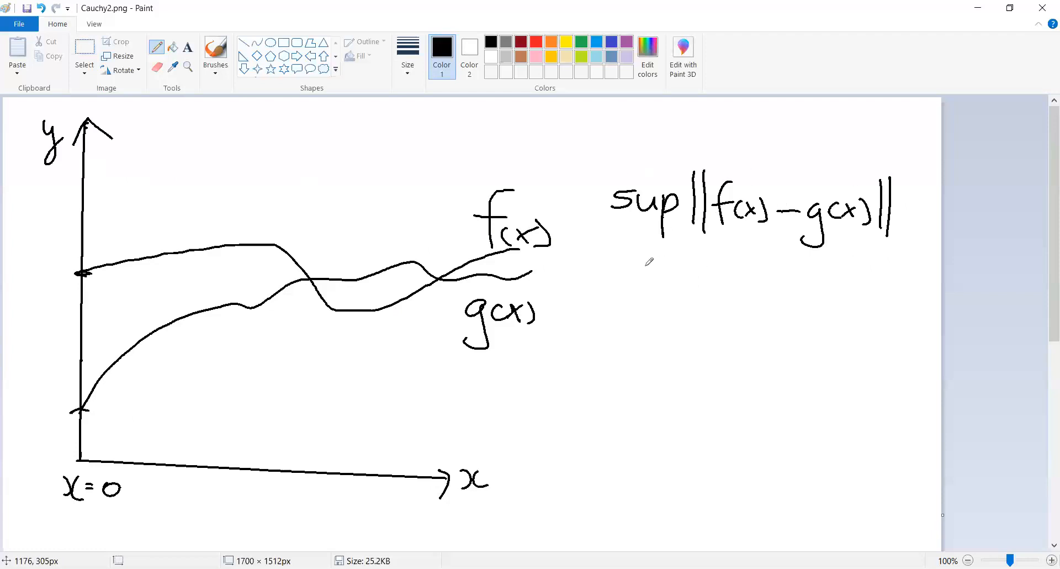
pyautogui.moveTo(256, 386)
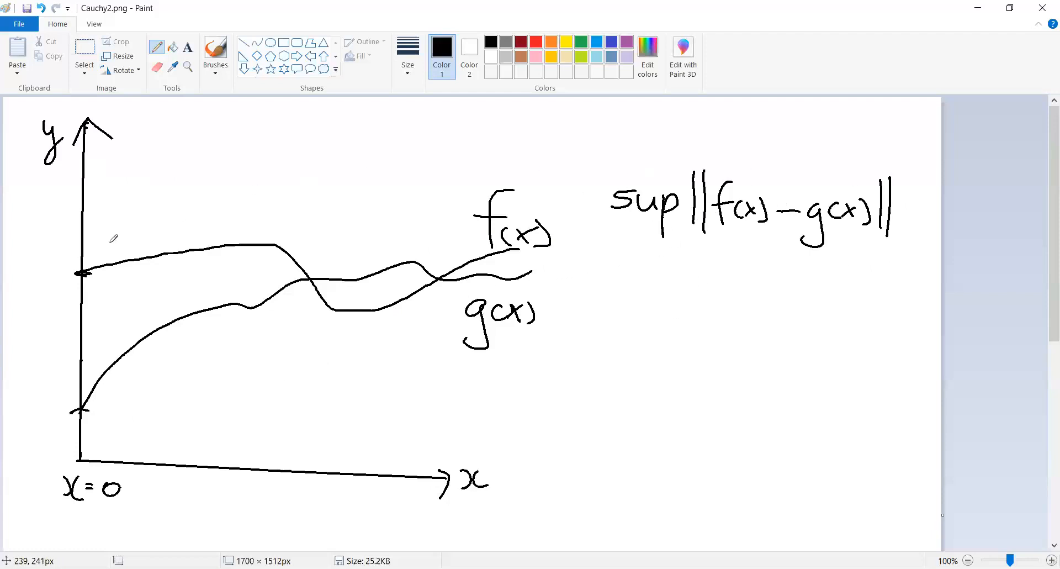
pyautogui.moveTo(421, 436)
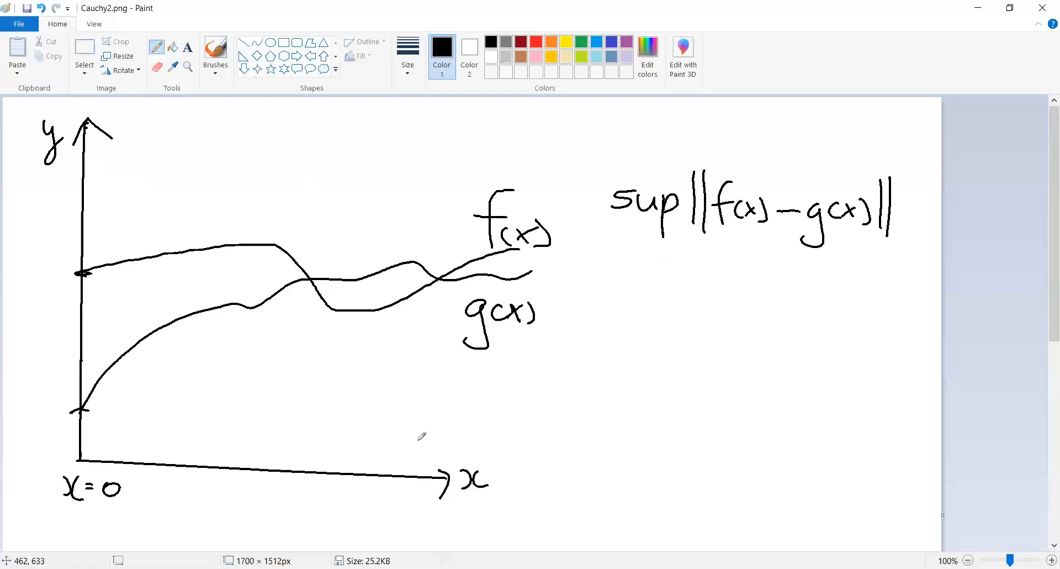
pyautogui.moveTo(404, 289)
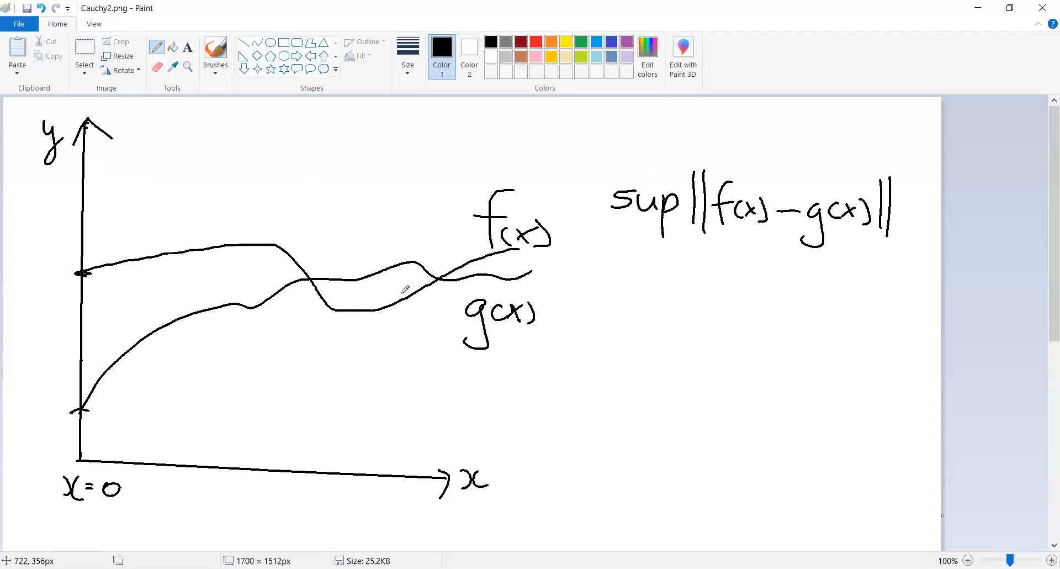
pyautogui.moveTo(517, 340)
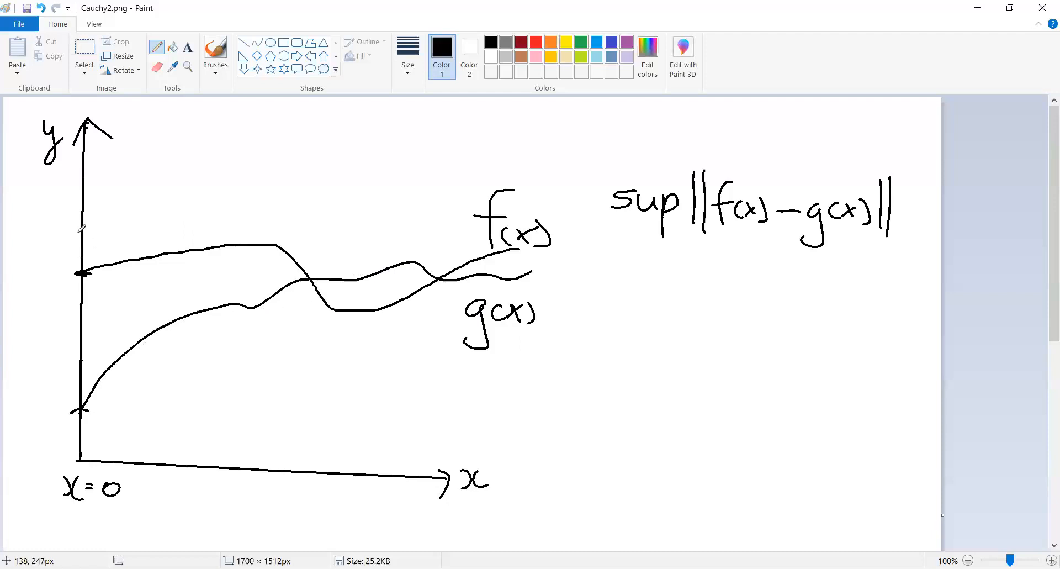
pyautogui.moveTo(593, 265)
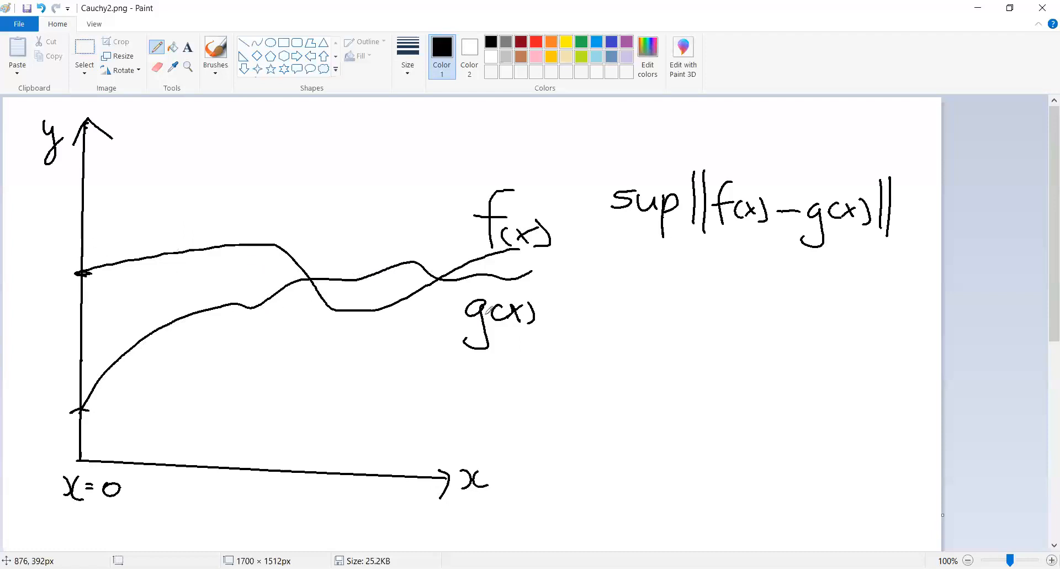
pyautogui.moveTo(129, 396)
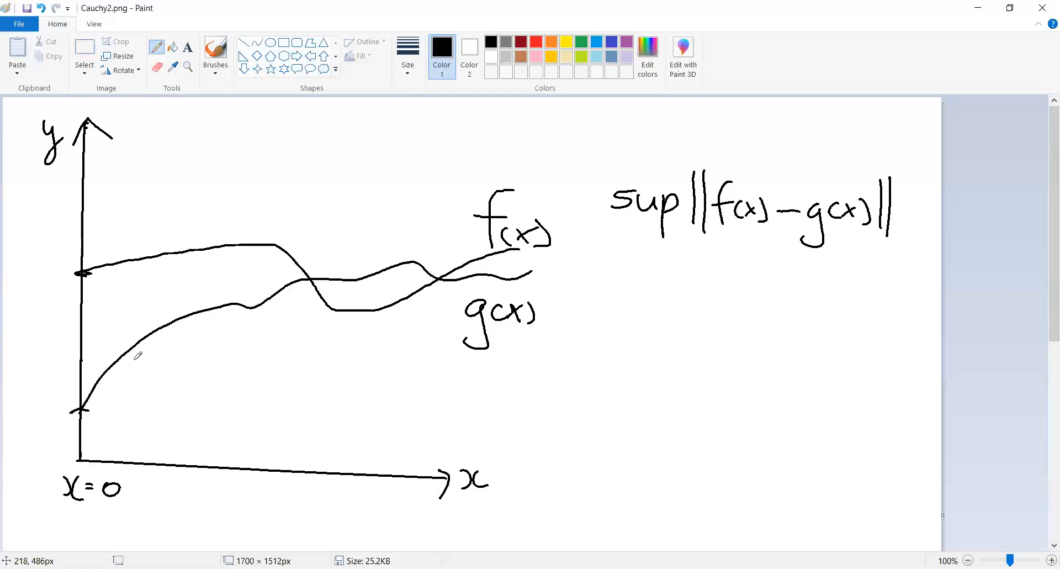
pyautogui.moveTo(188, 306)
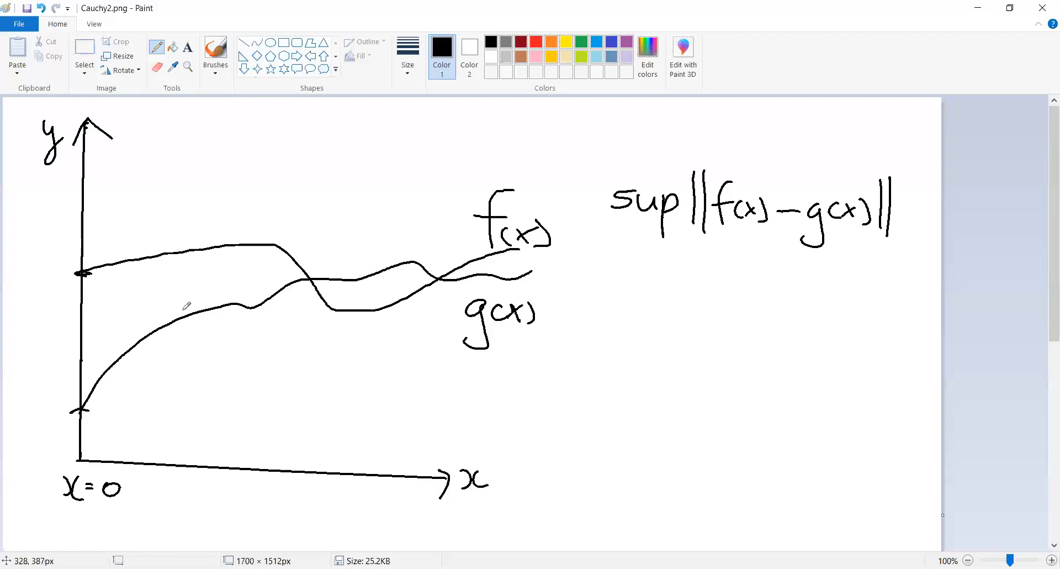
pyautogui.moveTo(157, 313)
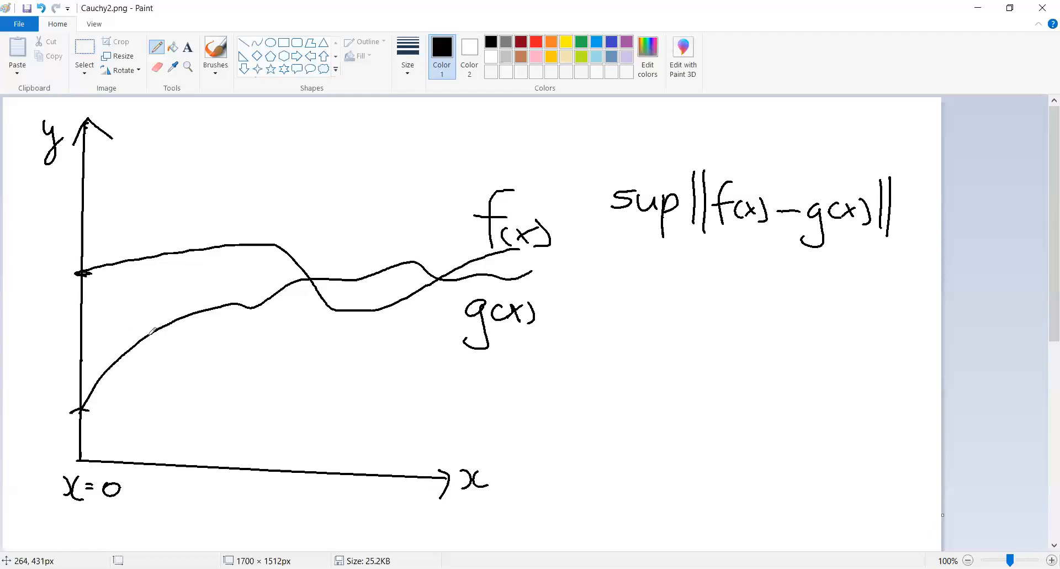
pyautogui.moveTo(129, 332)
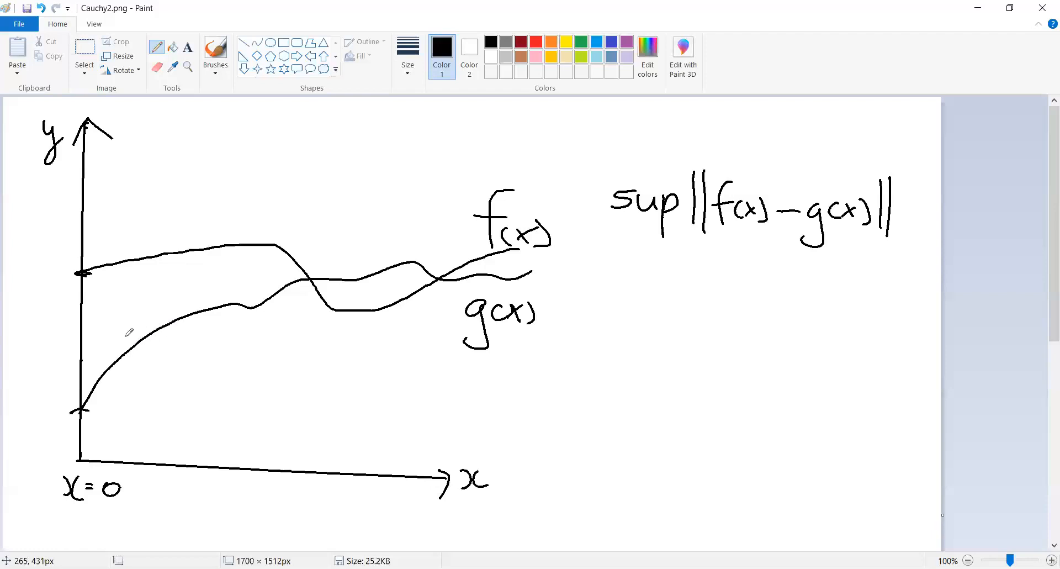
pyautogui.moveTo(127, 398)
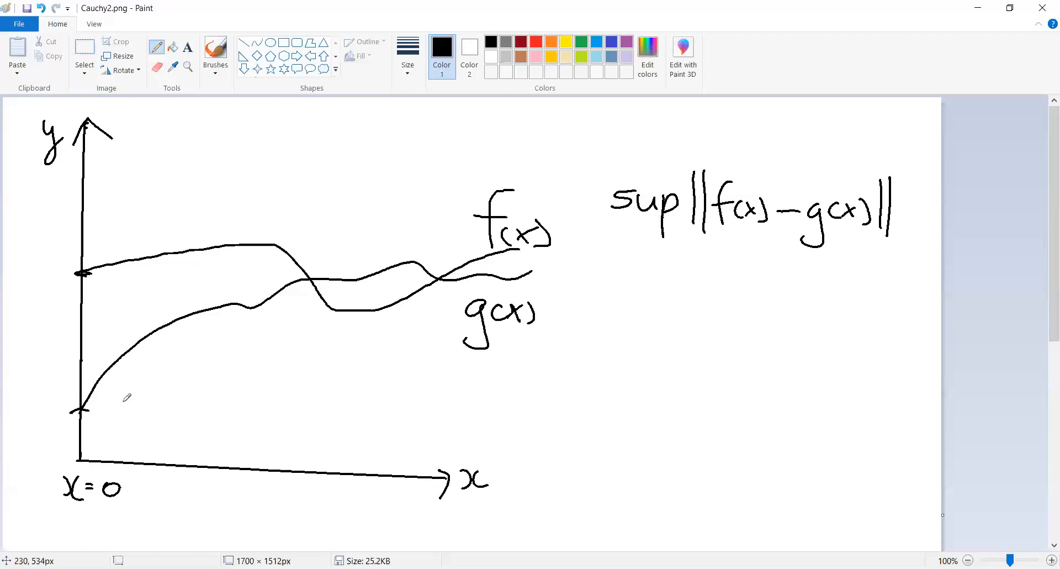
pyautogui.moveTo(82, 436)
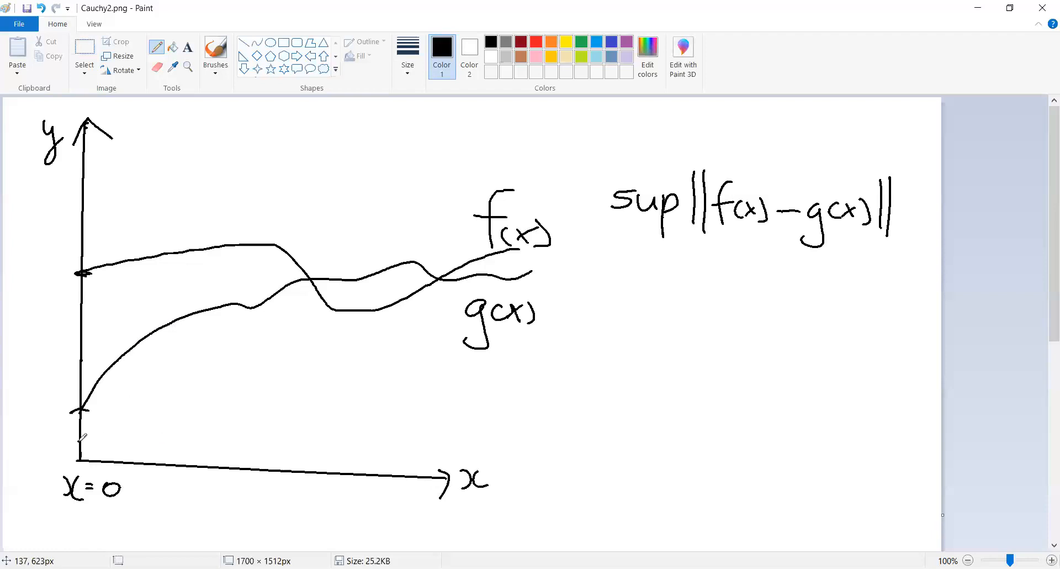
# - Sketch a trial horizontal line with an open circle, then a wavy stroke from a dot
pyautogui.moveTo(80, 446); pyautogui.dragTo(240, 445)
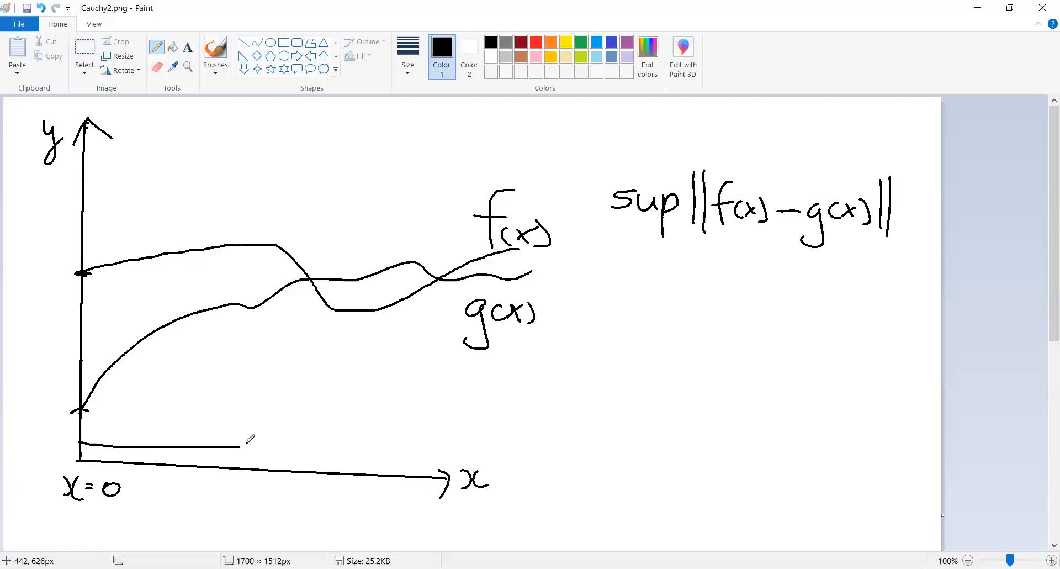
pyautogui.click(247, 451)
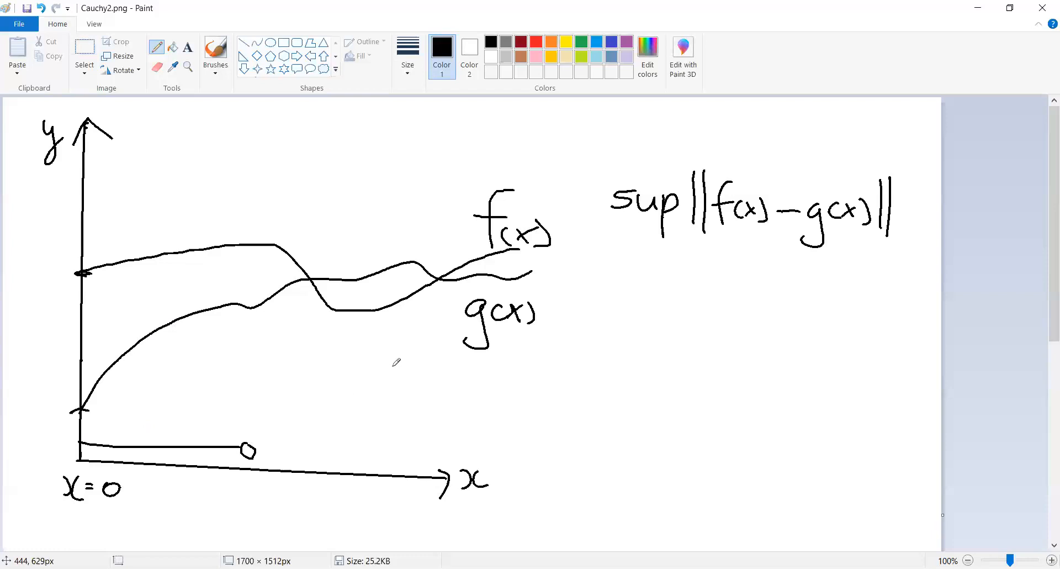
pyautogui.moveTo(257, 408)
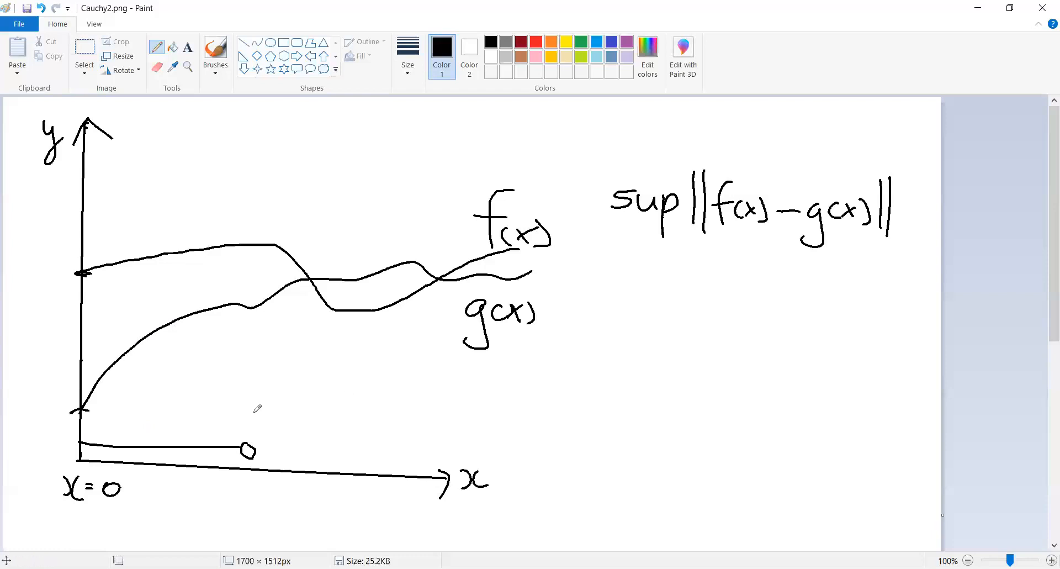
pyautogui.moveTo(252, 376); pyautogui.dragTo(279, 365)
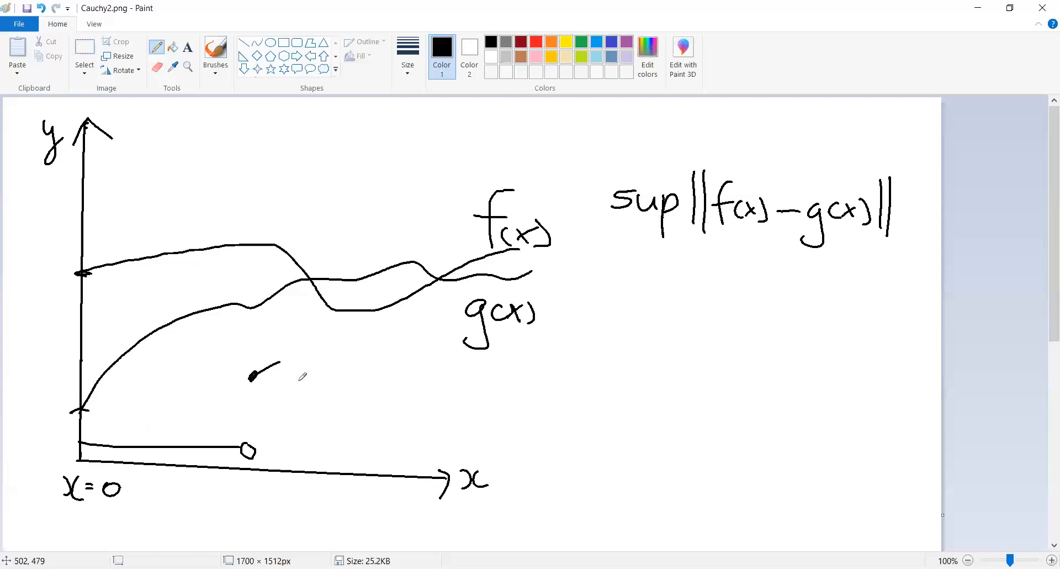
pyautogui.moveTo(277, 367); pyautogui.dragTo(403, 392)
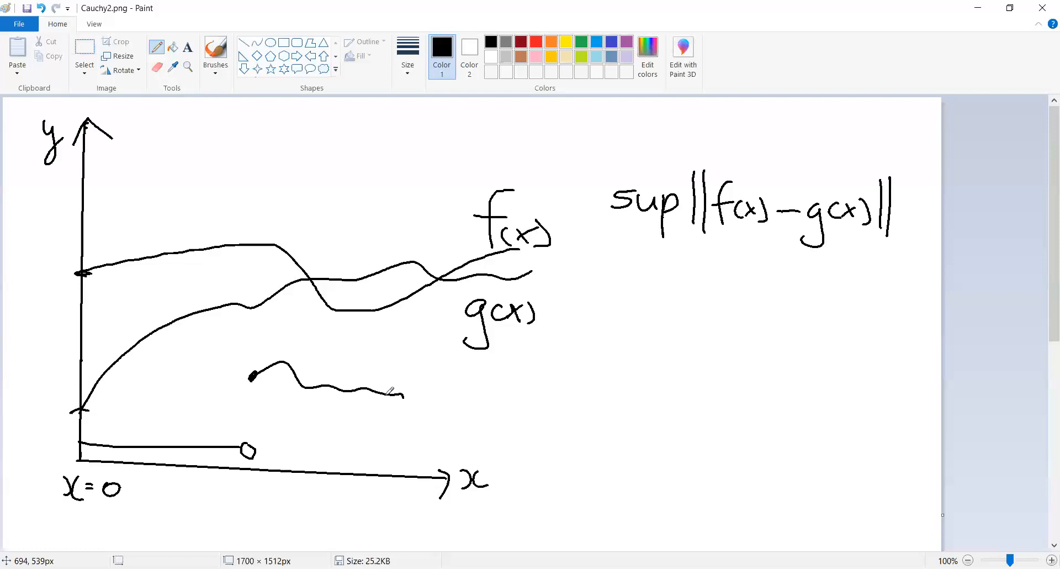
pyautogui.moveTo(236, 349)
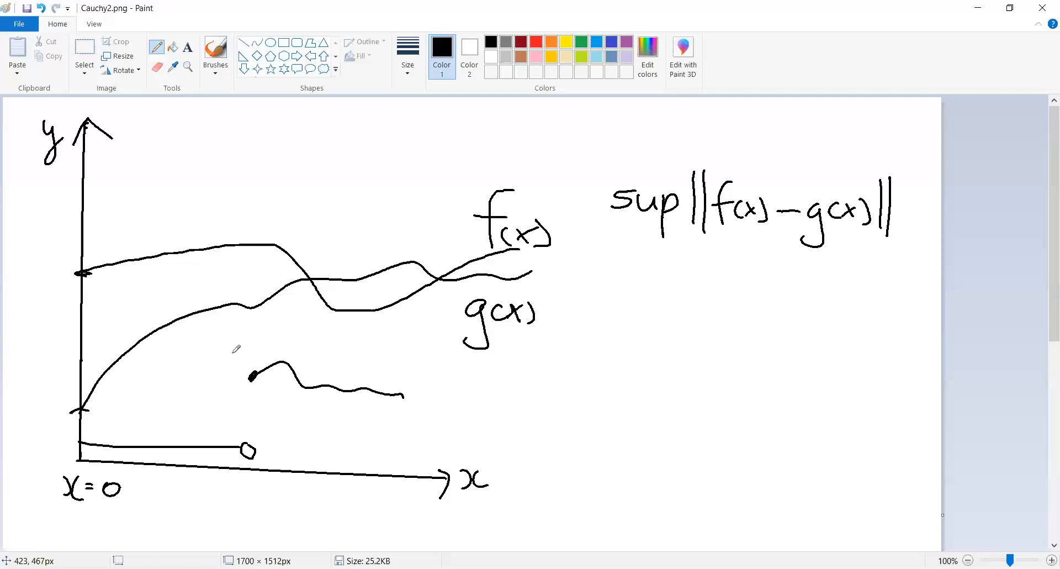
pyautogui.moveTo(226, 376)
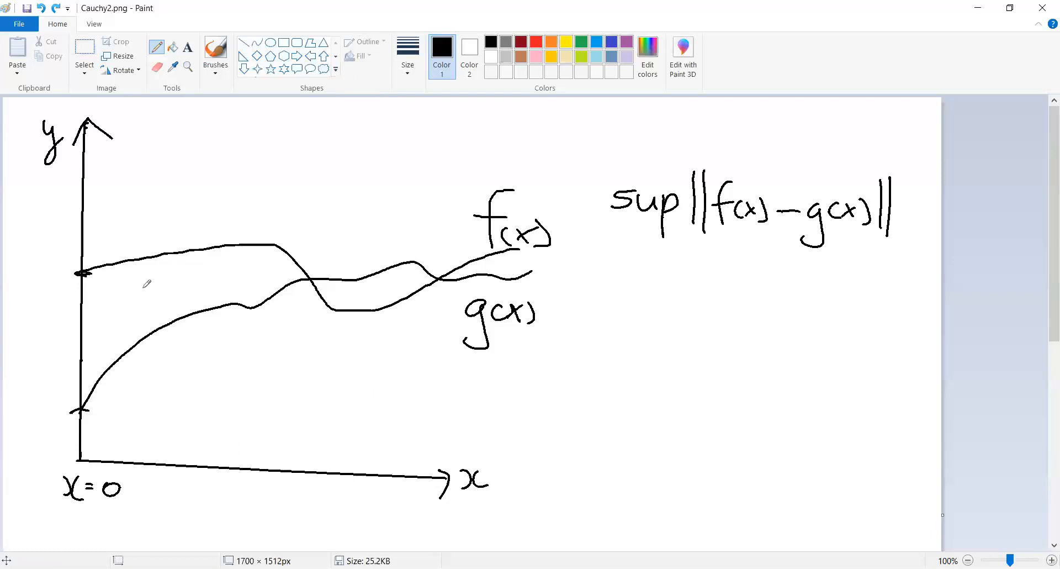
pyautogui.moveTo(109, 132)
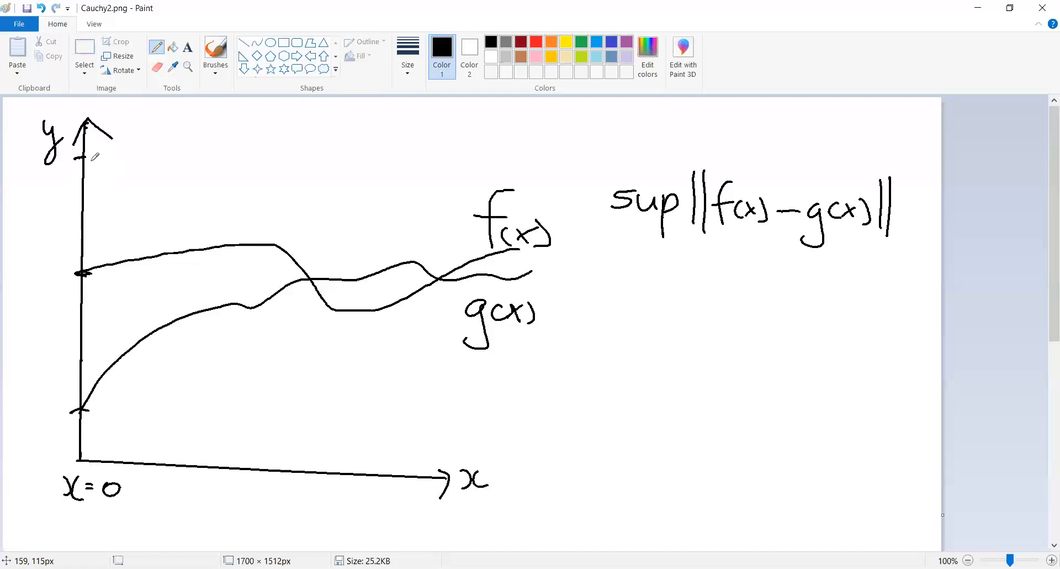
# - Draw a dashed upper-bound line across the top, starting high on the y-axis
pyautogui.moveTo(91, 154); pyautogui.dragTo(179, 158)
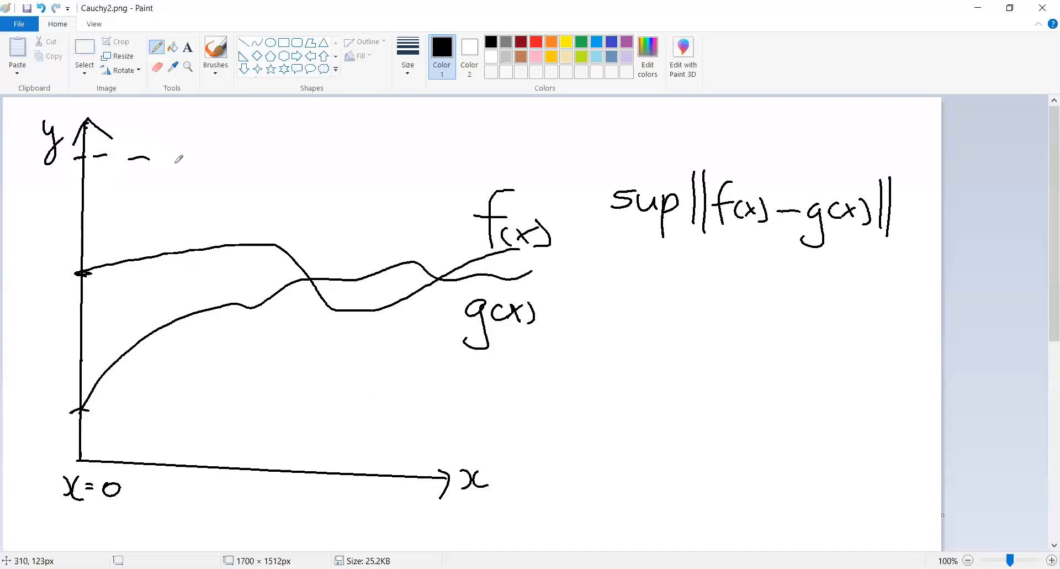
pyautogui.moveTo(148, 159); pyautogui.dragTo(371, 159)
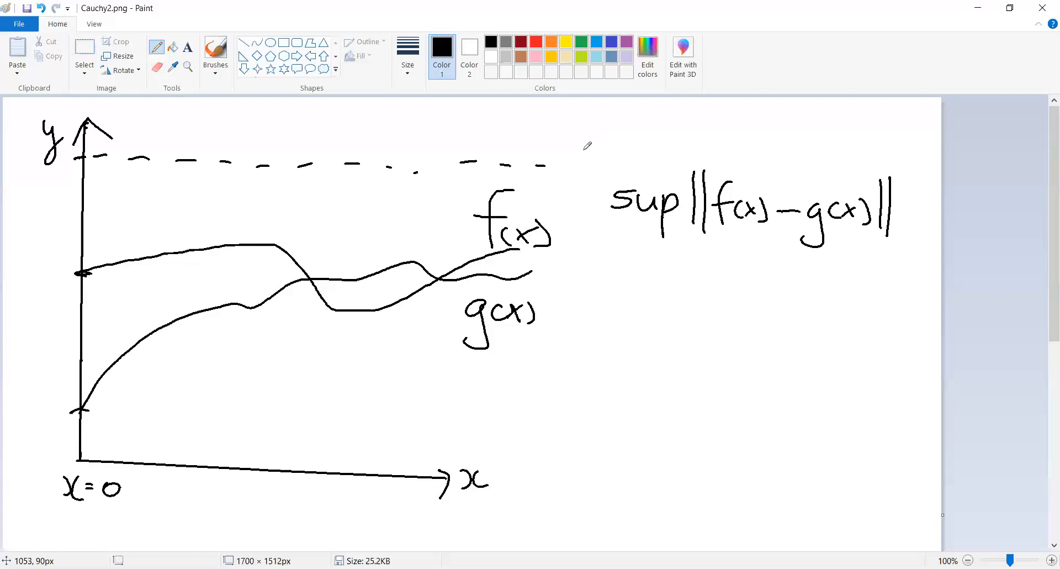
pyautogui.moveTo(522, 337)
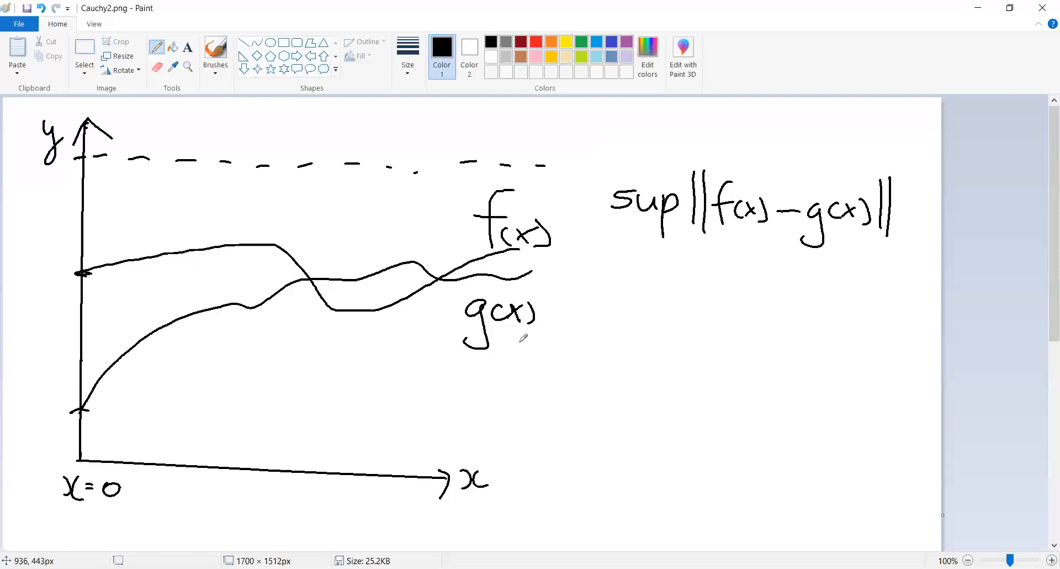
pyautogui.moveTo(367, 166)
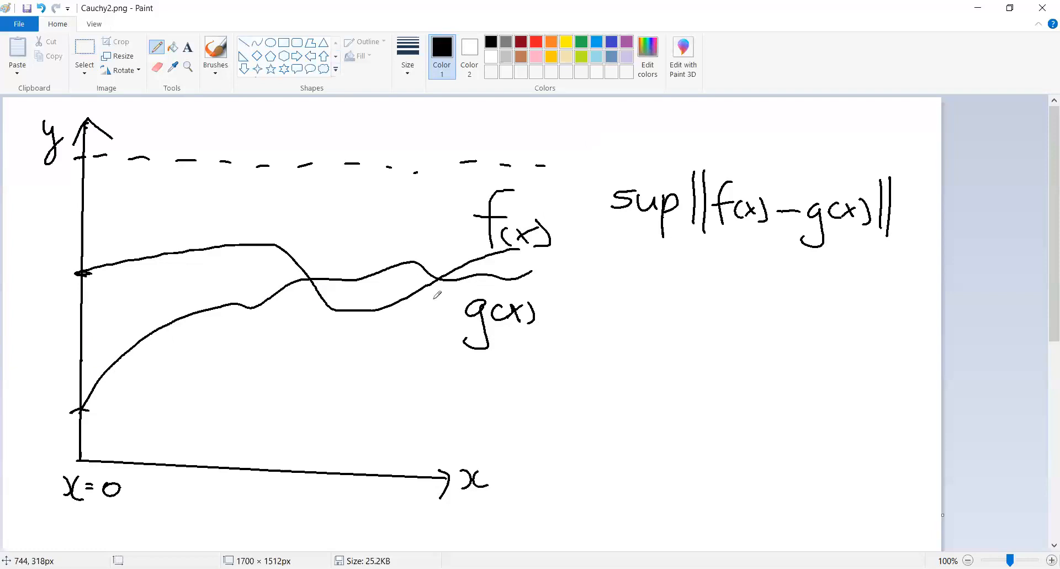
pyautogui.moveTo(385, 292)
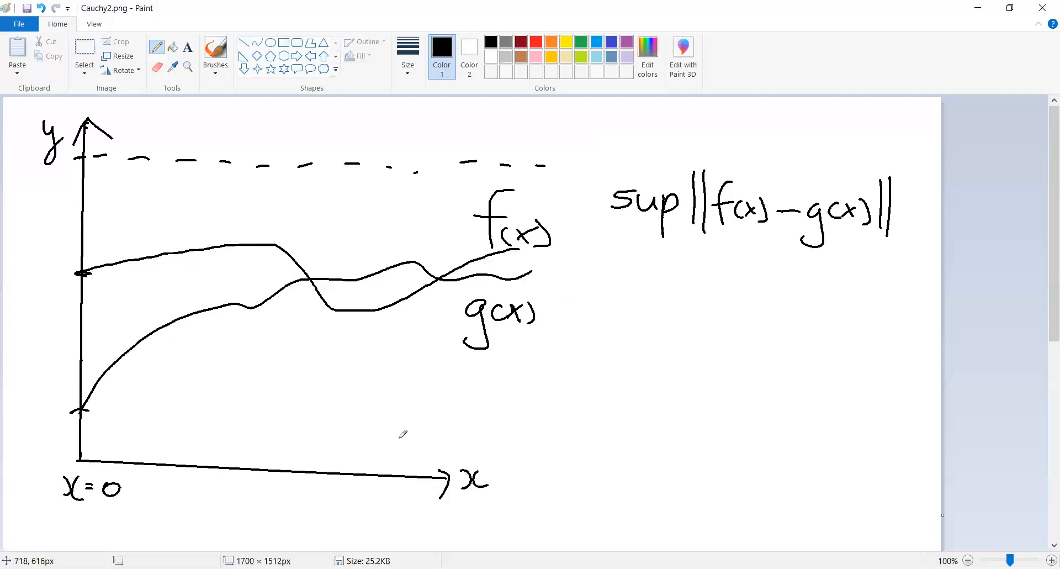
pyautogui.moveTo(425, 470)
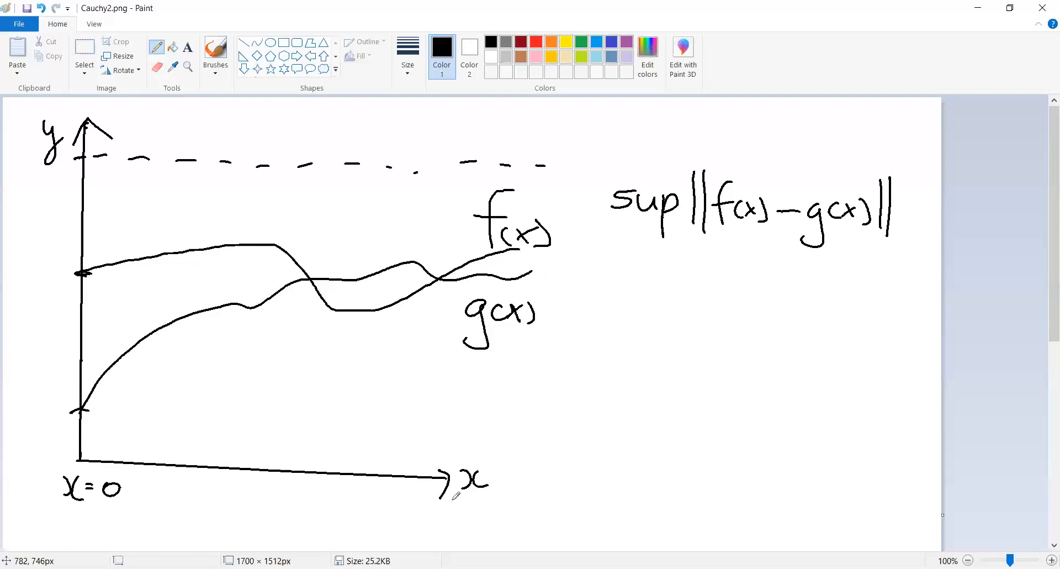
pyautogui.moveTo(94, 446)
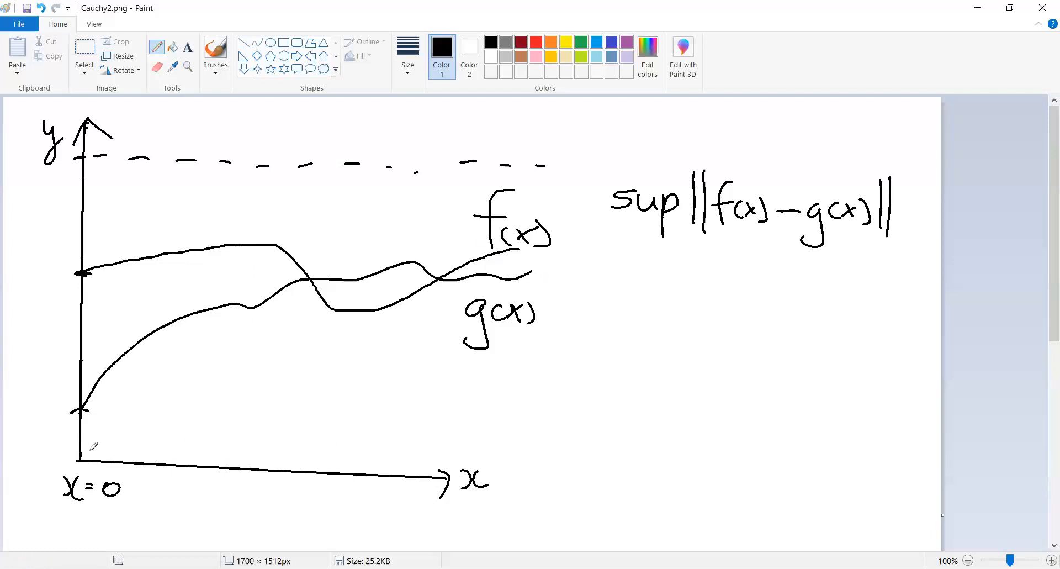
pyautogui.moveTo(91, 454)
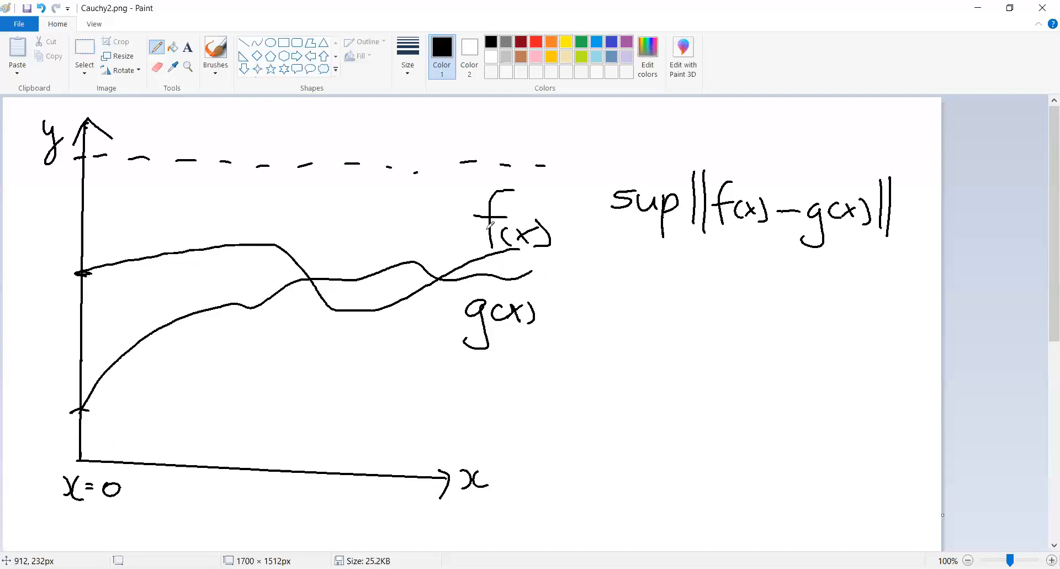
pyautogui.moveTo(250, 352)
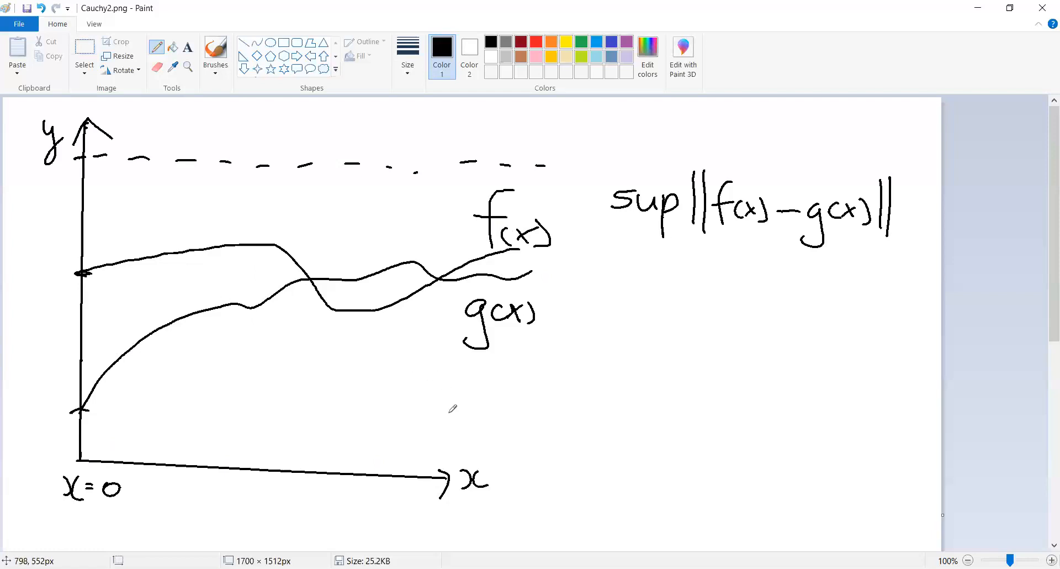
pyautogui.moveTo(437, 286)
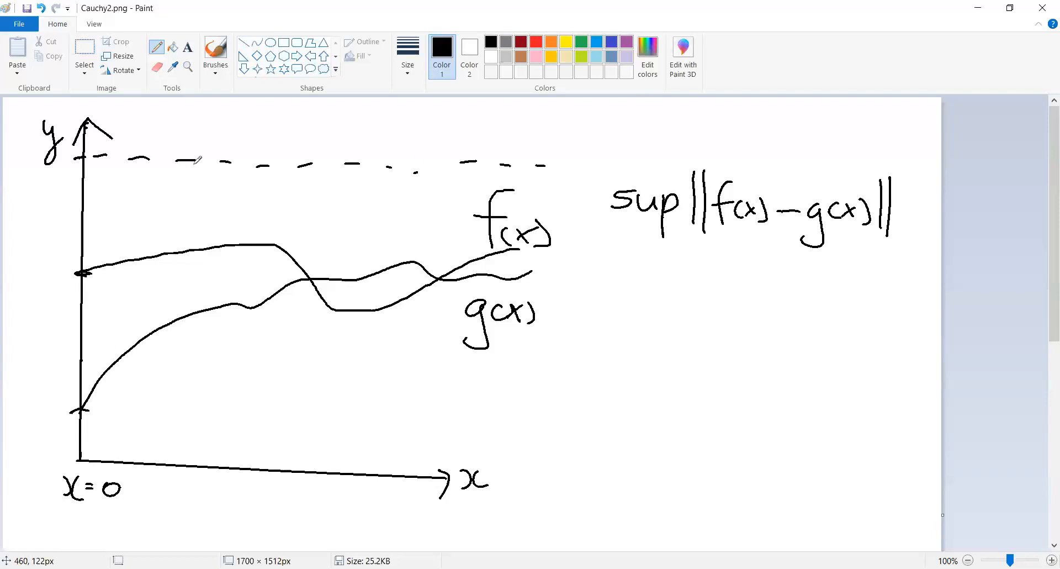
pyautogui.moveTo(524, 151)
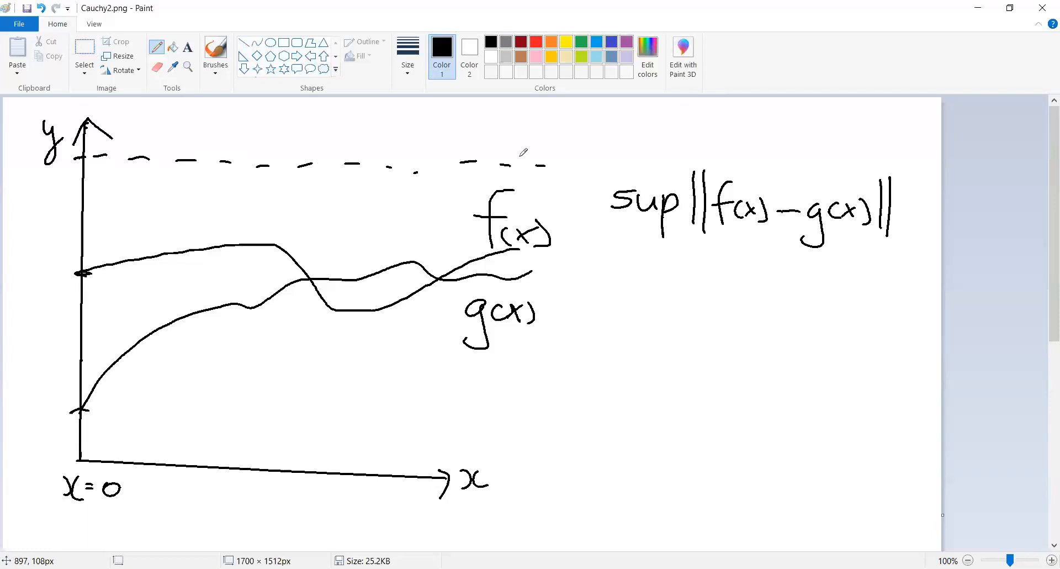
pyautogui.moveTo(397, 165)
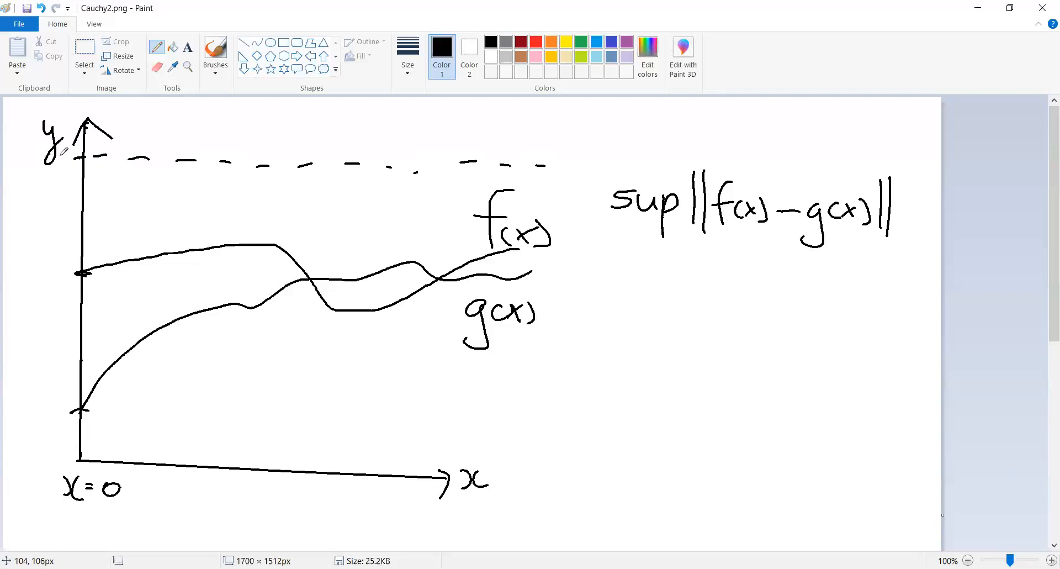
pyautogui.moveTo(96, 147)
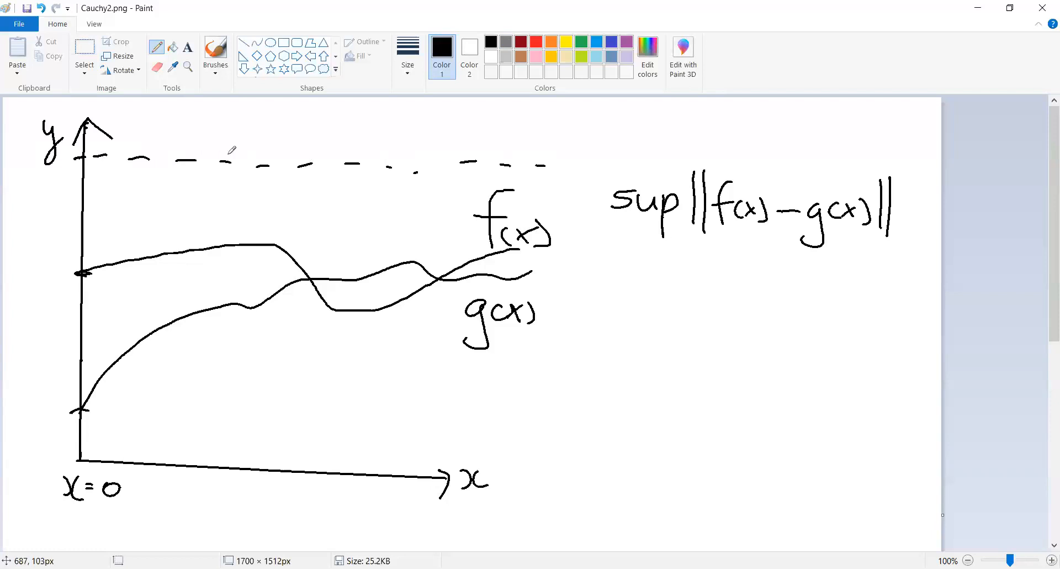
pyautogui.moveTo(257, 150)
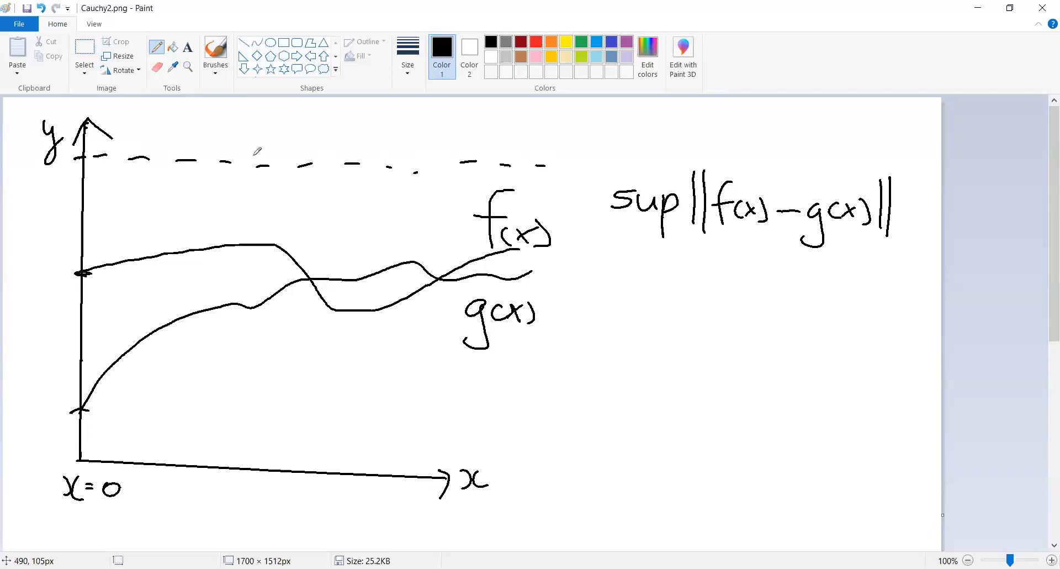
pyautogui.moveTo(187, 153)
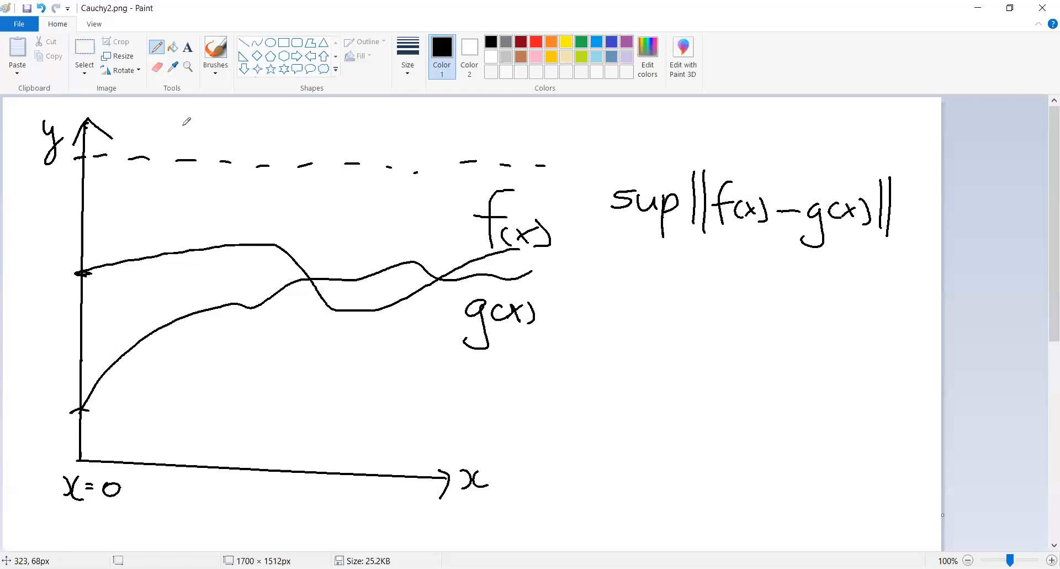
pyautogui.moveTo(258, 5)
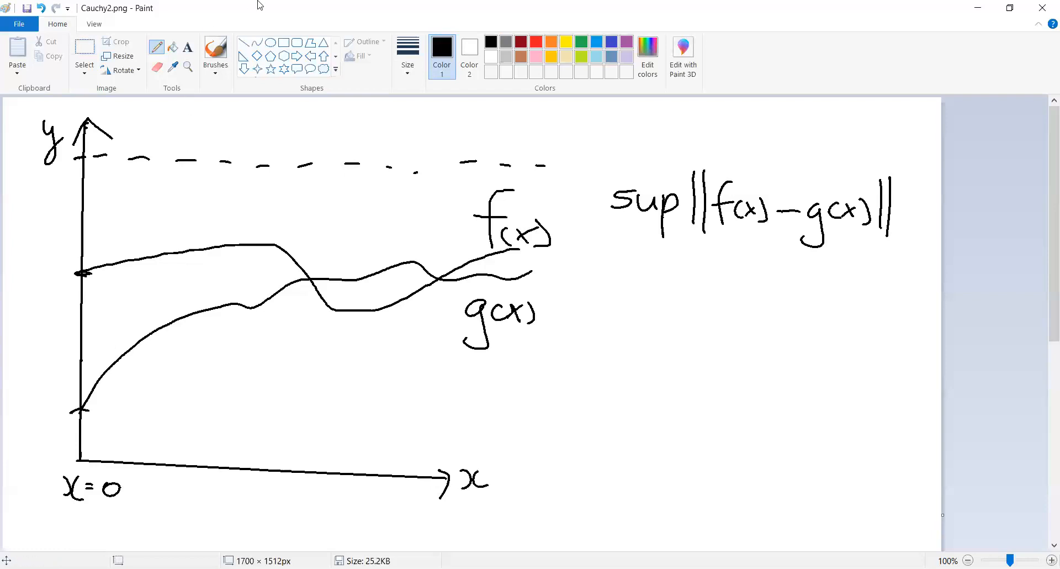